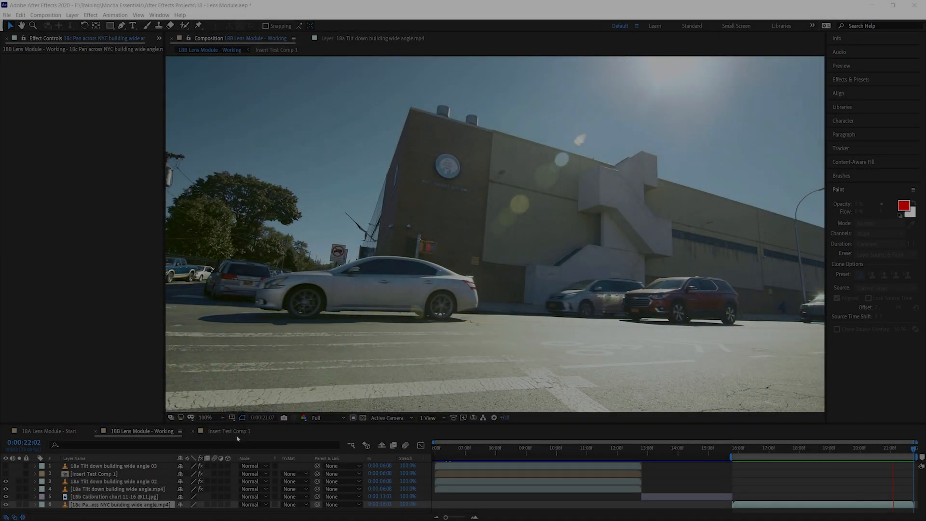
# Preview the street footage, then jump to the 18b Calibration chart and select its layer.
pyautogui.click(666, 447)
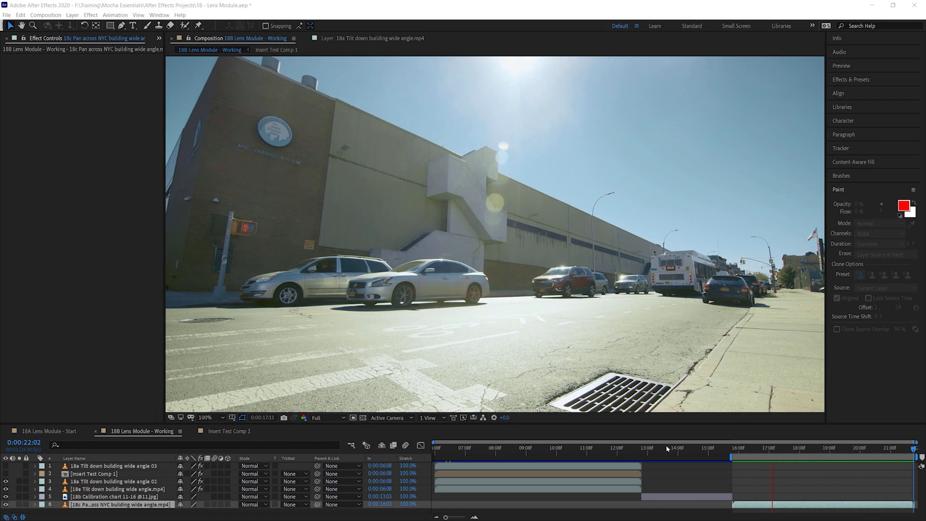
pyautogui.click(832, 457)
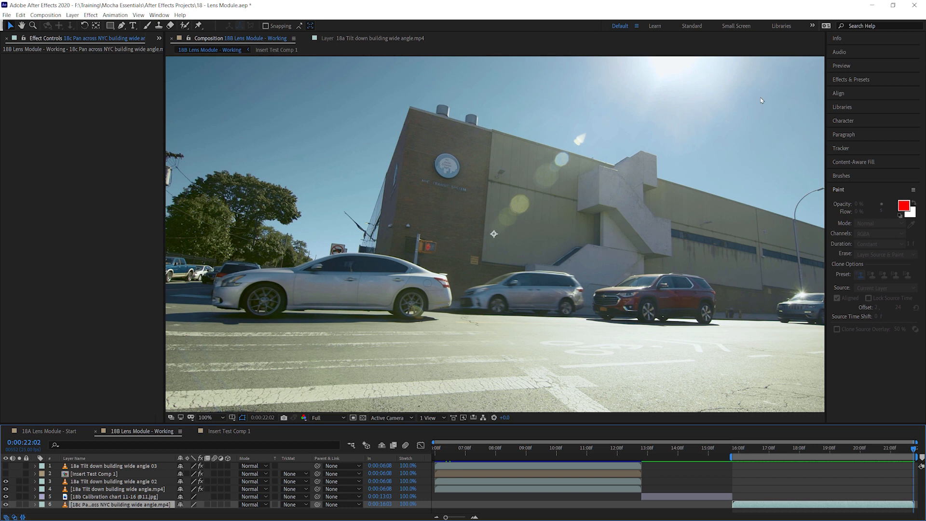
pyautogui.moveTo(211, 199)
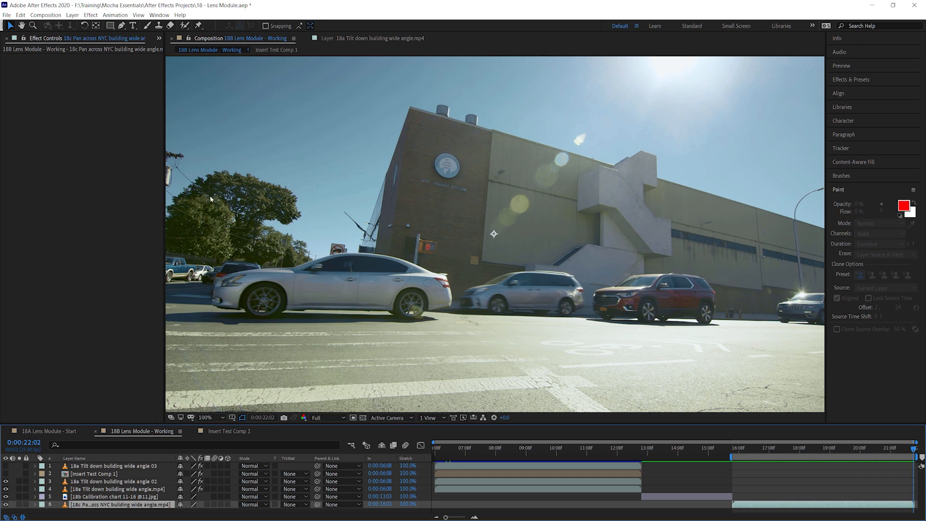
pyautogui.moveTo(265, 219)
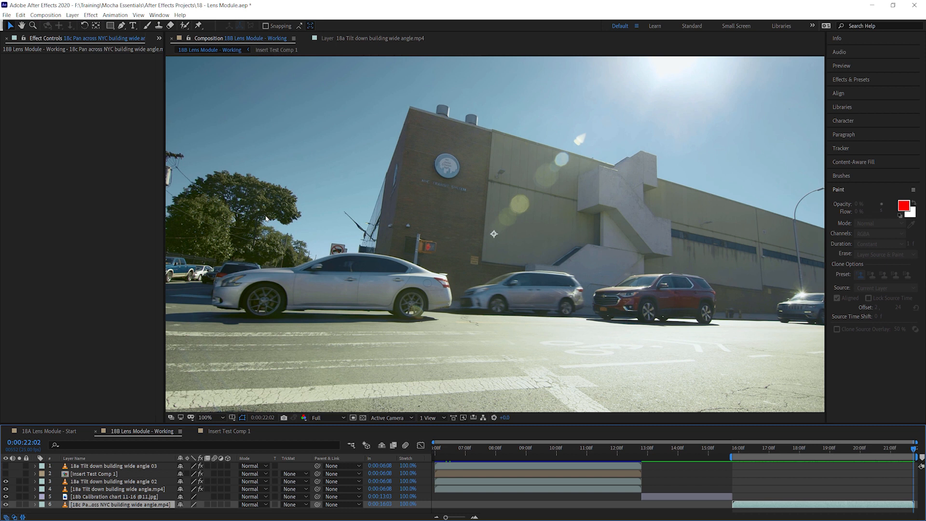
pyautogui.moveTo(256, 196)
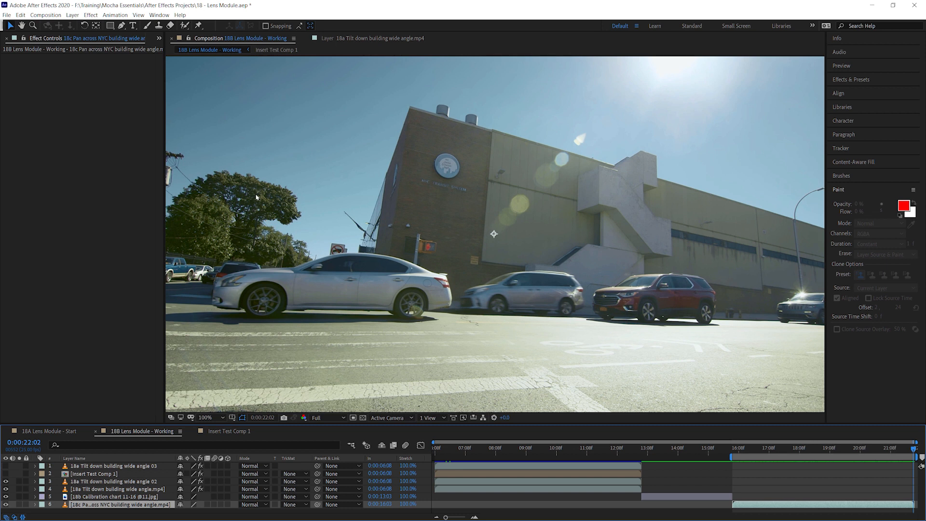
pyautogui.moveTo(632, 266)
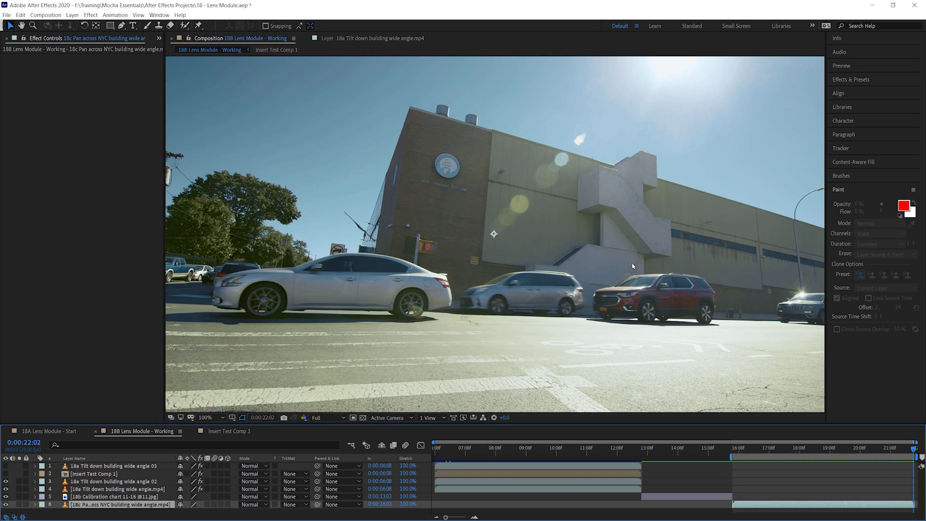
pyautogui.moveTo(641, 354)
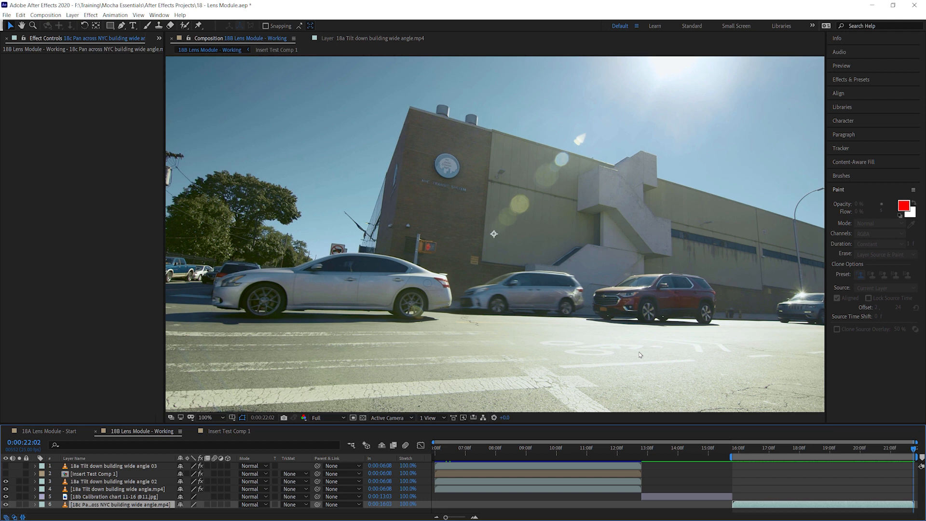
pyautogui.click(695, 447)
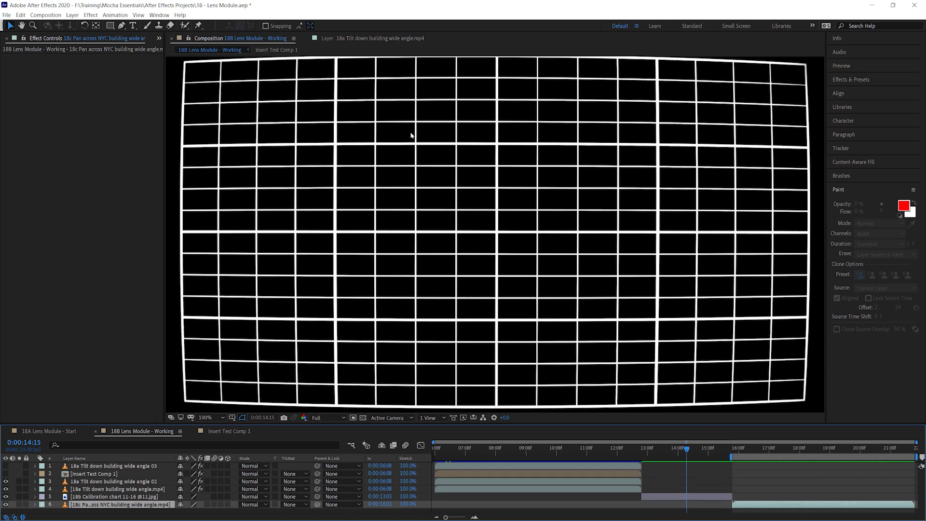
pyautogui.moveTo(357, 314)
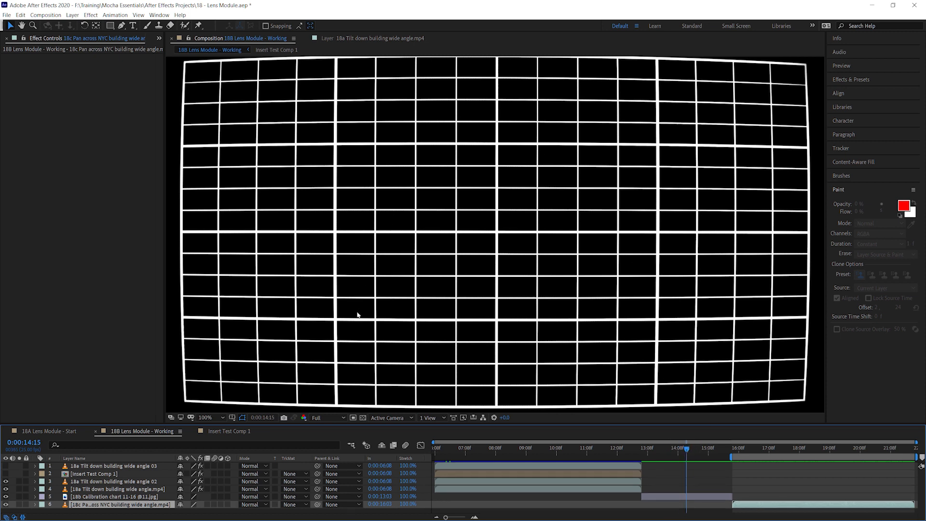
pyautogui.moveTo(557, 403)
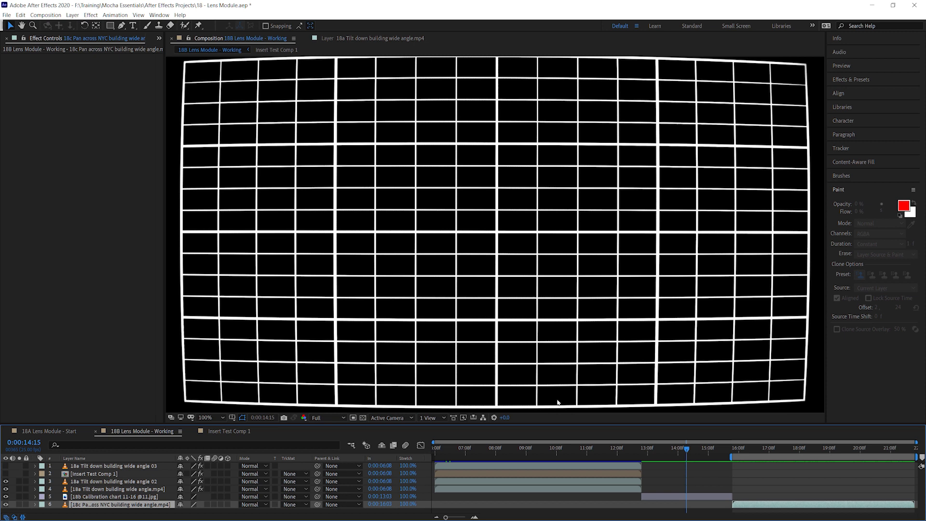
pyautogui.moveTo(636, 202)
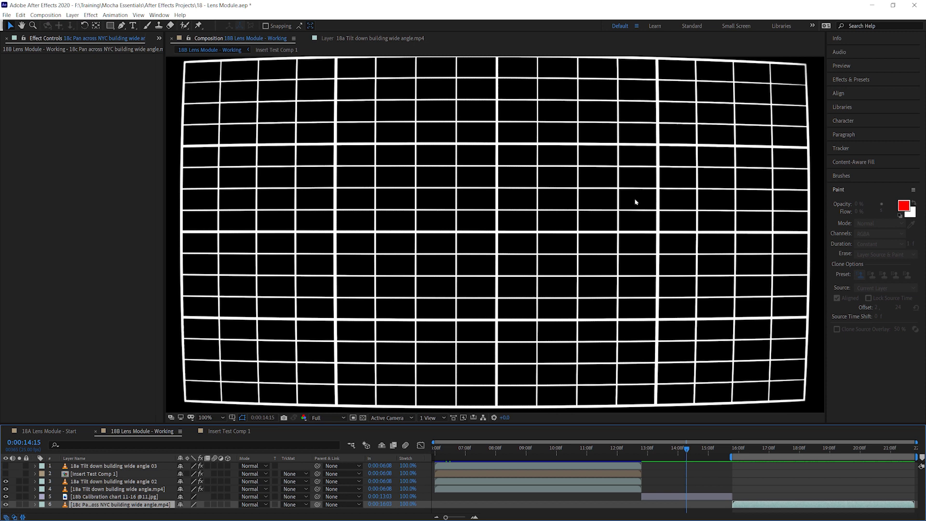
pyautogui.click(112, 495)
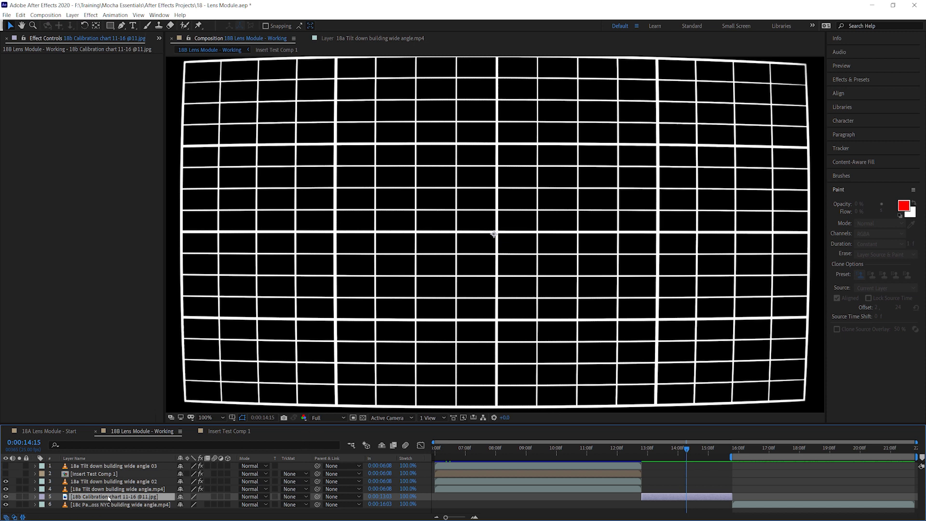
pyautogui.moveTo(127, 503)
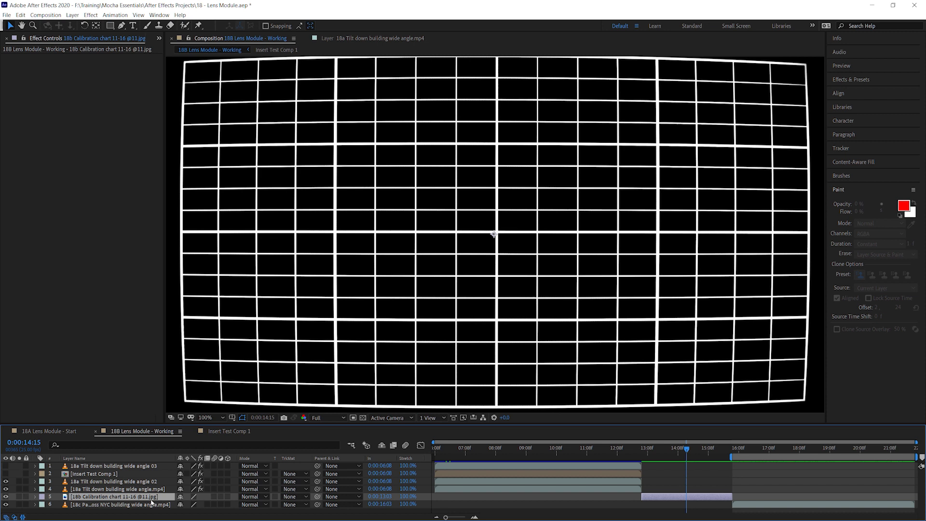
pyautogui.moveTo(404, 297)
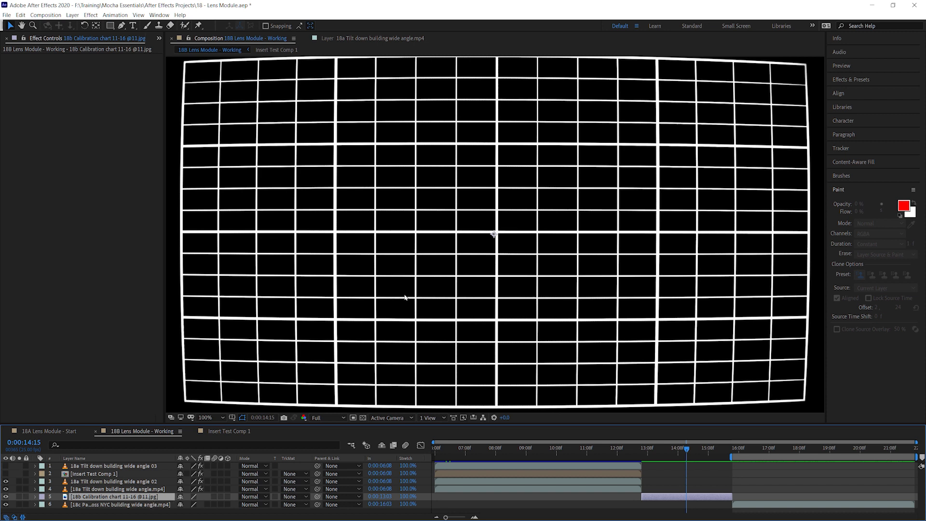
pyautogui.moveTo(411, 401)
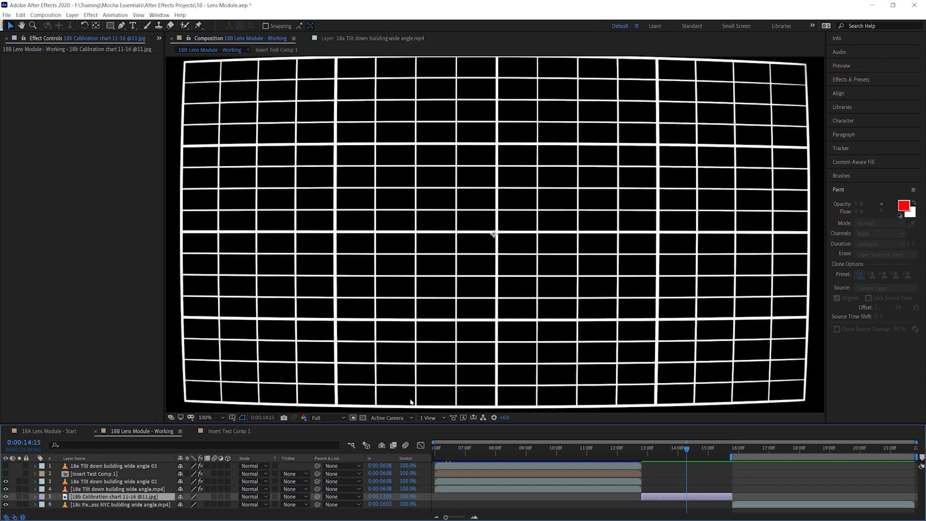
pyautogui.moveTo(231, 467)
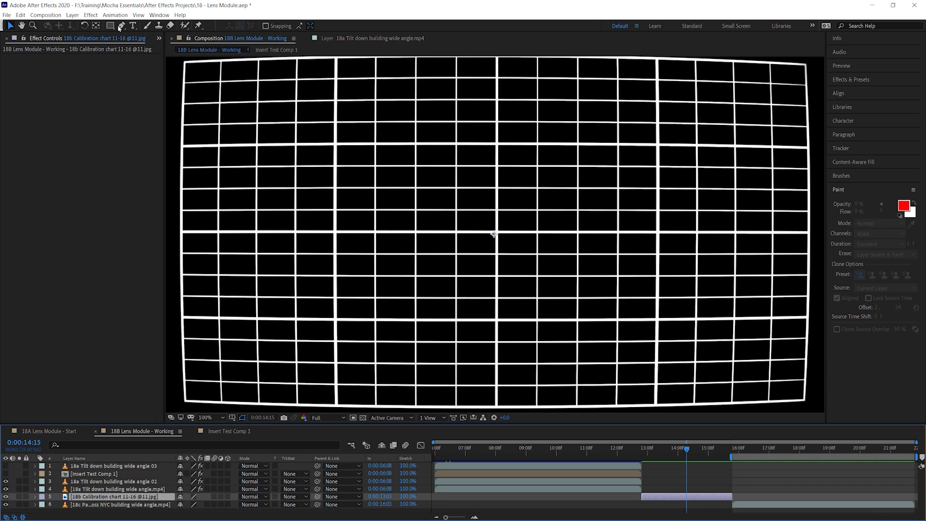
# Apply Boris FX Mocha Pro to the chart layer and launch the Mocha interface.
pyautogui.click(91, 14)
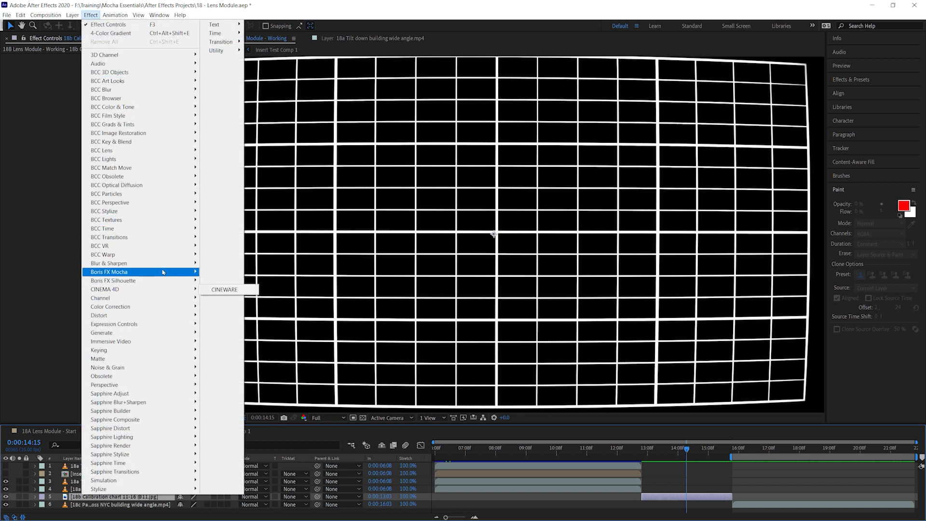
pyautogui.click(225, 289)
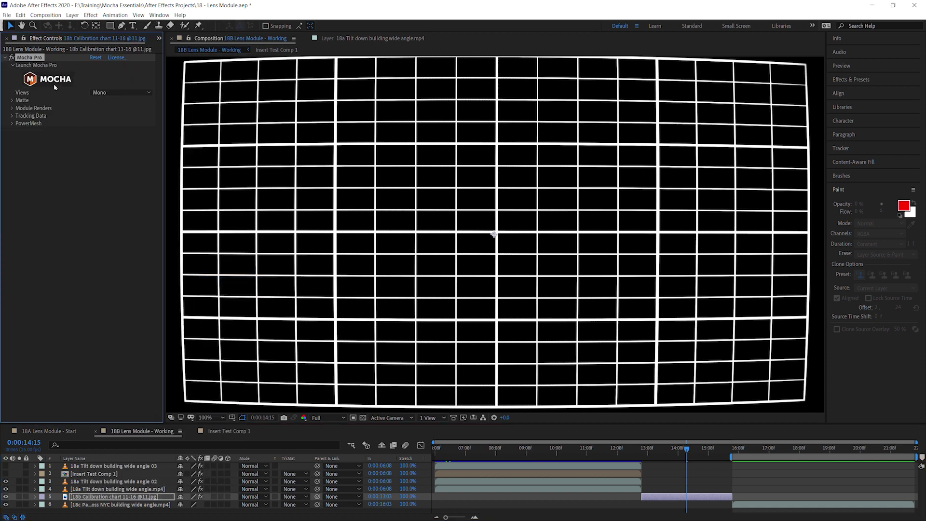
pyautogui.click(35, 65)
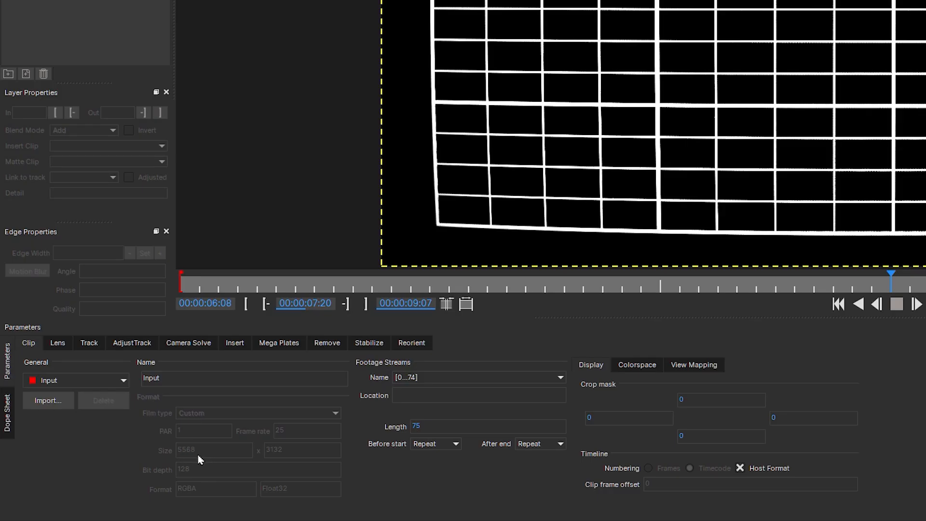
pyautogui.moveTo(294, 470)
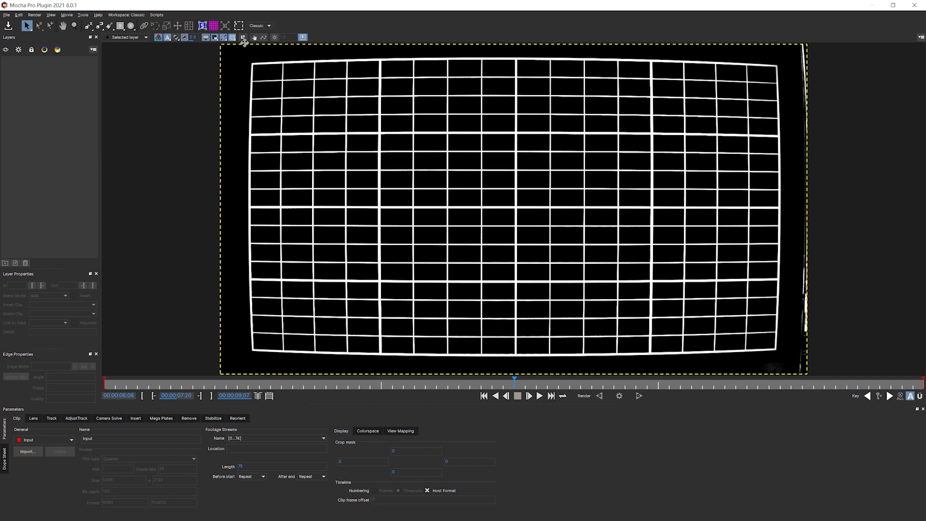
pyautogui.moveTo(306, 131)
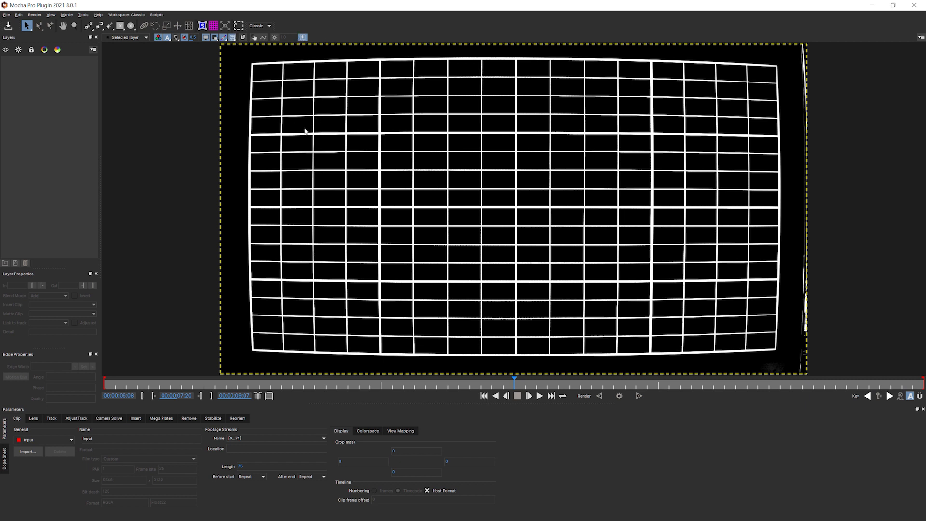
pyautogui.moveTo(289, 246)
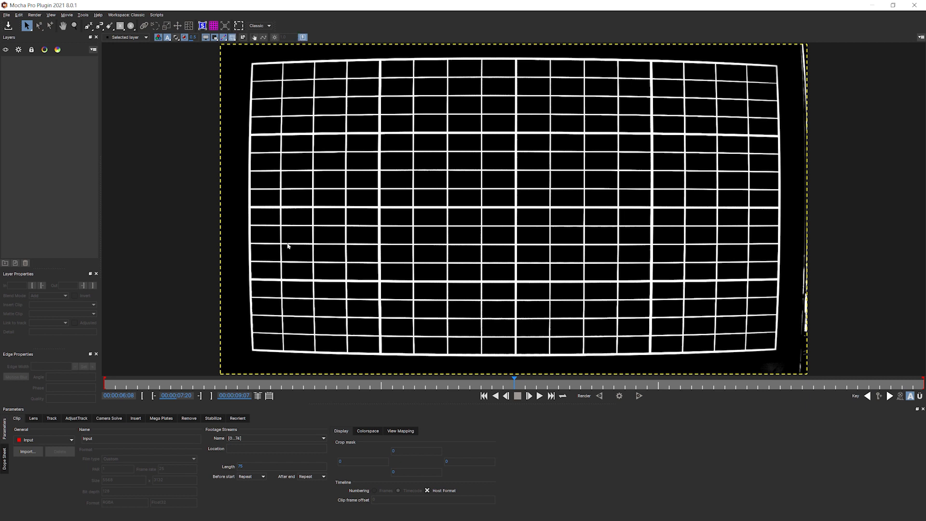
pyautogui.moveTo(320, 318)
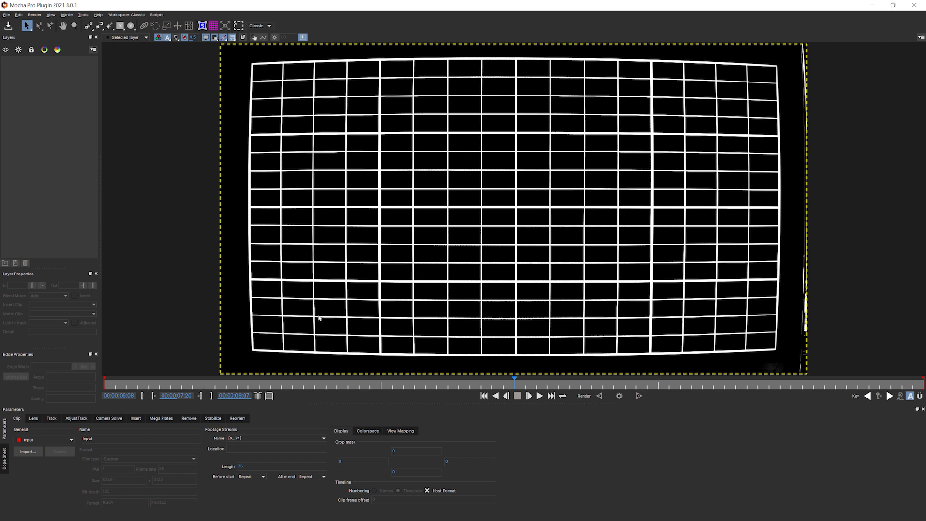
pyautogui.moveTo(289, 322)
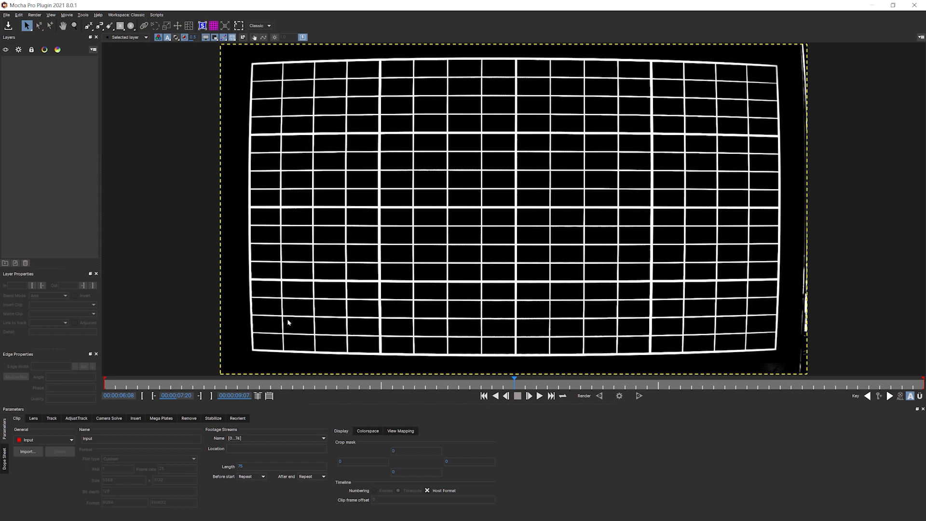
pyautogui.moveTo(406, 280)
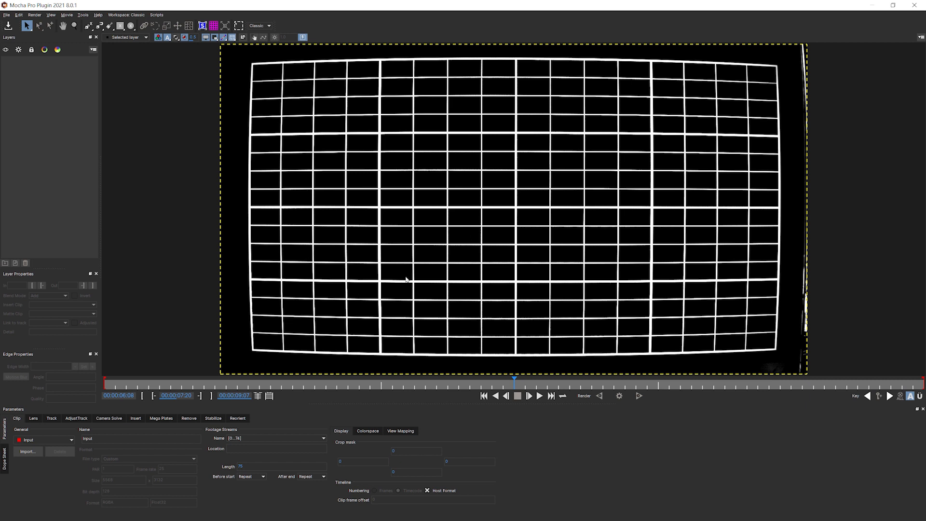
pyautogui.moveTo(367, 306)
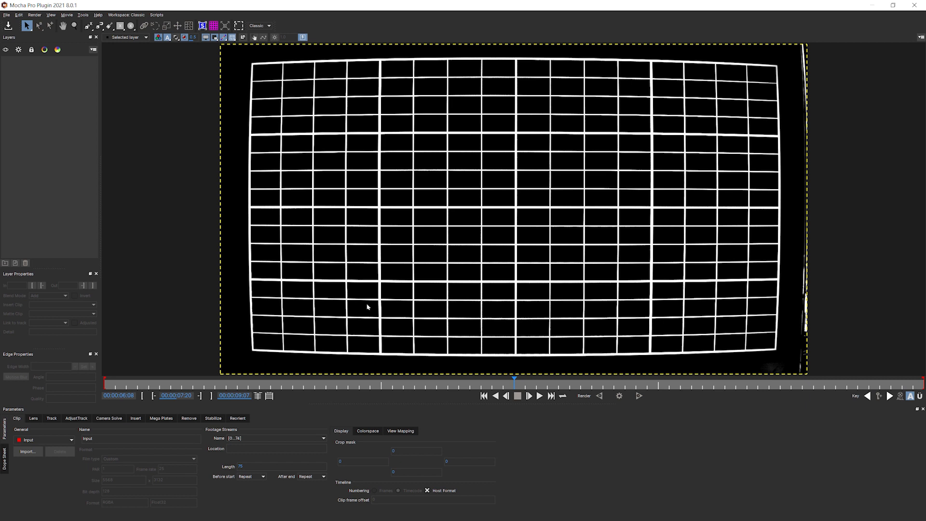
pyautogui.moveTo(339, 275)
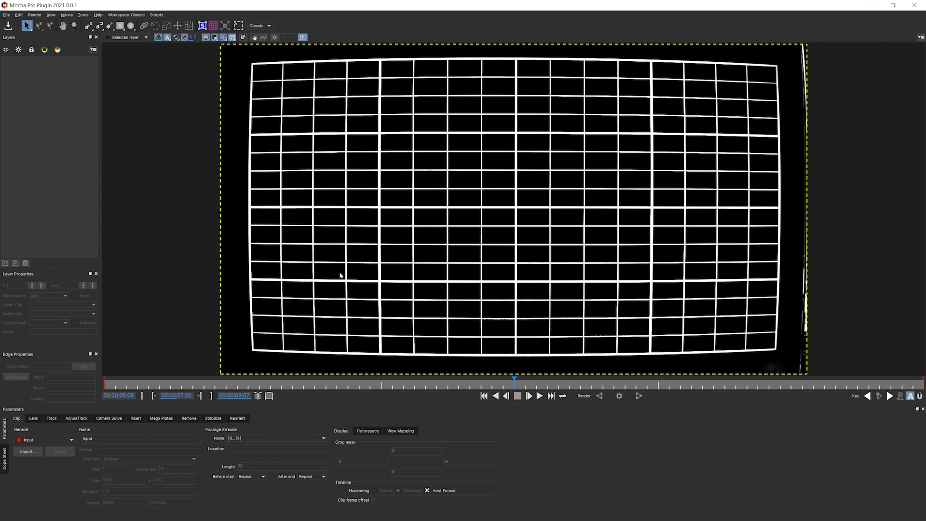
pyautogui.moveTo(306, 259)
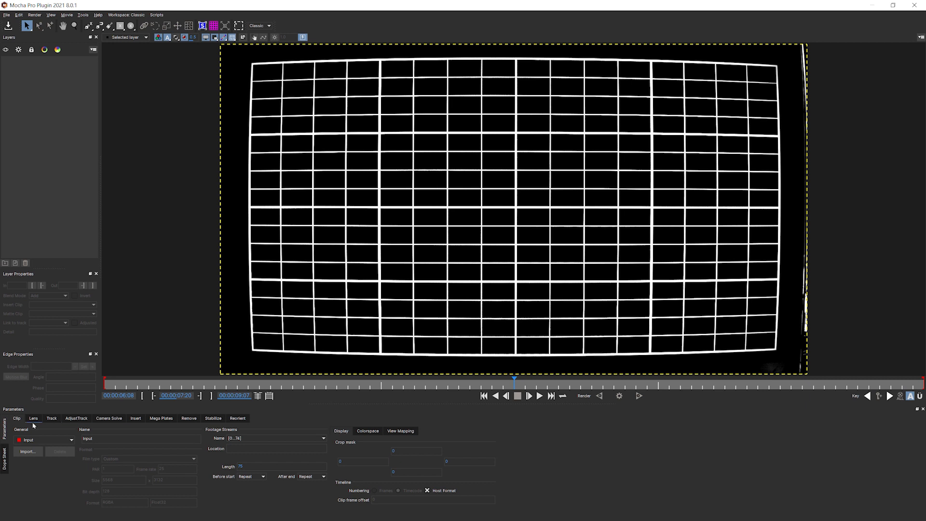
# In the Lens module, locate the grid lines with Min Line Length 67.
pyautogui.click(33, 417)
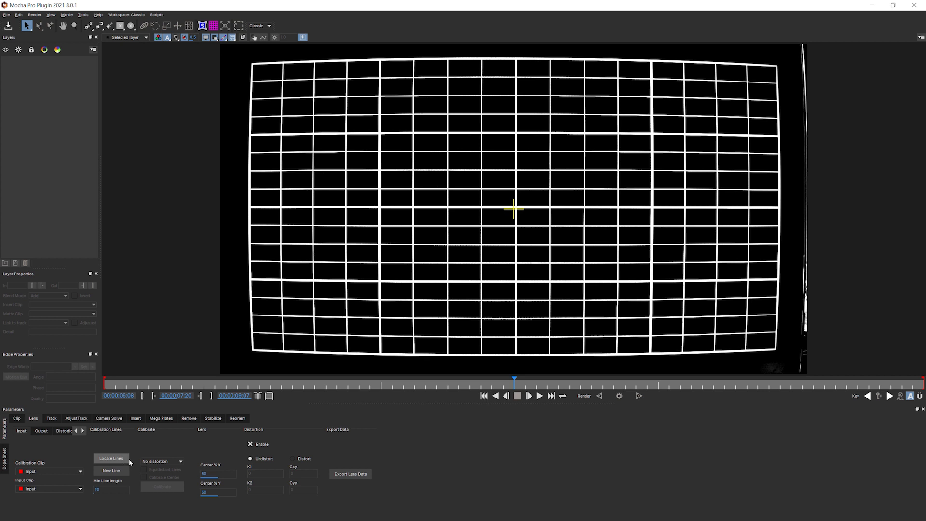
pyautogui.click(111, 458)
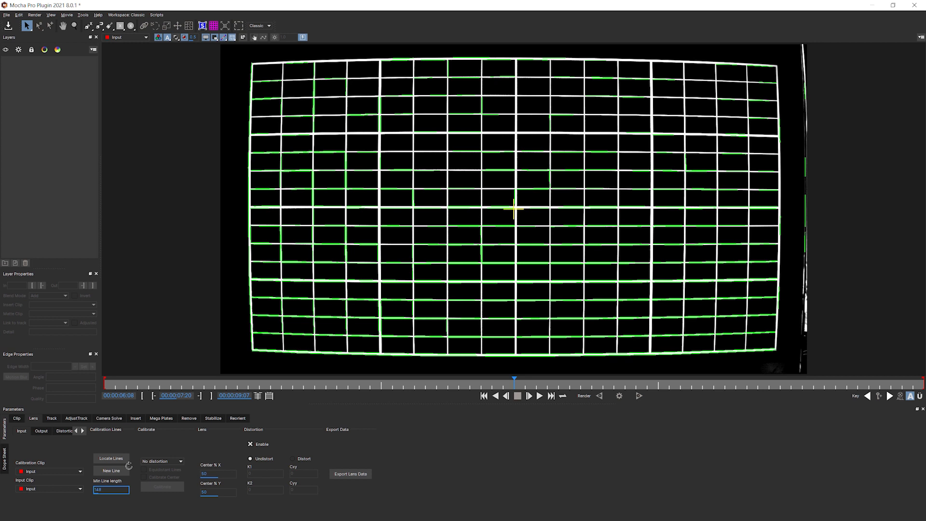
pyautogui.write('67')
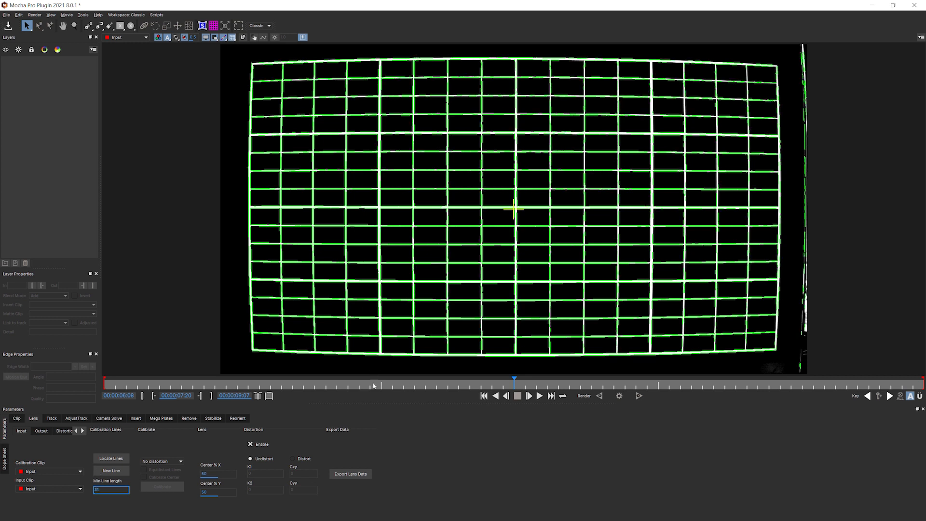
pyautogui.moveTo(246, 172)
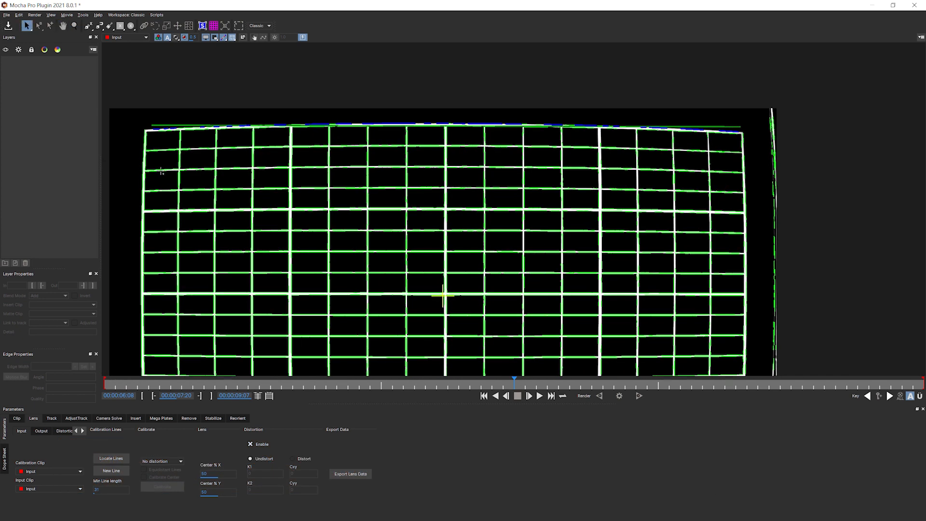
pyautogui.moveTo(393, 304)
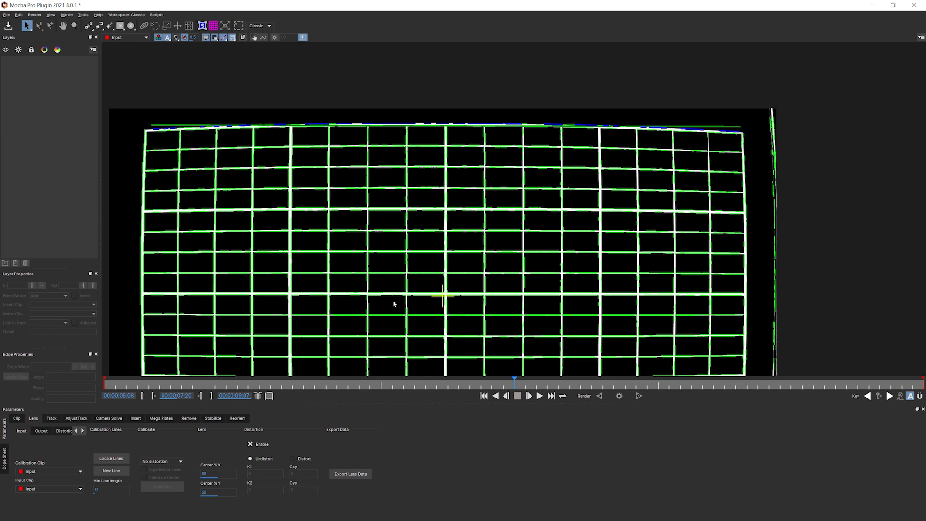
pyautogui.moveTo(154, 210)
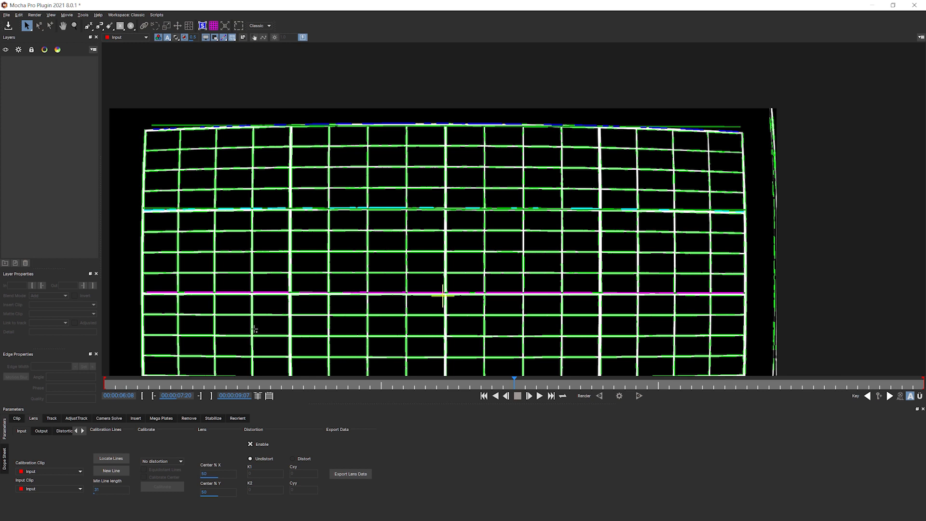
pyautogui.moveTo(262, 325)
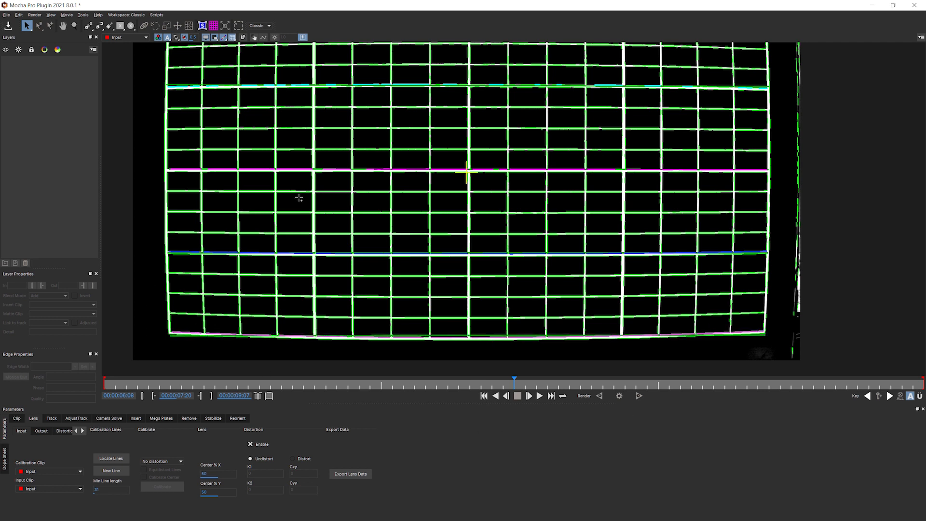
pyautogui.moveTo(165, 242)
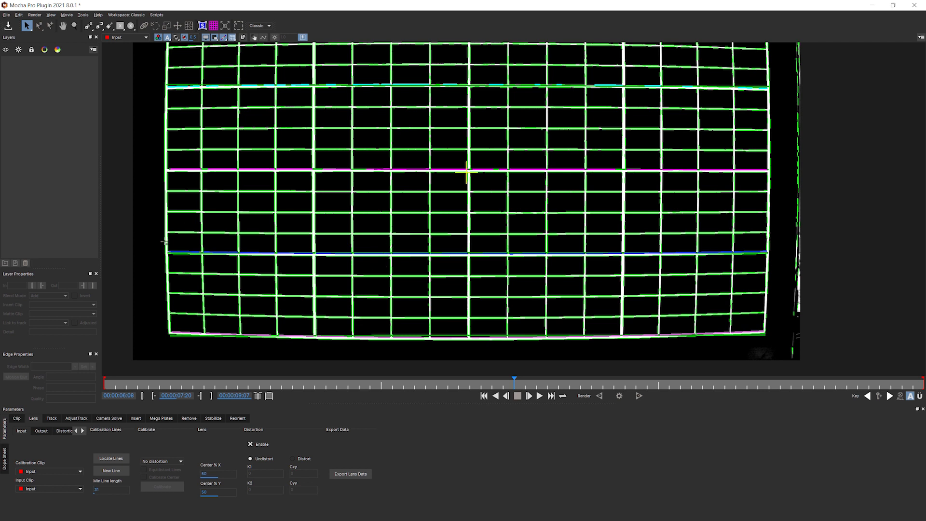
pyautogui.moveTo(173, 222)
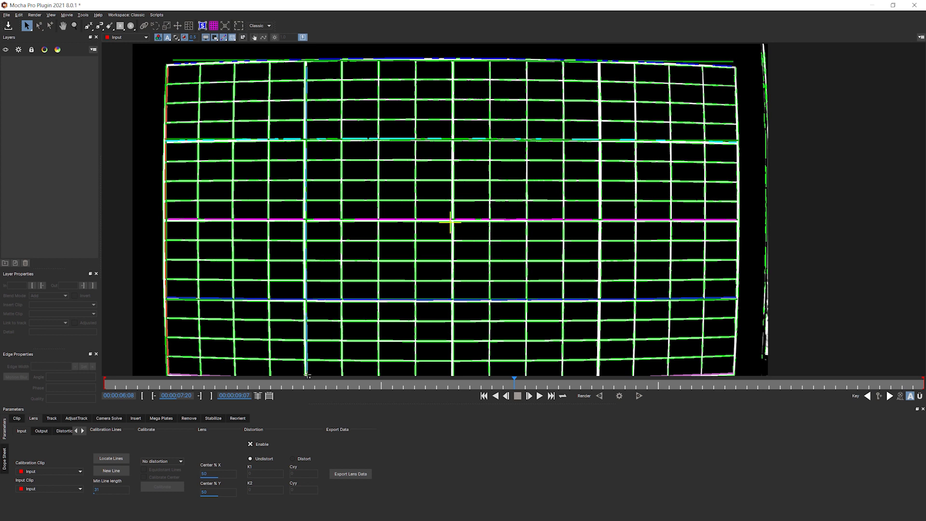
pyautogui.moveTo(457, 69)
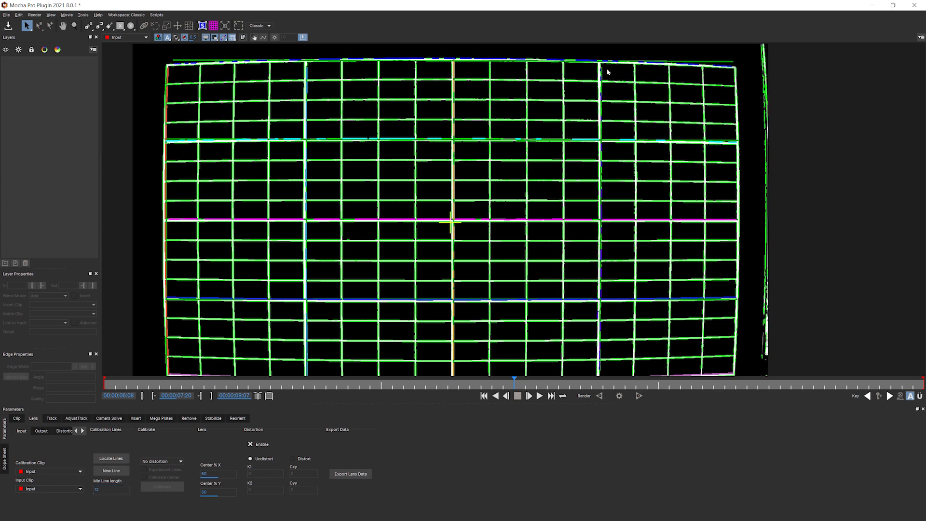
pyautogui.moveTo(562, 193)
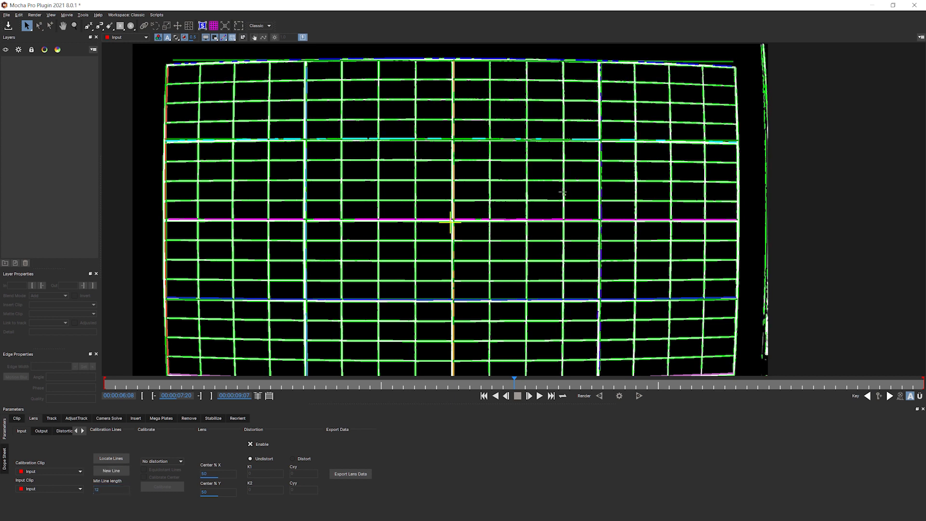
pyautogui.moveTo(612, 356)
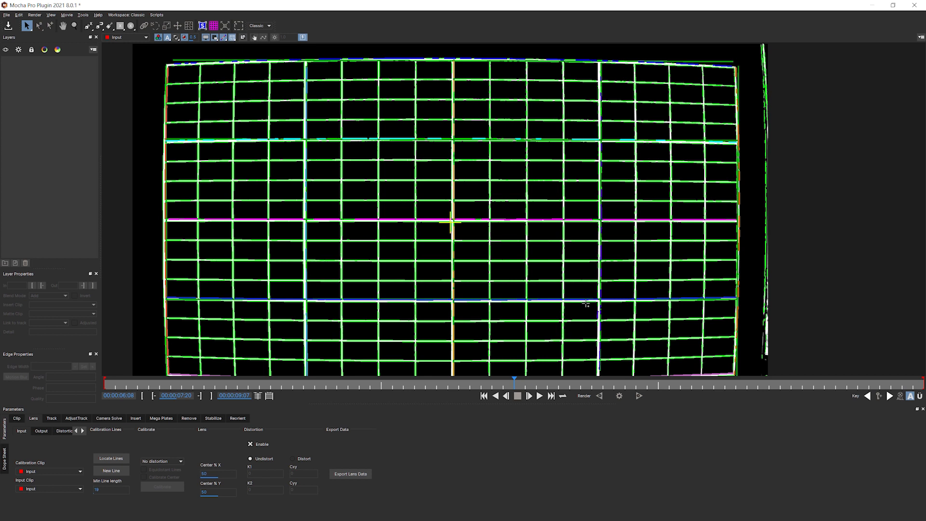
pyautogui.moveTo(219, 317)
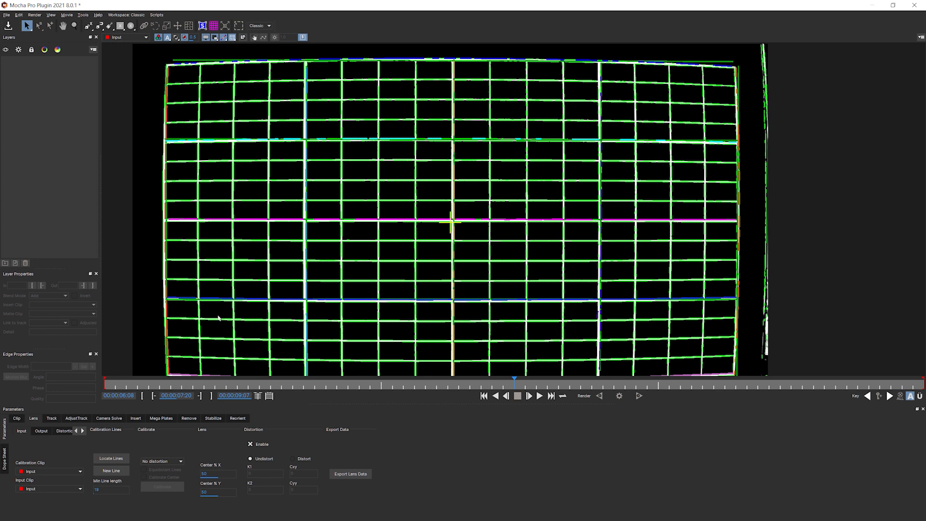
pyautogui.moveTo(721, 205)
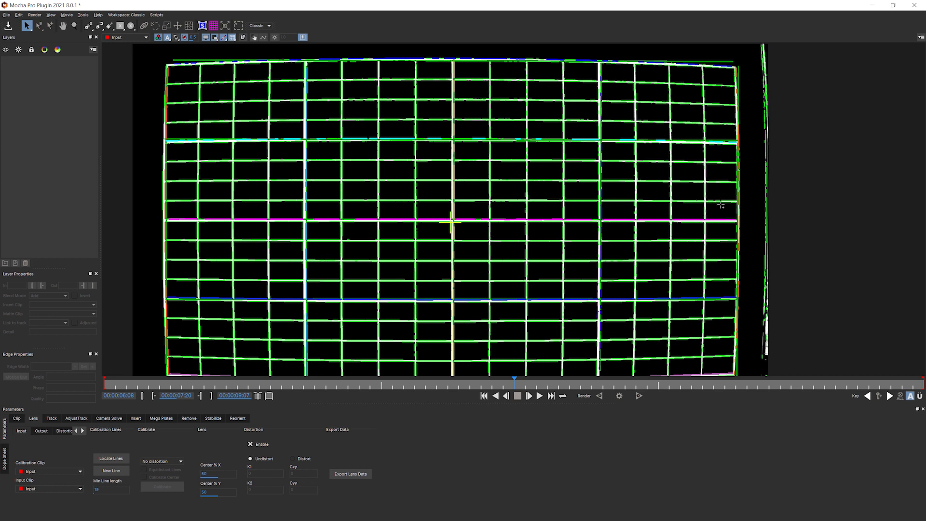
pyautogui.moveTo(236, 314)
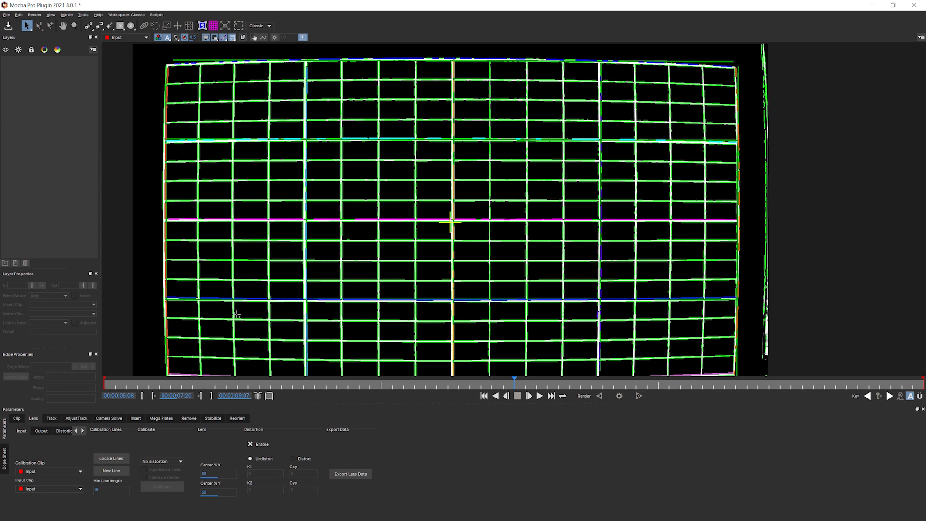
pyautogui.moveTo(313, 318)
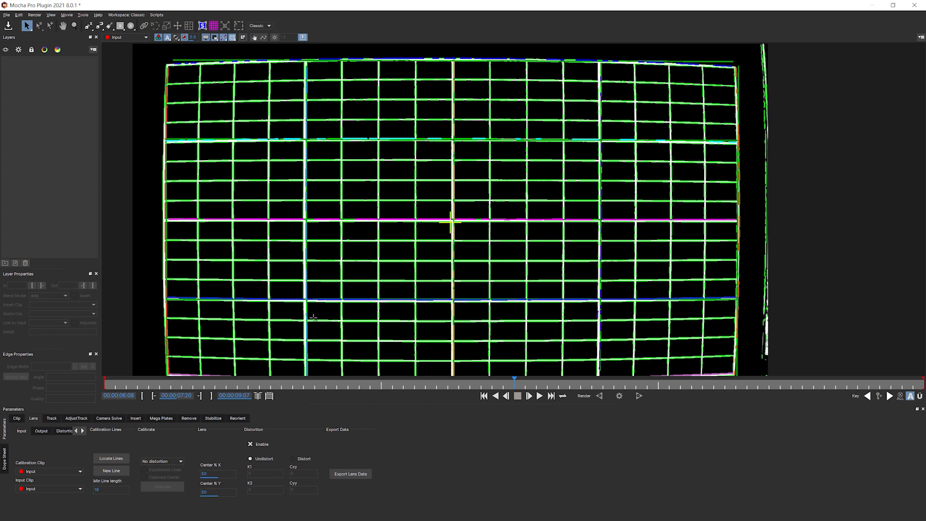
pyautogui.moveTo(242, 389)
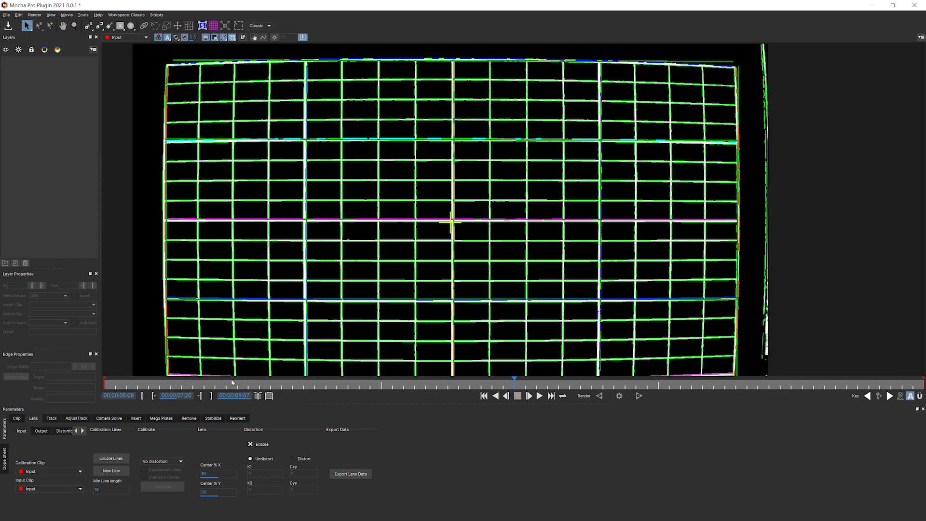
pyautogui.moveTo(301, 269)
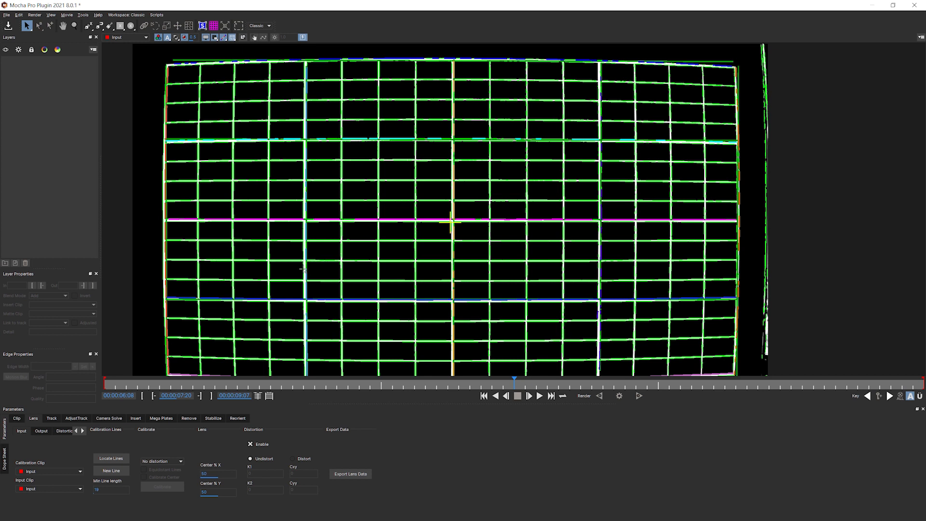
pyautogui.moveTo(136, 439)
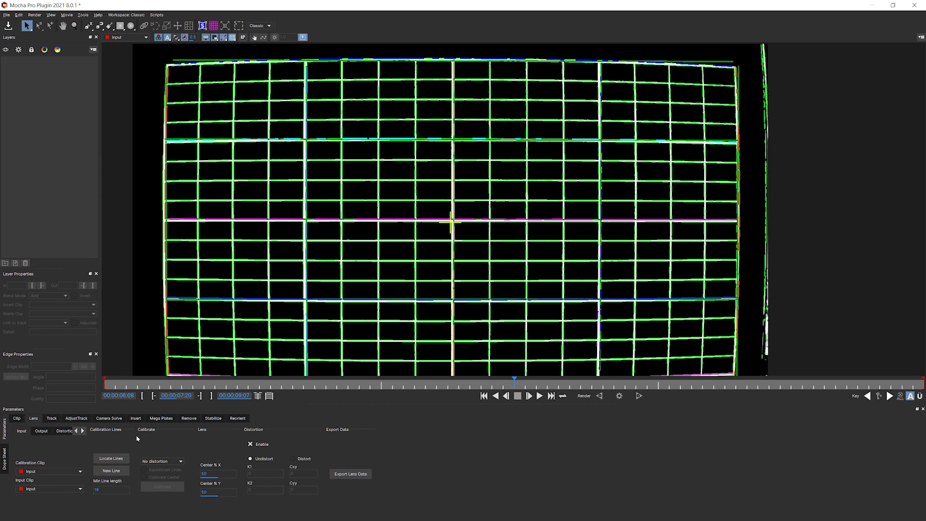
pyautogui.moveTo(181, 464)
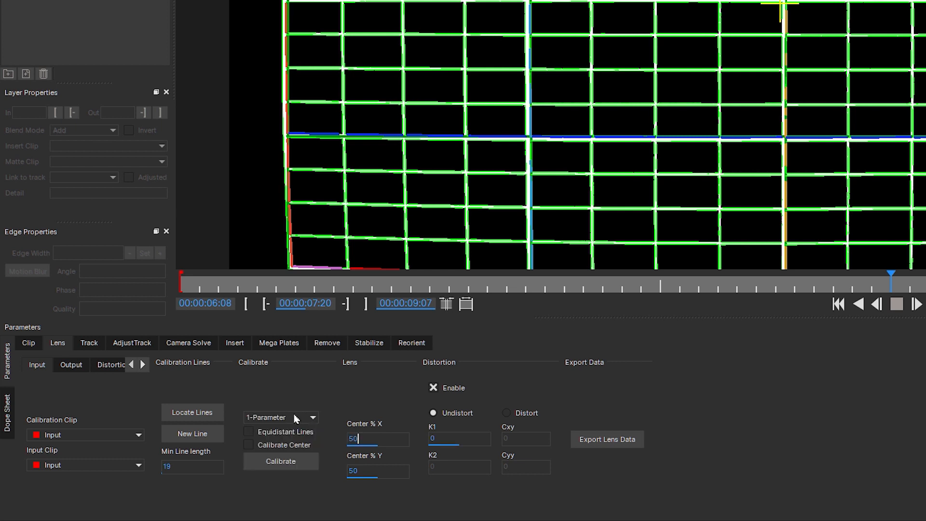
pyautogui.moveTo(323, 415)
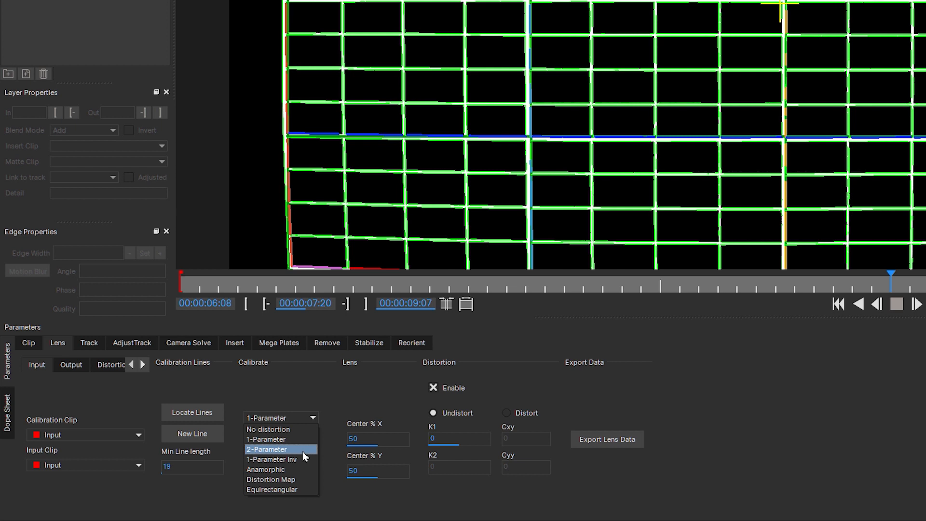
pyautogui.moveTo(298, 461)
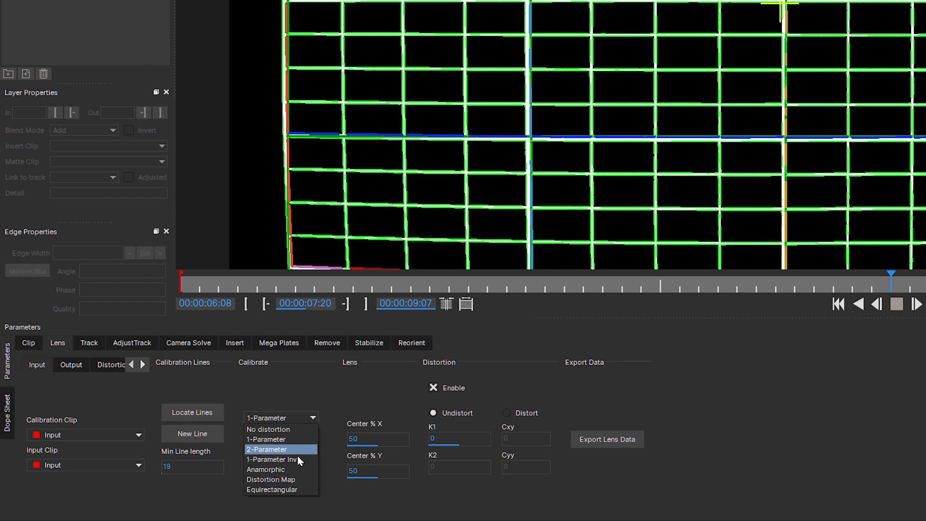
pyautogui.moveTo(297, 459)
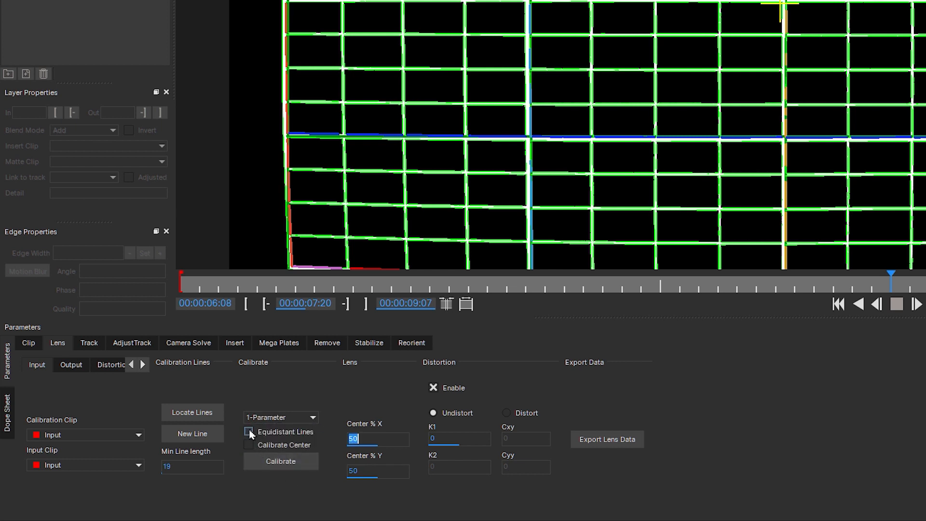
# Choose the 1-Parameter distortion model with Equidistant Lines enabled.
pyautogui.click(248, 432)
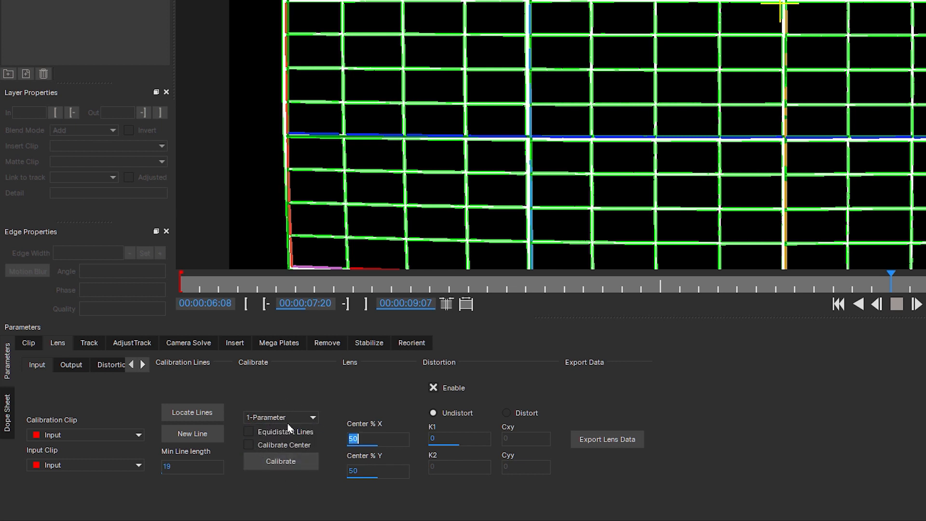
pyautogui.click(248, 431)
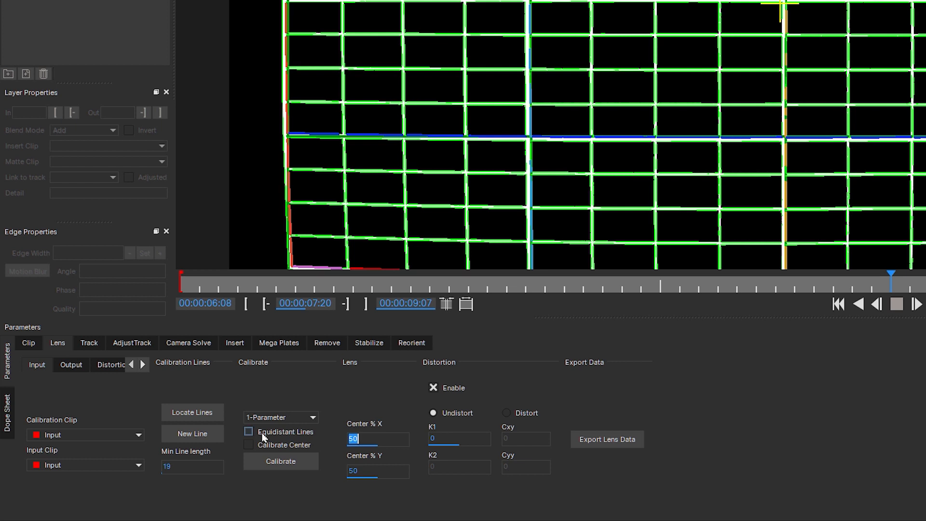
pyautogui.click(248, 431)
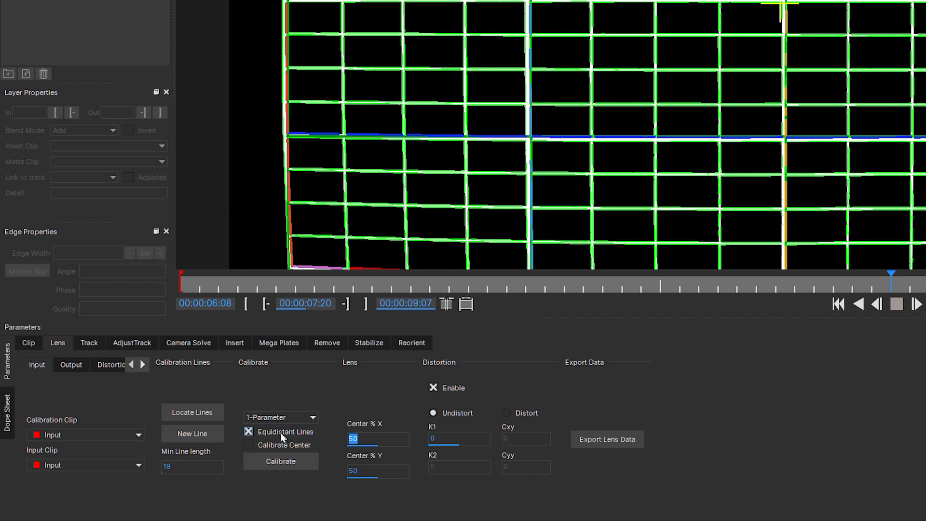
pyautogui.moveTo(310, 444)
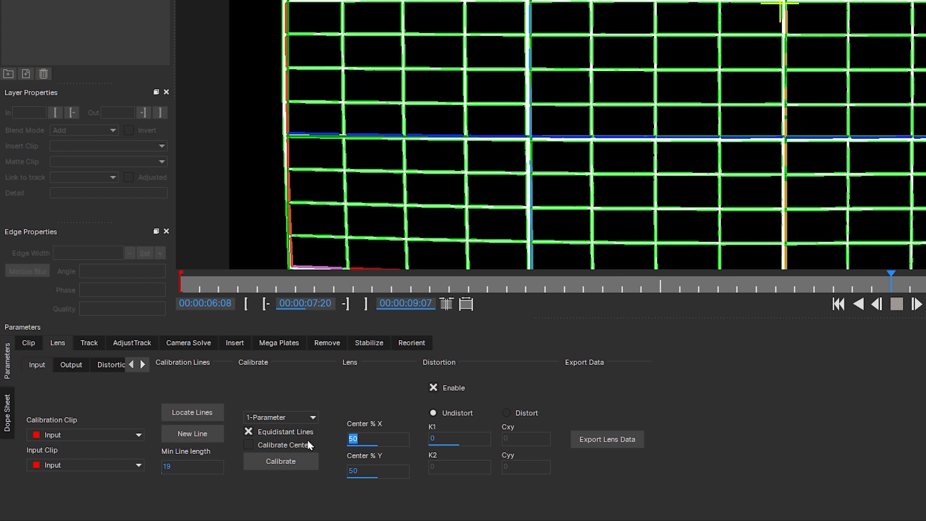
pyautogui.click(248, 444)
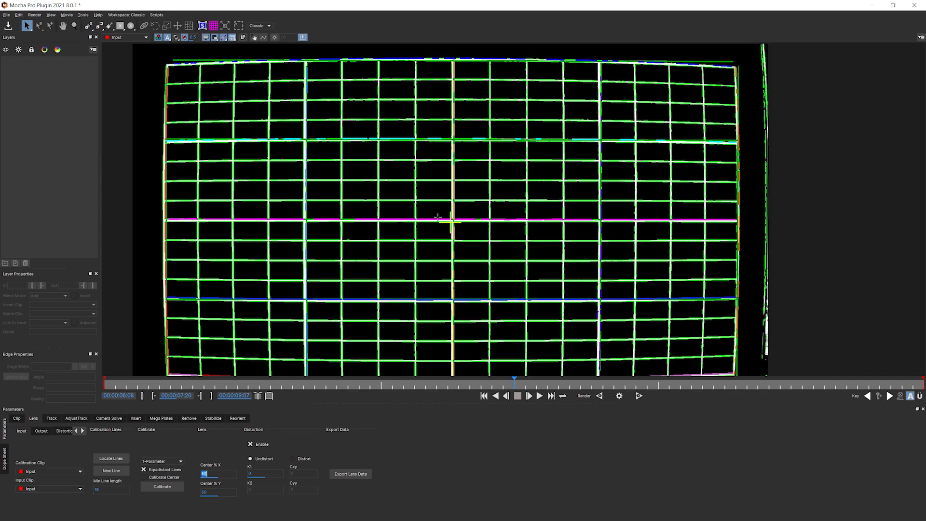
pyautogui.moveTo(461, 209)
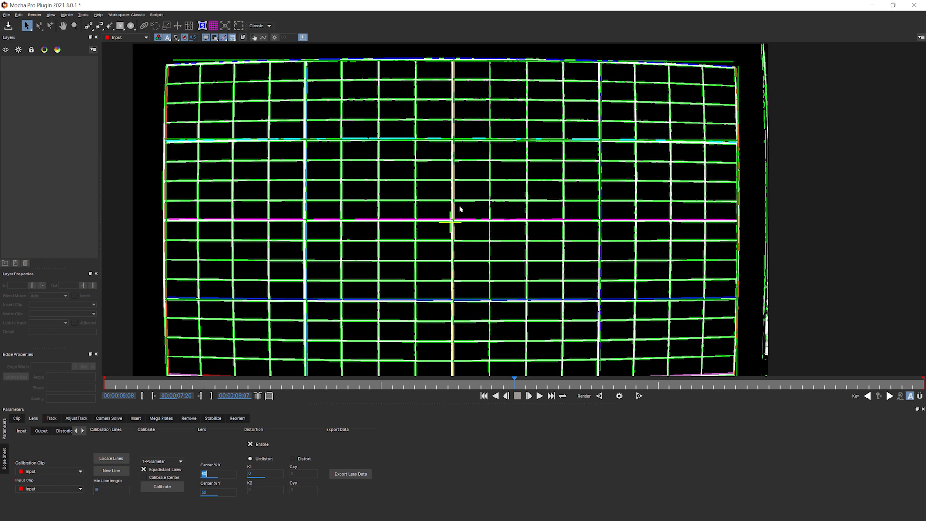
pyautogui.moveTo(437, 222)
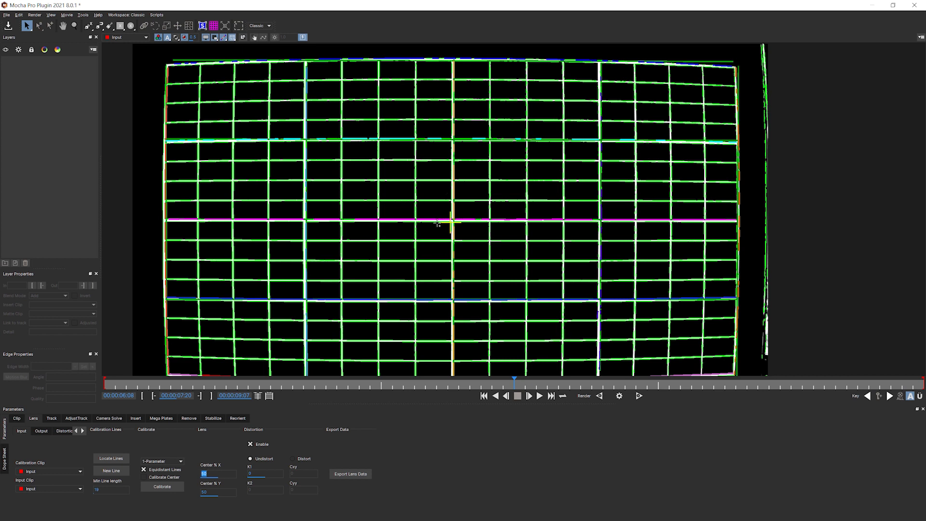
pyautogui.moveTo(593, 201)
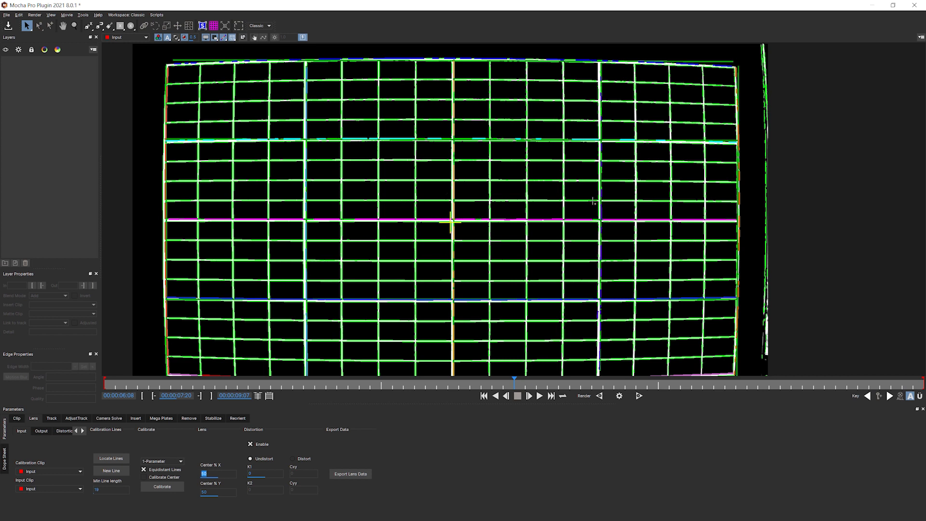
pyautogui.moveTo(453, 245)
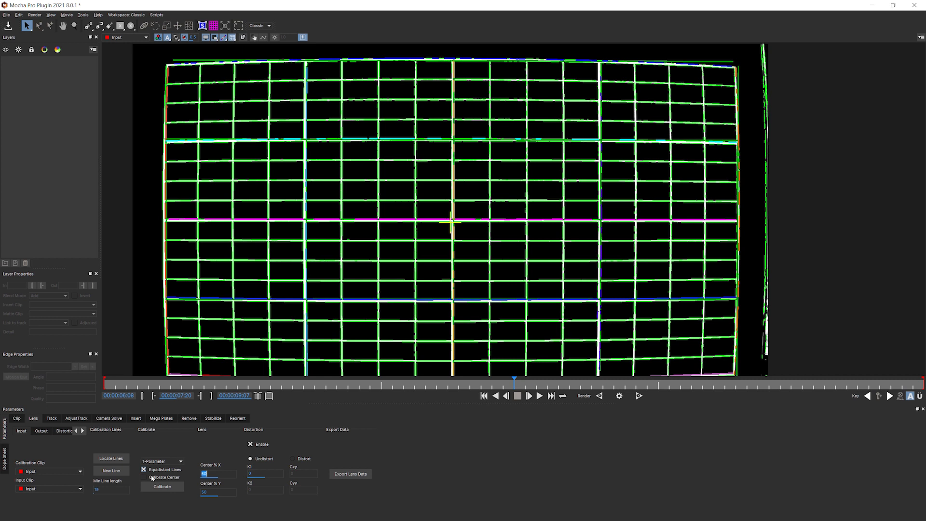
pyautogui.moveTo(180, 482)
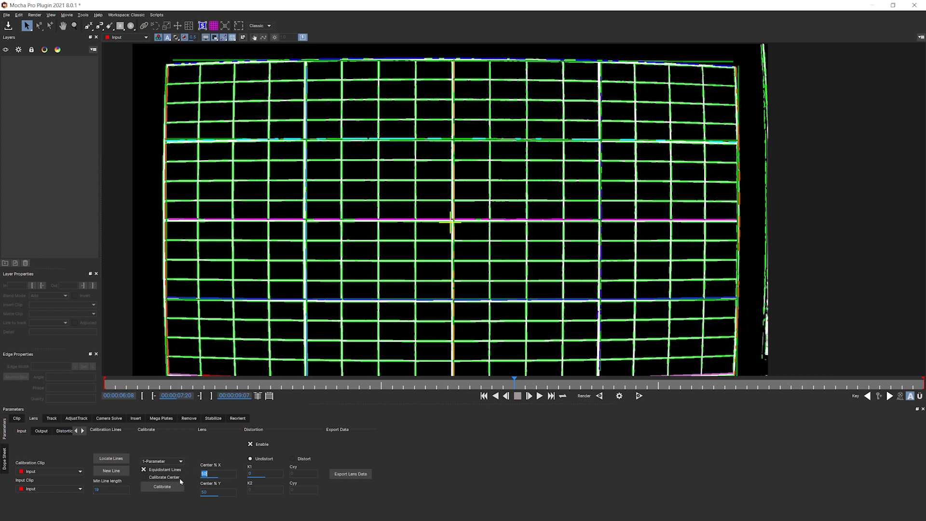
pyautogui.moveTo(456, 220)
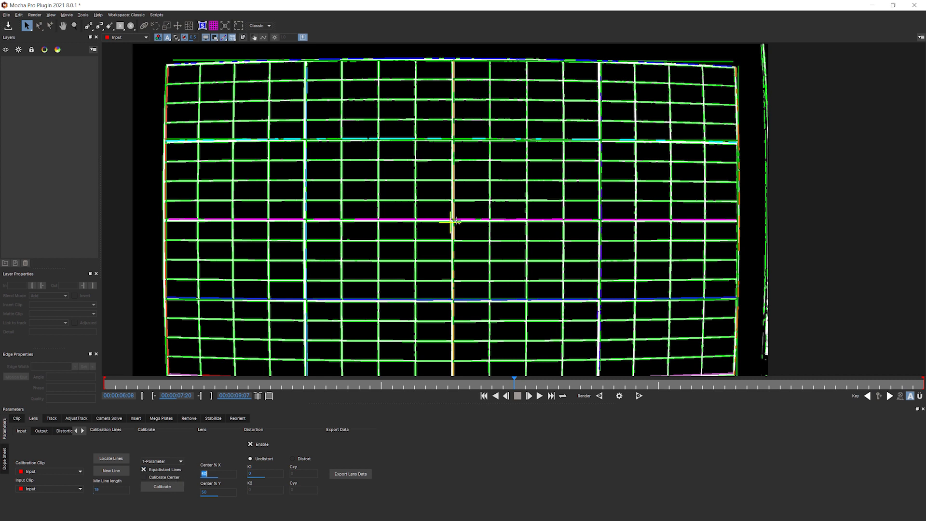
pyautogui.moveTo(507, 225)
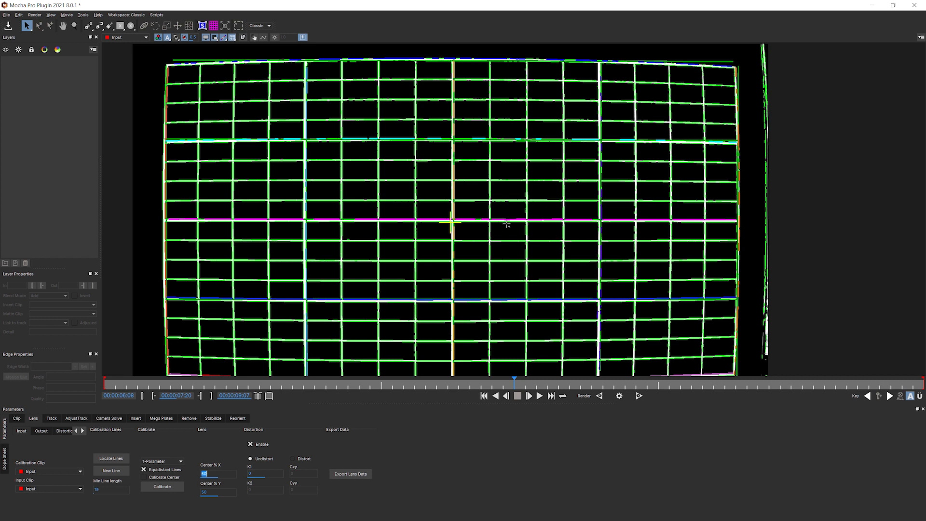
pyautogui.moveTo(418, 225)
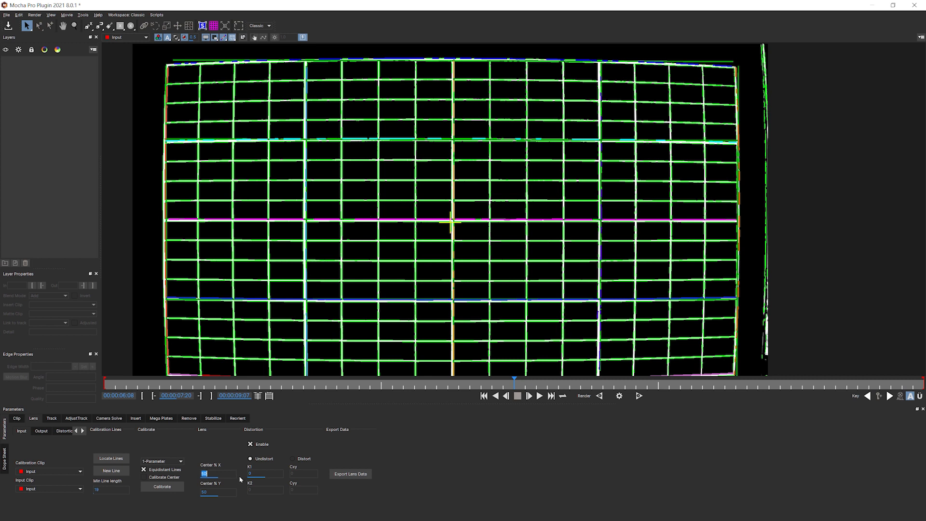
pyautogui.moveTo(238, 478)
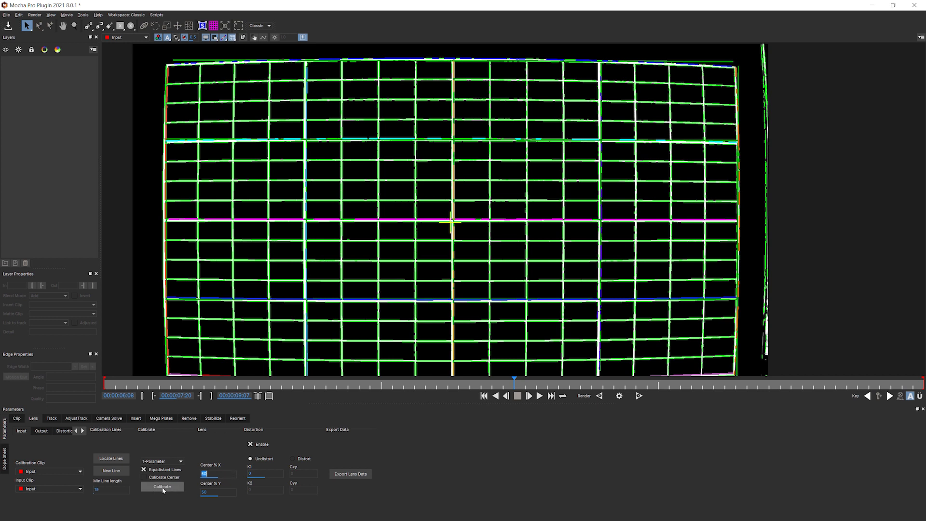
# Calibrate the lens from the detected lines and overlay a reference grid on the chart.
pyautogui.click(162, 486)
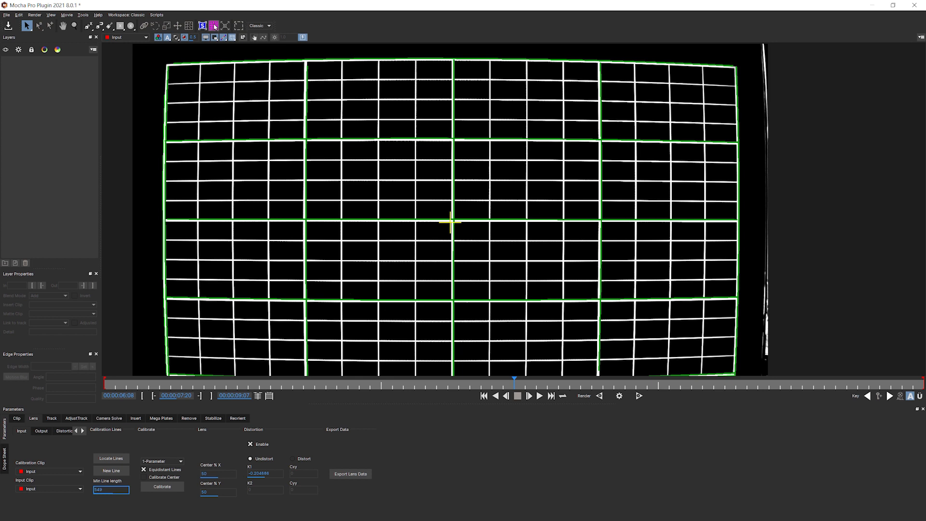
pyautogui.click(213, 25)
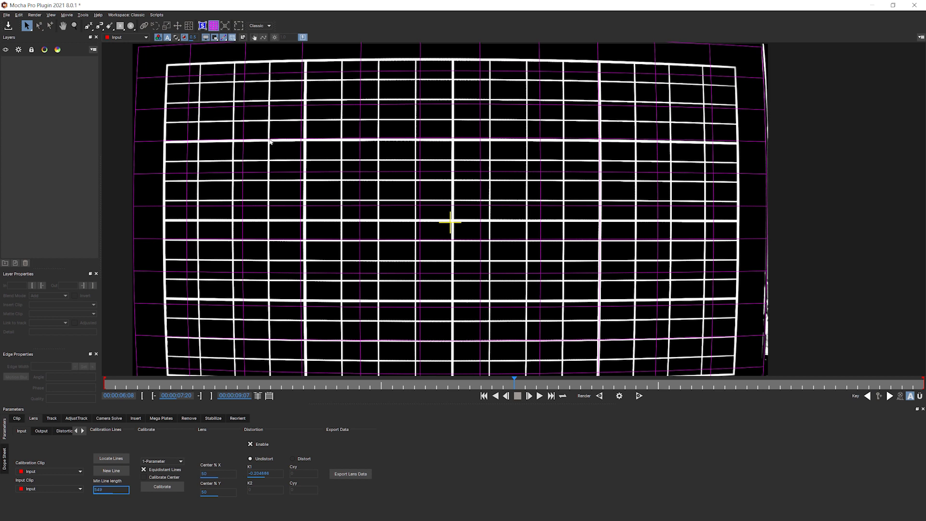
pyautogui.moveTo(236, 151)
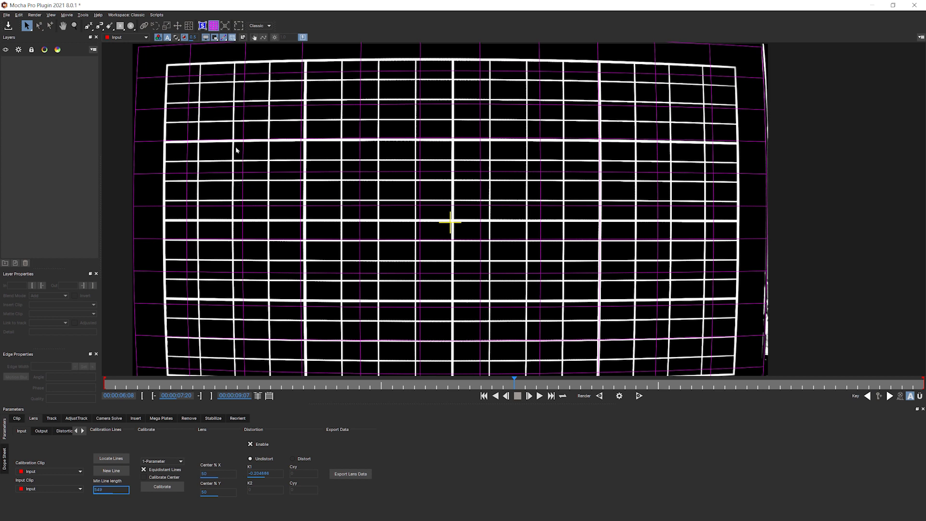
pyautogui.moveTo(298, 183)
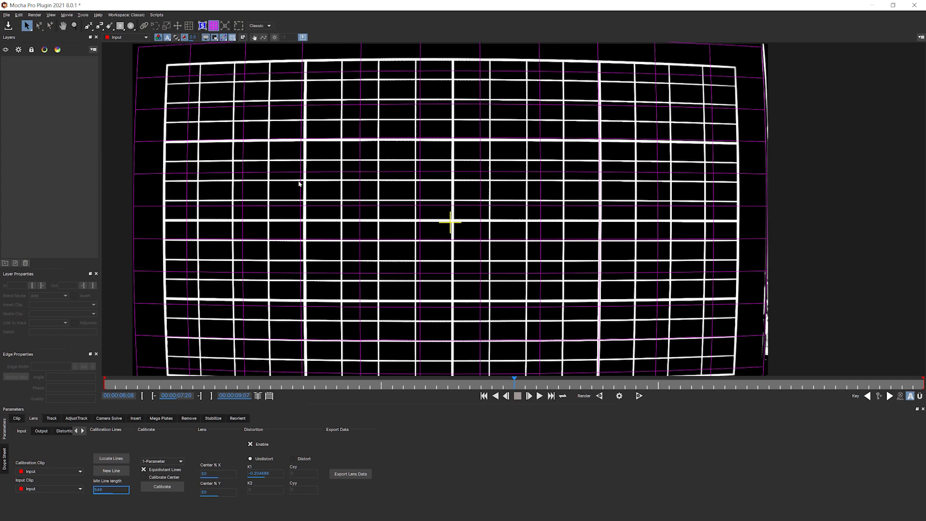
pyautogui.moveTo(712, 183)
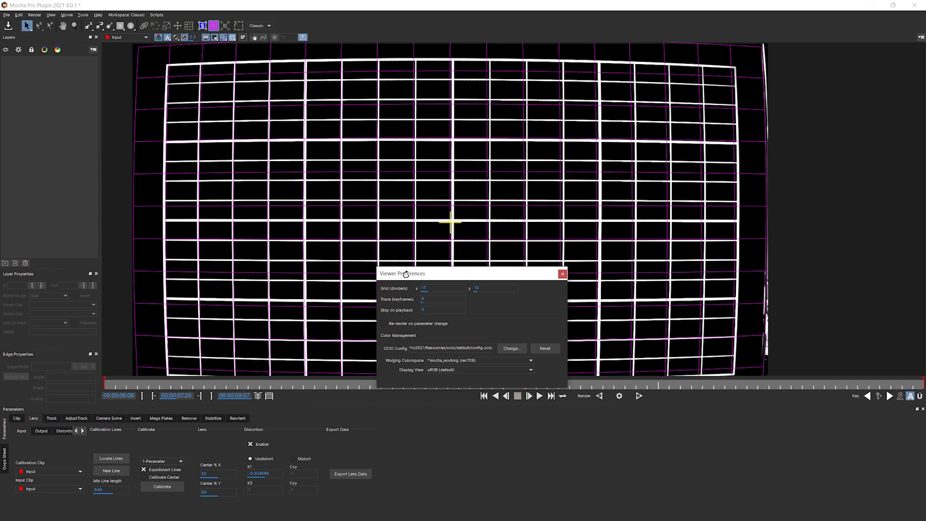
# Increase the grid's vertical divisions to match the chart cells and close Viewer Preferences.
pyautogui.tripleClick(442, 288)
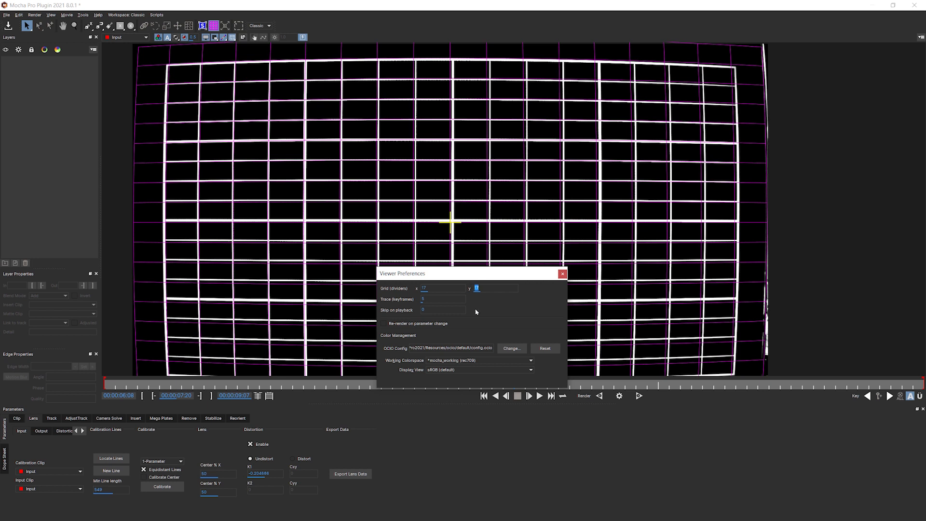
pyautogui.moveTo(328, 124)
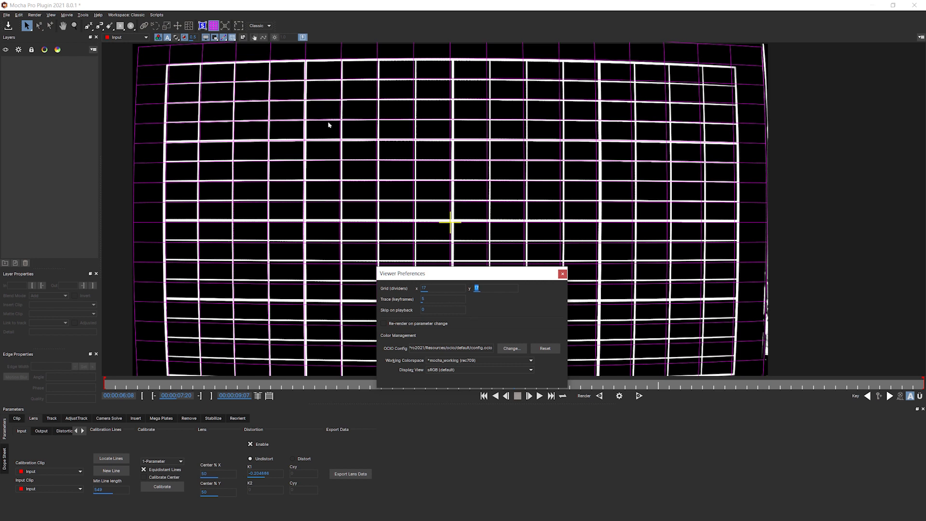
pyautogui.moveTo(556, 133)
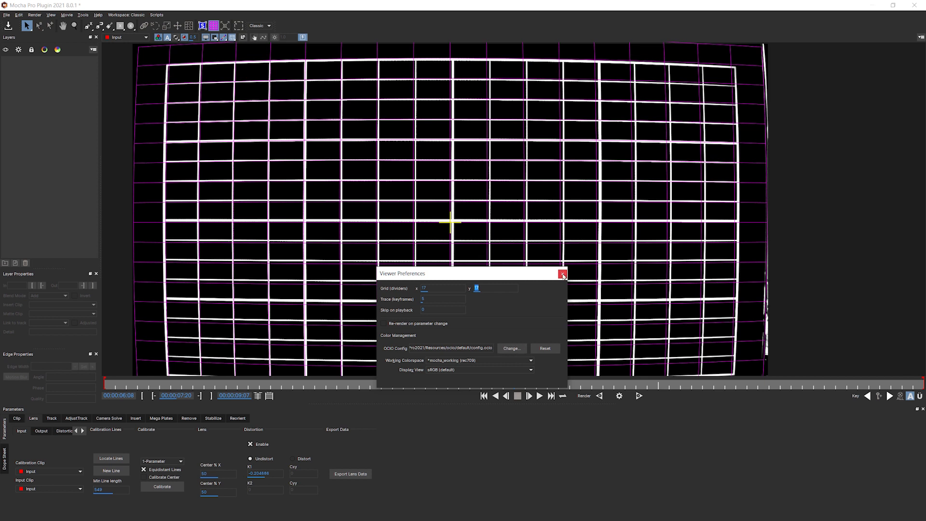
pyautogui.click(562, 273)
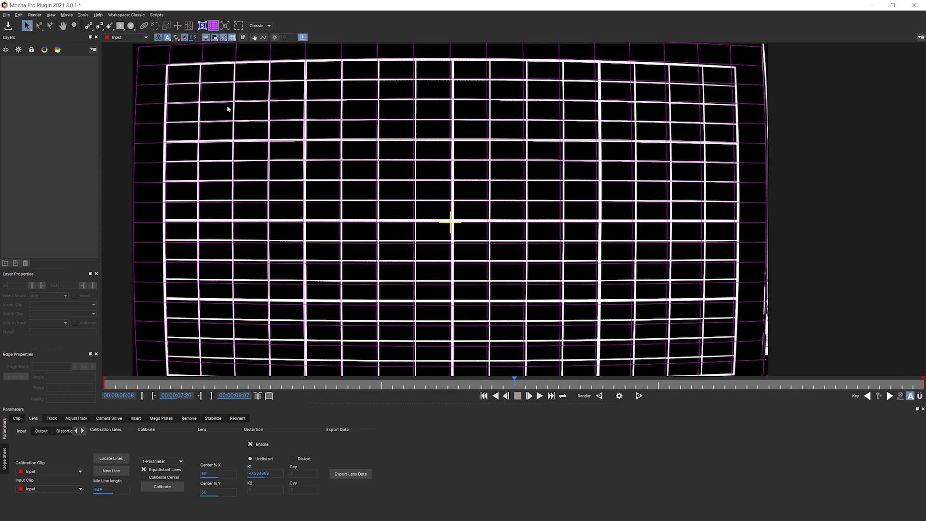
pyautogui.moveTo(164, 127)
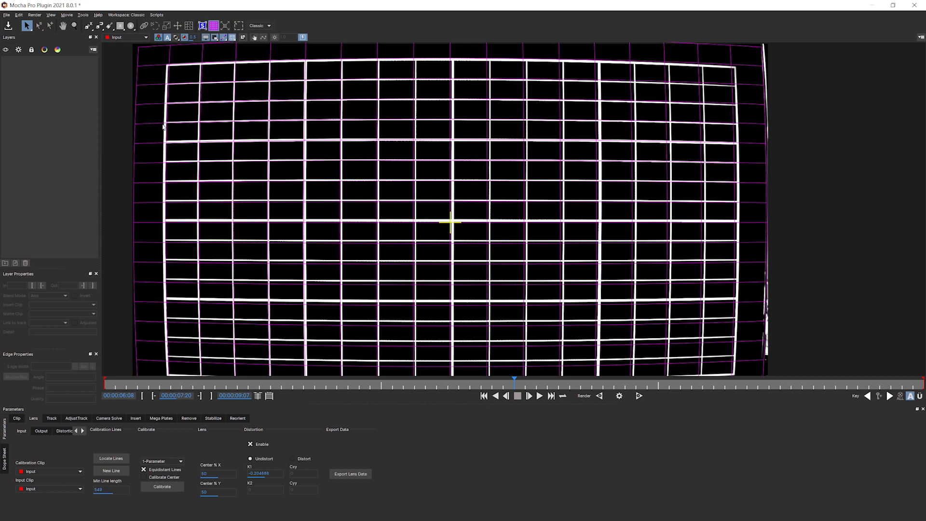
pyautogui.moveTo(750, 121)
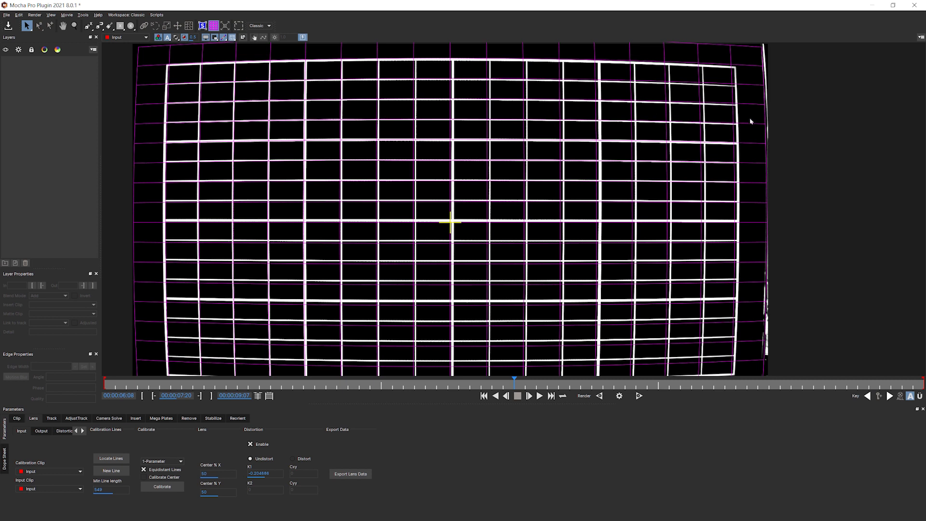
pyautogui.moveTo(632, 225)
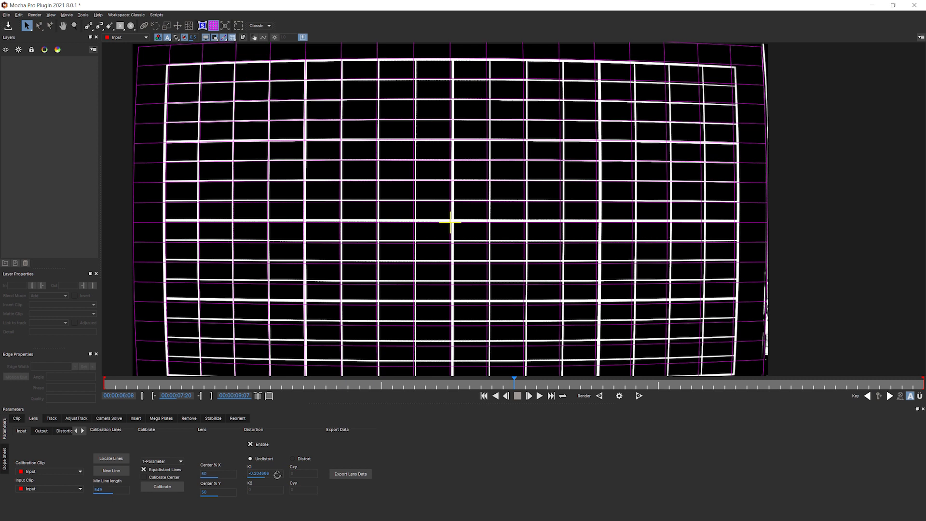
pyautogui.tripleClick(264, 473)
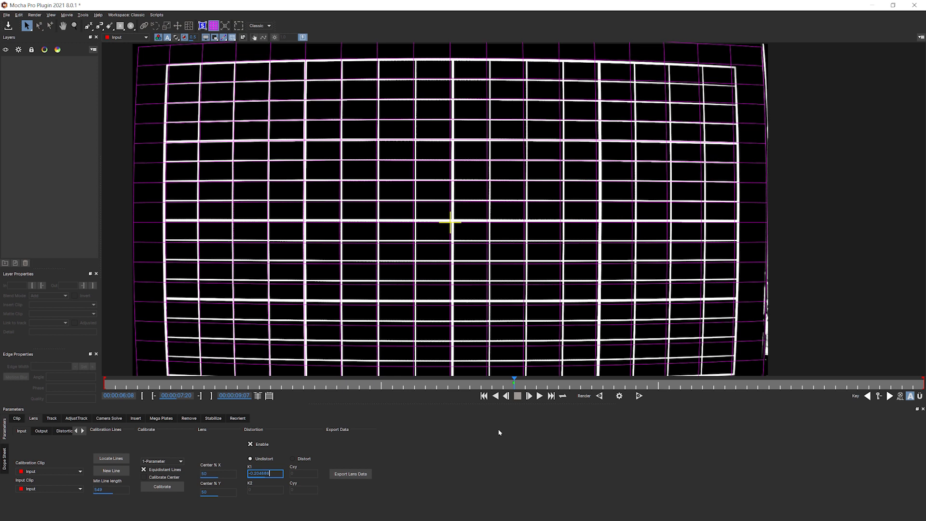
pyautogui.moveTo(555, 414)
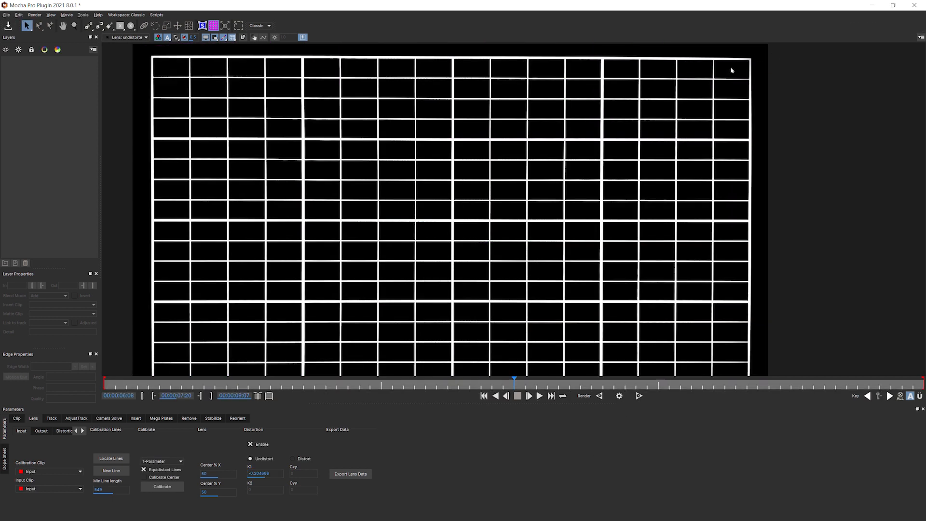
pyautogui.moveTo(246, 298)
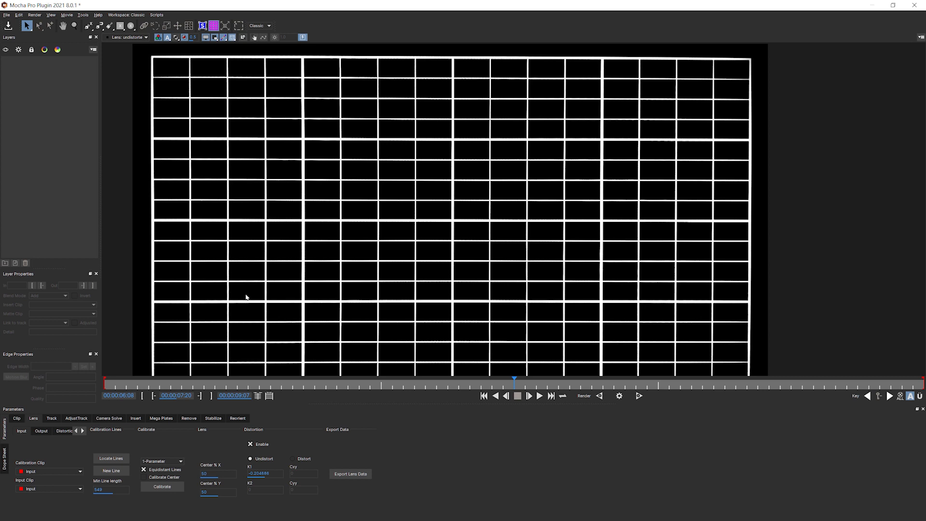
pyautogui.moveTo(484, 455)
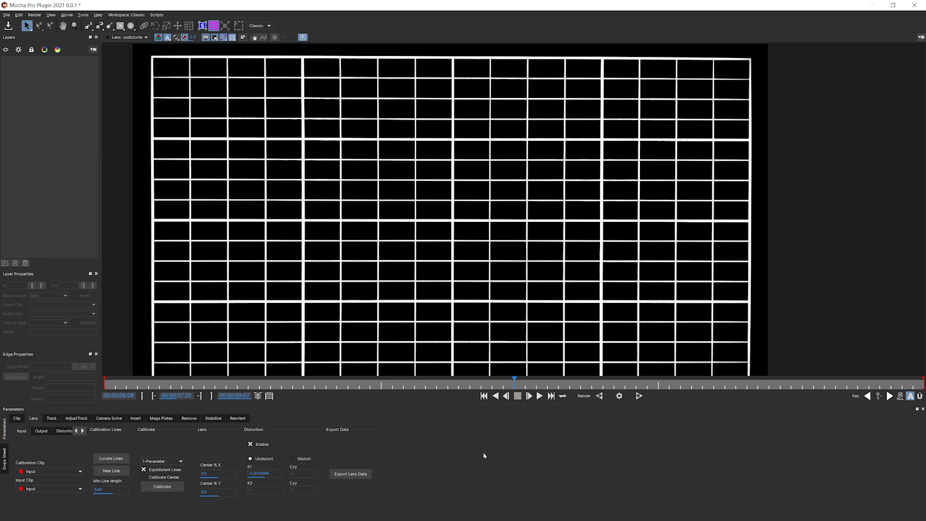
pyautogui.moveTo(495, 282)
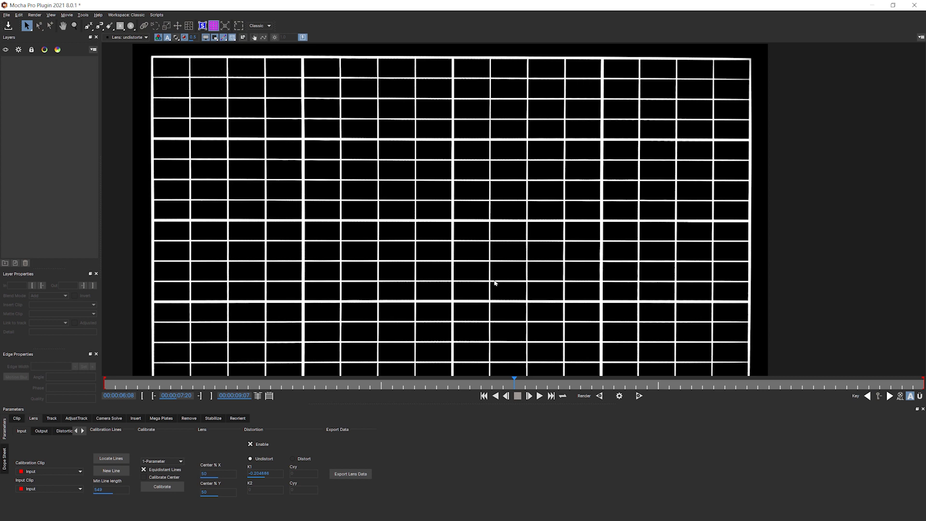
pyautogui.moveTo(321, 277)
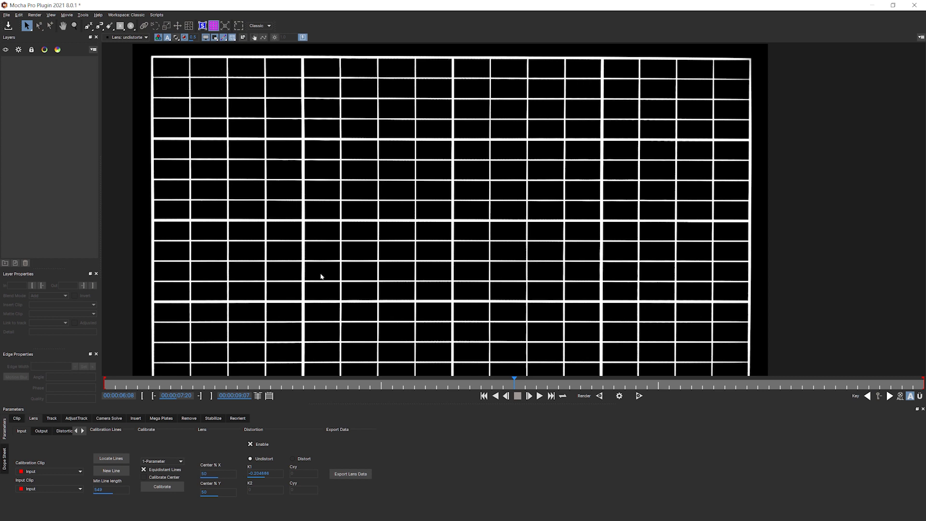
pyautogui.moveTo(245, 450)
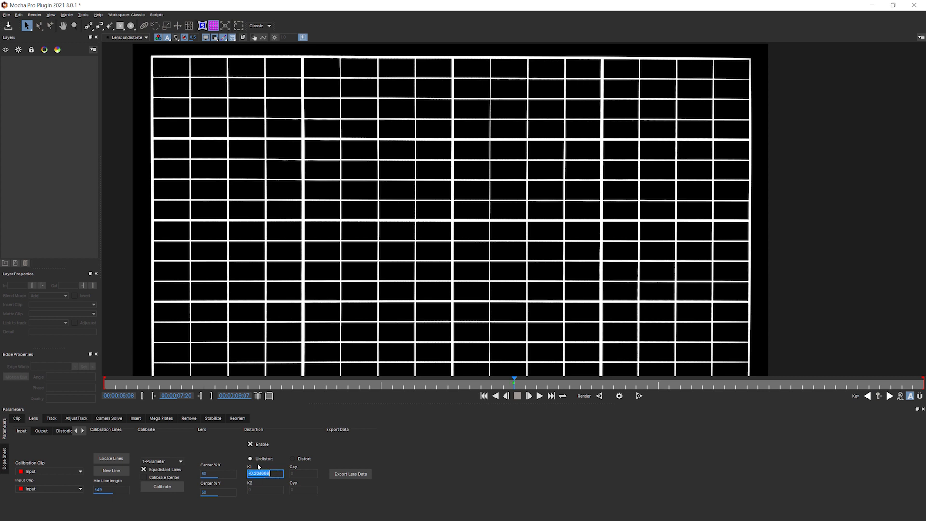
pyautogui.moveTo(180, 109)
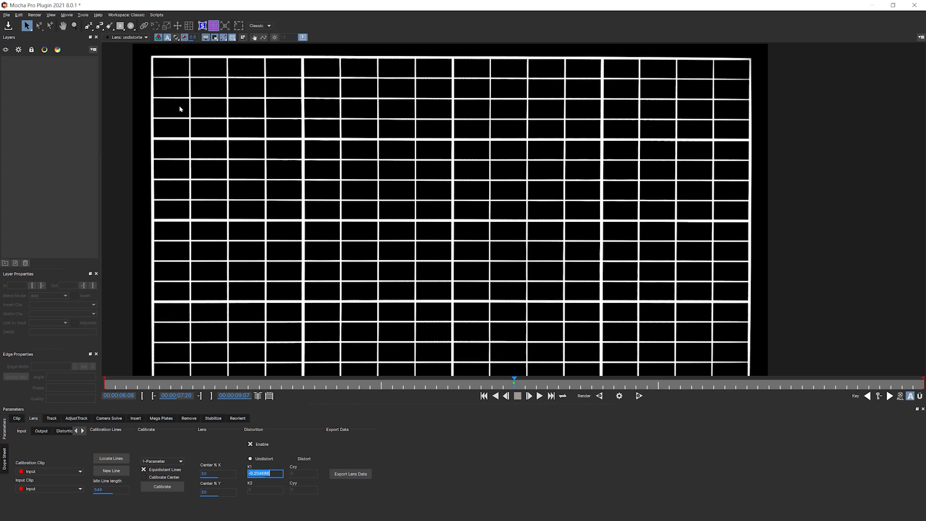
# Keep K1 at -0.204686 and bring up the File menu to close Mocha.
pyautogui.click(6, 15)
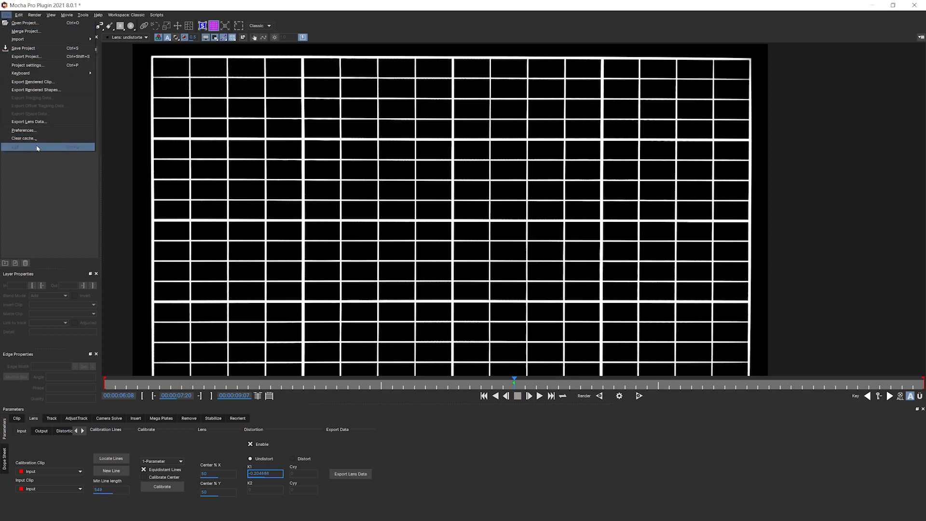
# Return to After Effects, apply Mocha Pro to the NYC pan layer and launch it.
pyautogui.click(15, 146)
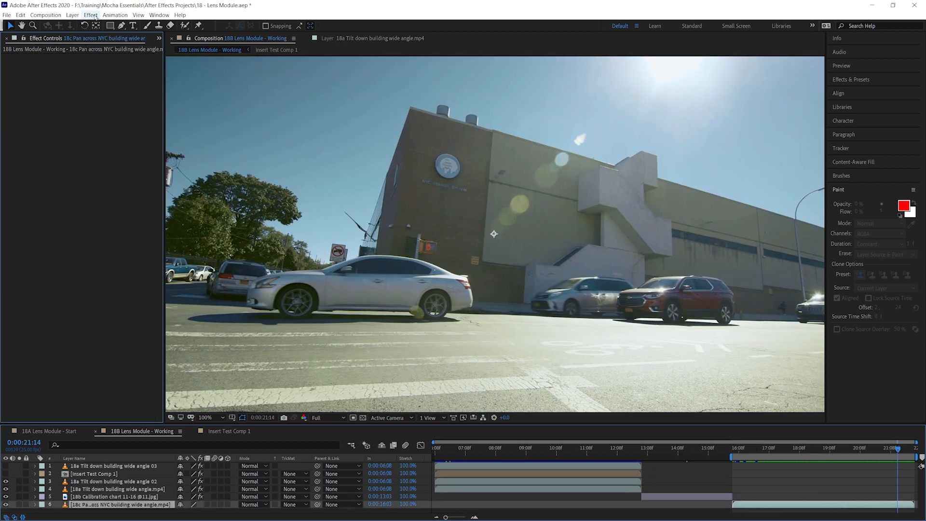
pyautogui.click(91, 15)
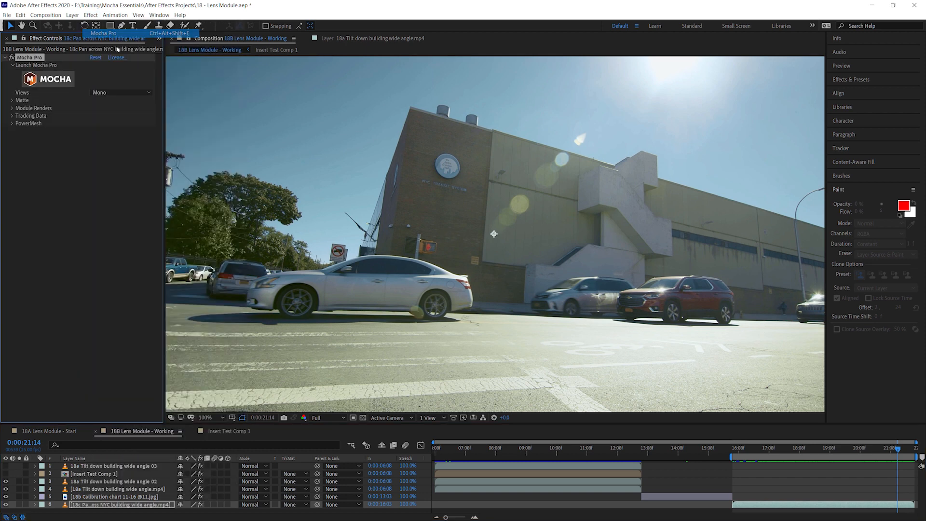
pyautogui.click(36, 65)
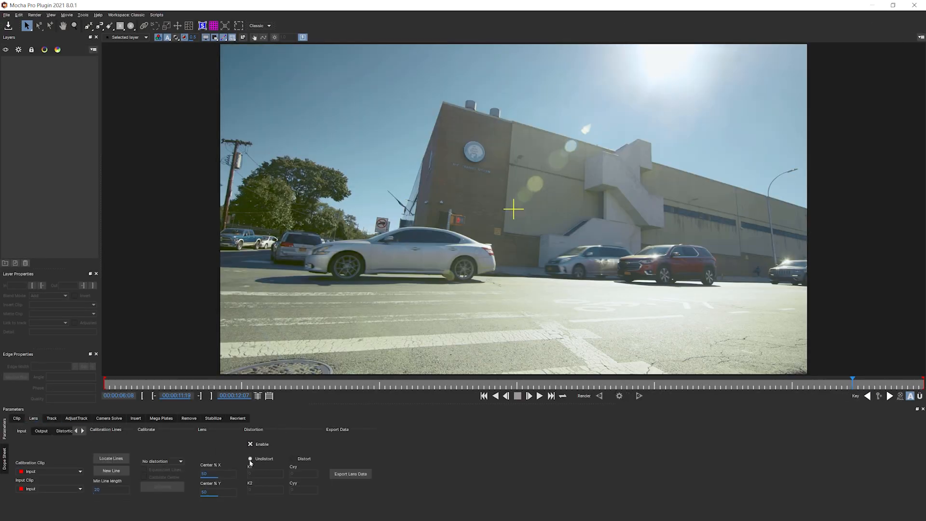
# Switch the street clip's lens model to Distortion Map.
pyautogui.click(251, 459)
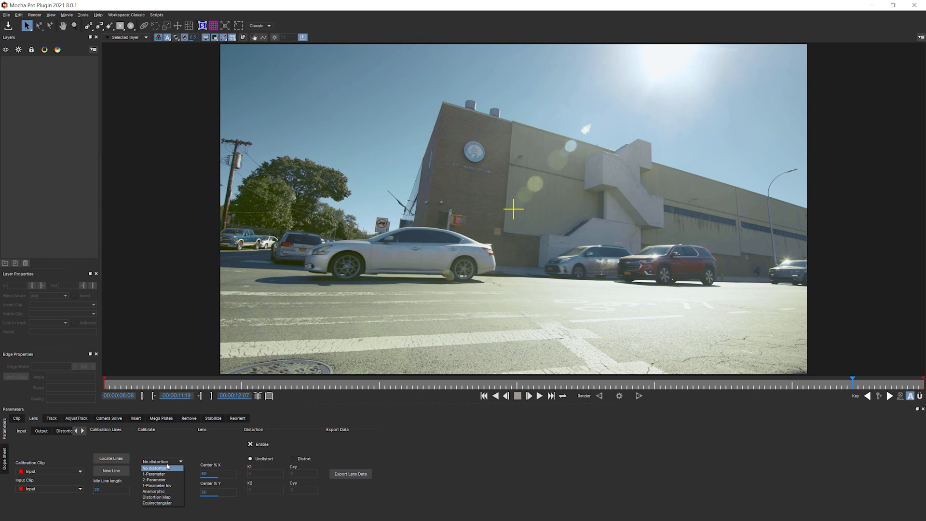
pyautogui.moveTo(160, 496)
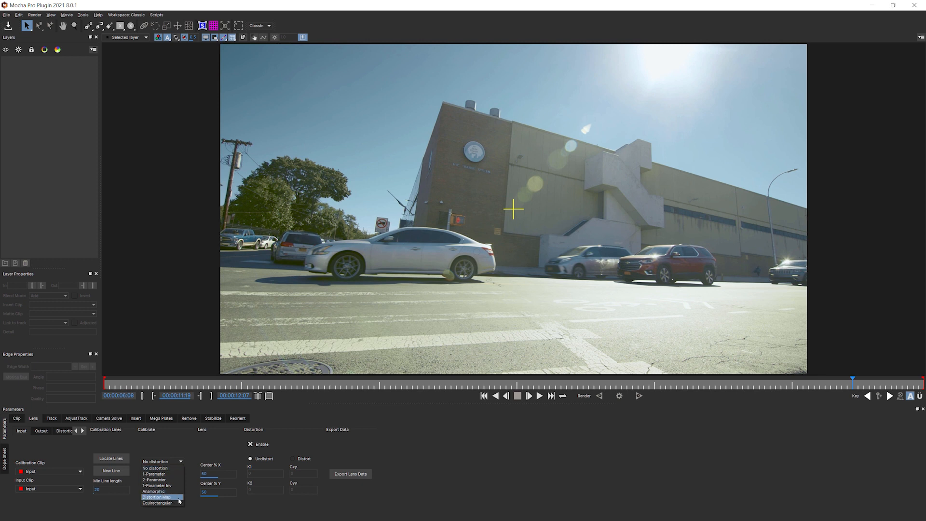
pyautogui.click(156, 497)
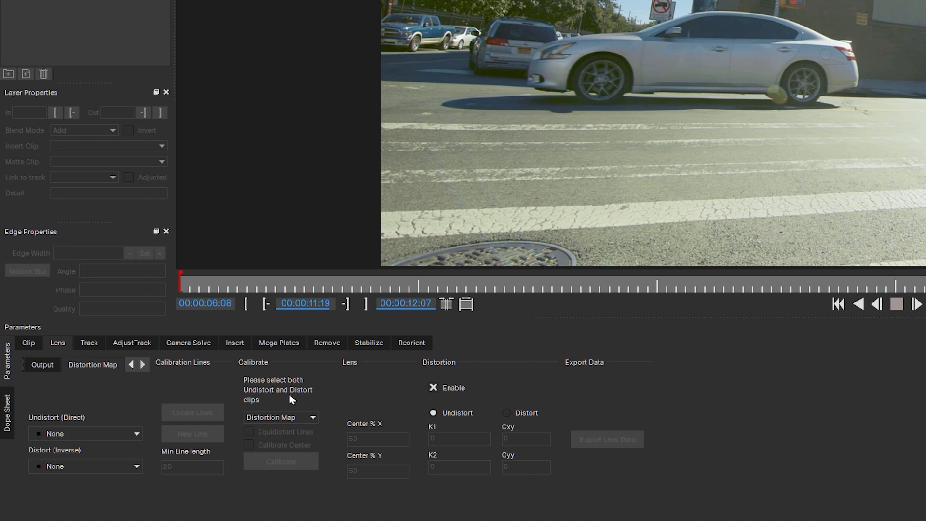
pyautogui.moveTo(124, 439)
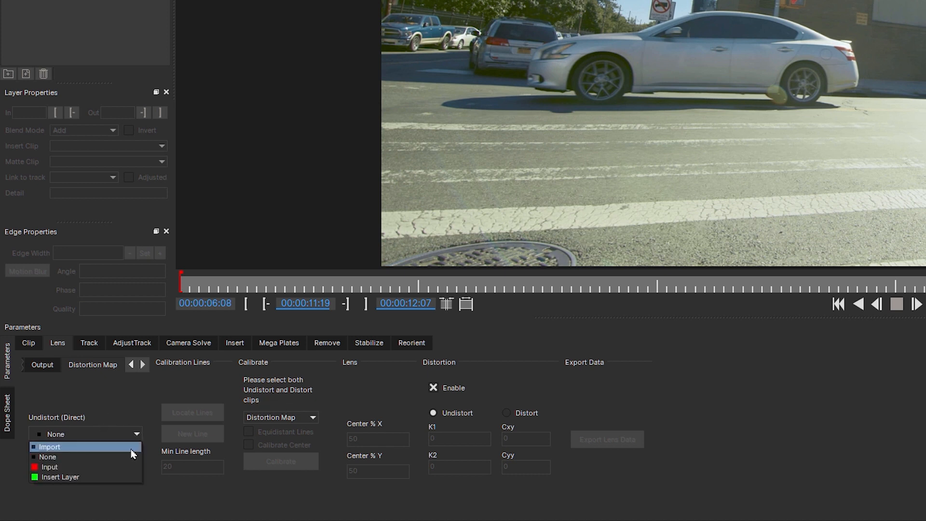
# Import UndistortMap_11-16_11_00000000.tiff for Undistort (Direct) and reuse it for Distort (Inverse).
pyautogui.click(49, 447)
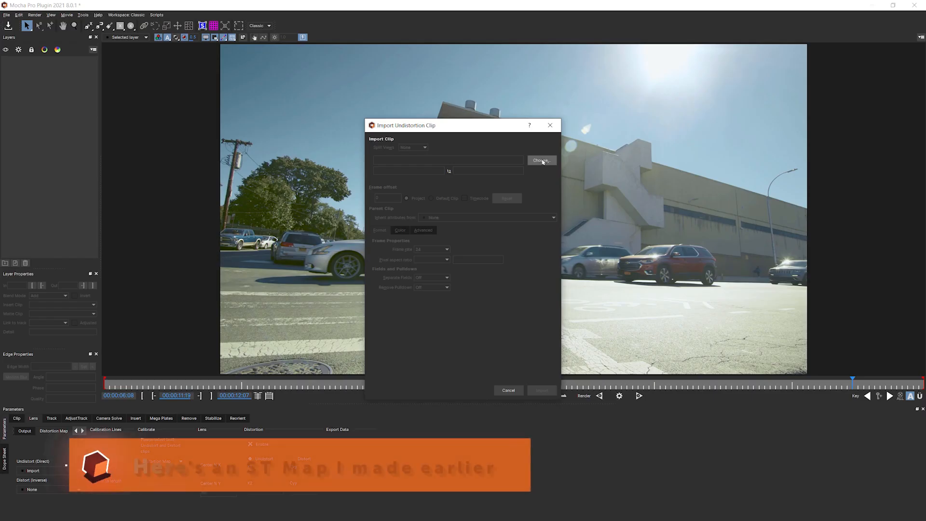
pyautogui.click(540, 160)
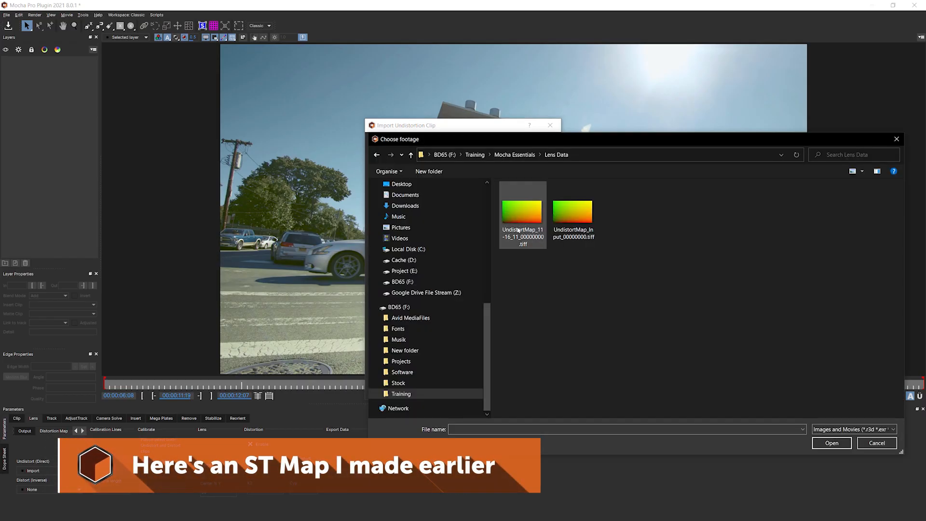
pyautogui.click(522, 212)
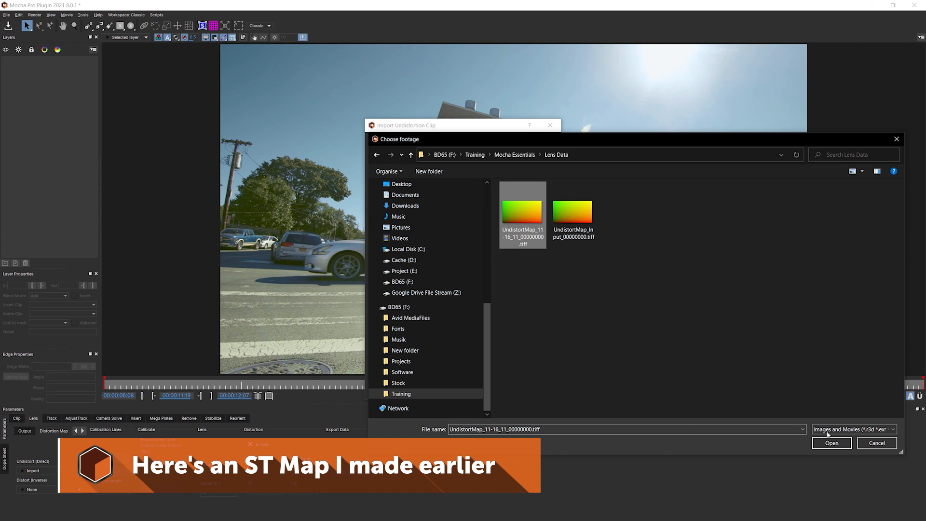
pyautogui.click(830, 442)
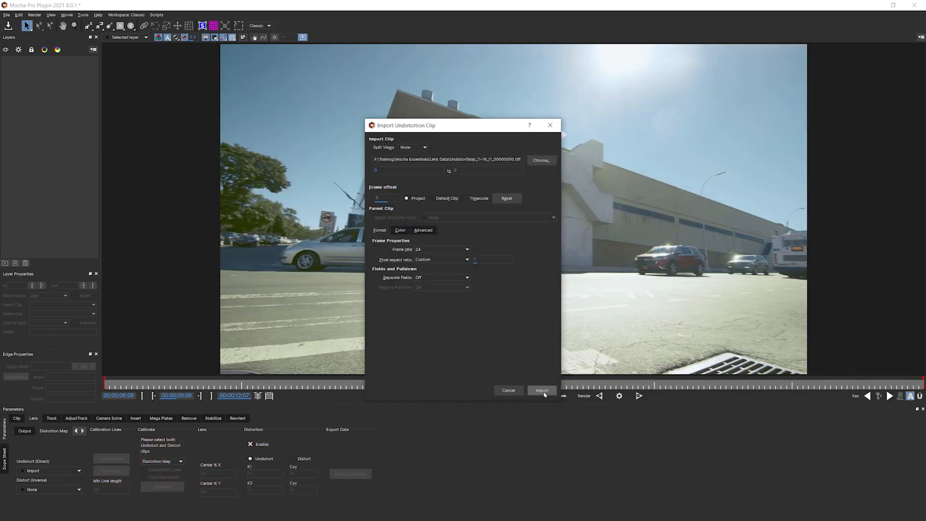
pyautogui.click(541, 390)
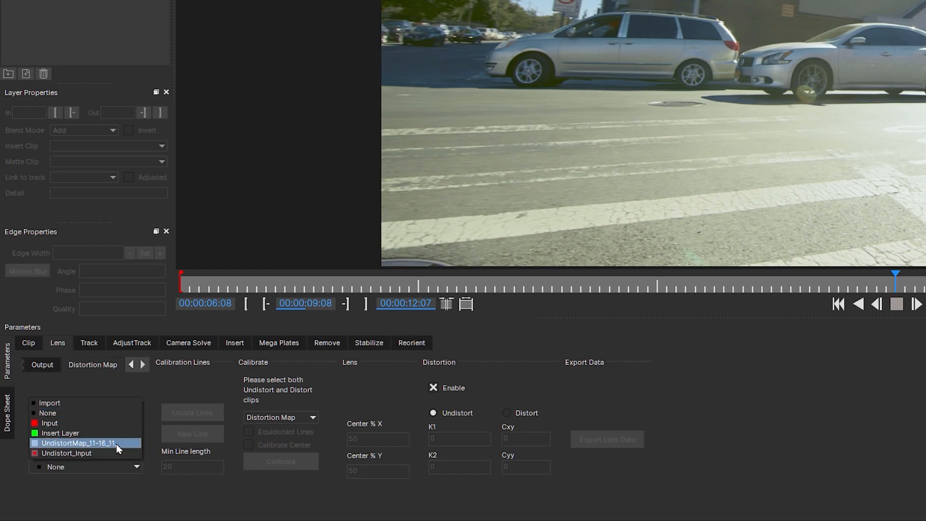
pyautogui.click(79, 442)
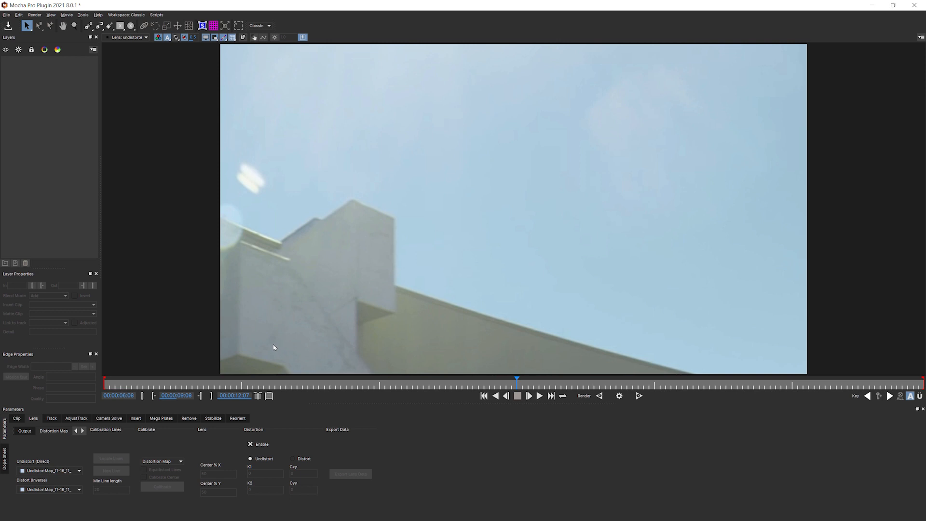
pyautogui.moveTo(2, 342)
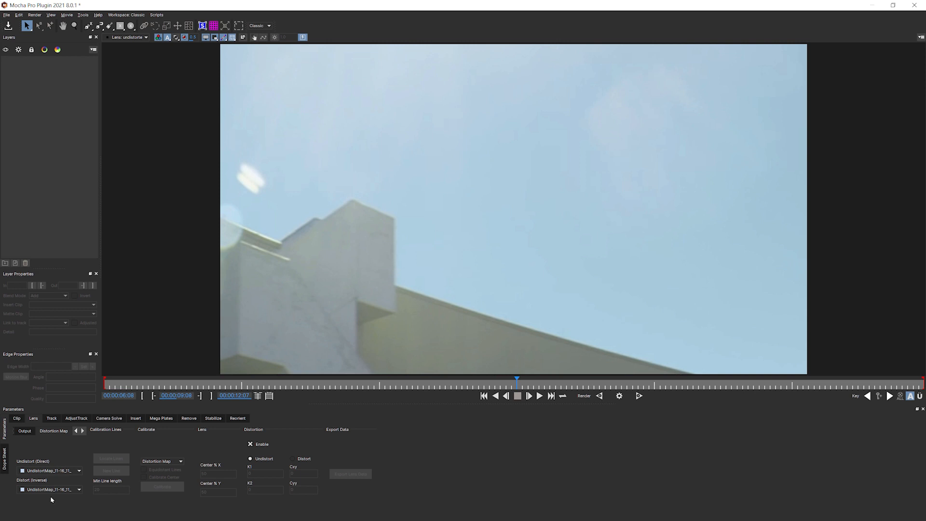
pyautogui.moveTo(377, 318)
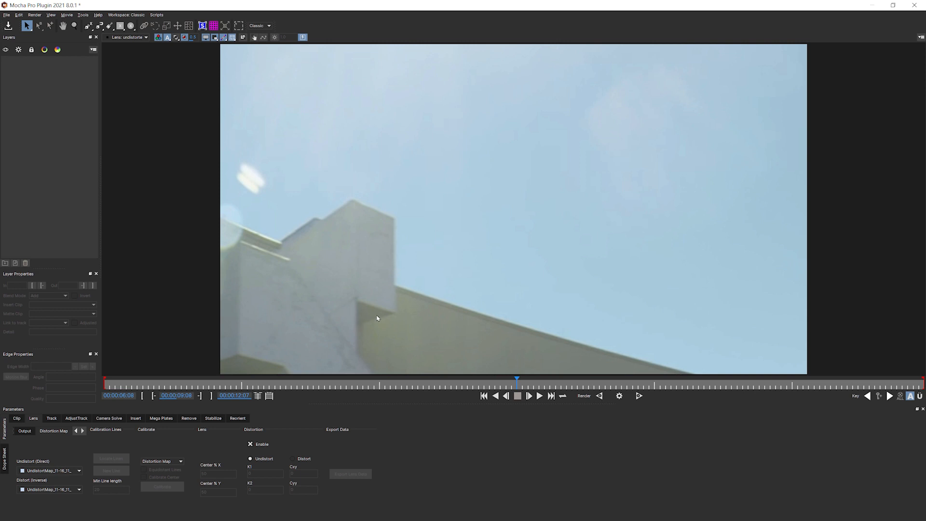
pyautogui.moveTo(440, 315)
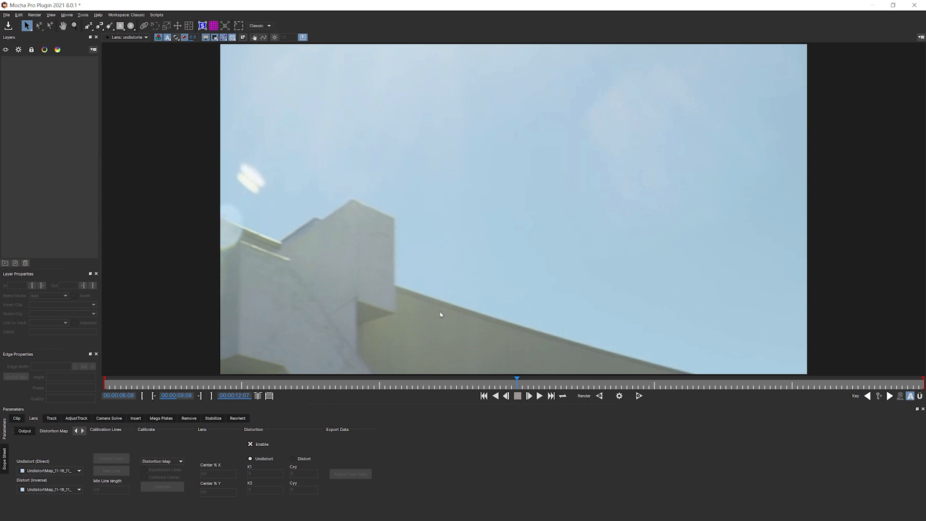
pyautogui.moveTo(432, 270)
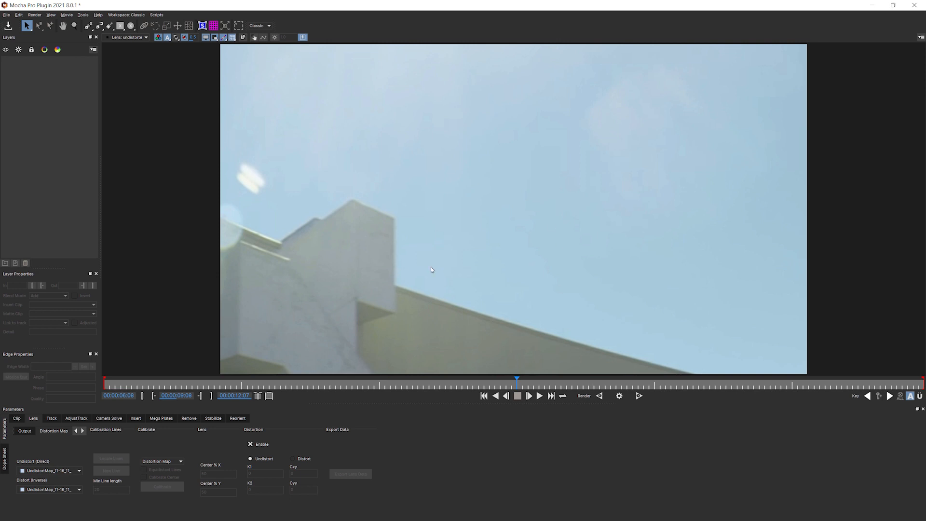
pyautogui.click(128, 38)
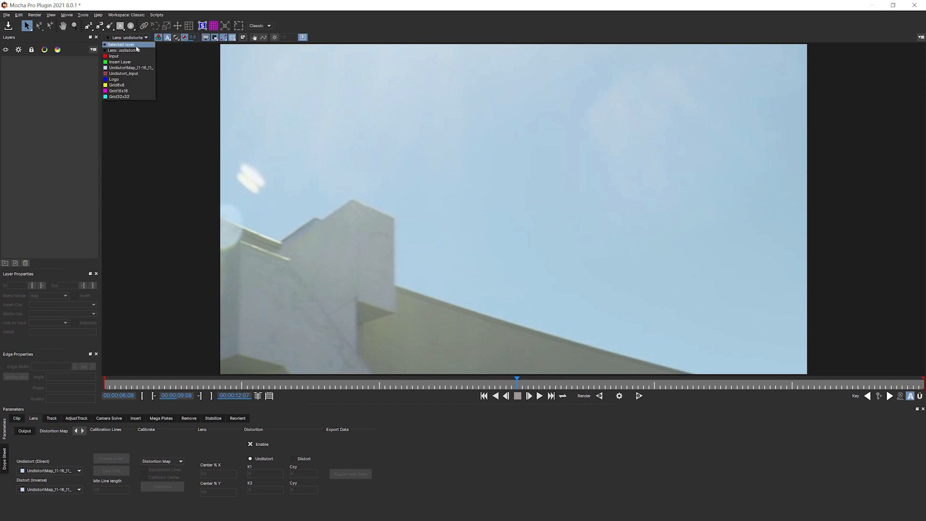
pyautogui.click(121, 44)
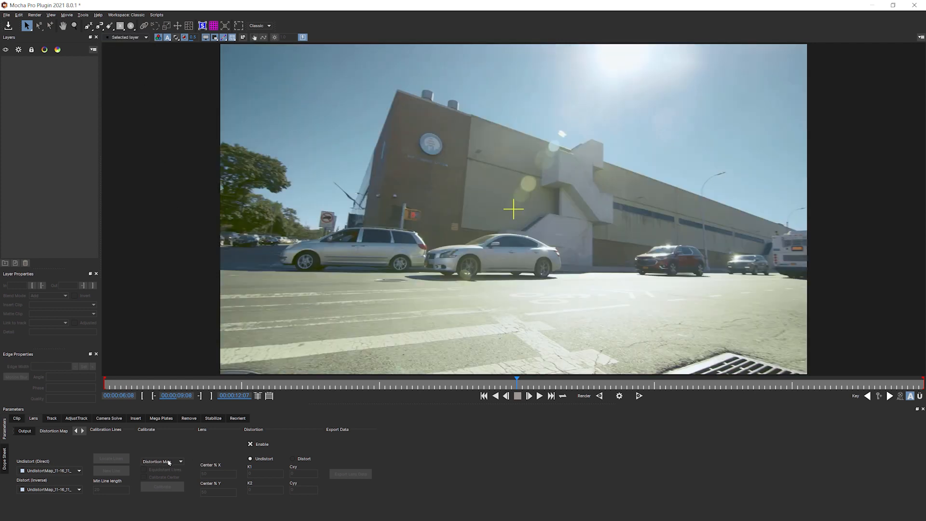
# Revert to the 1-Parameter model with K1 -0.204686, remove the map clips, and undistort the clip.
pyautogui.click(179, 461)
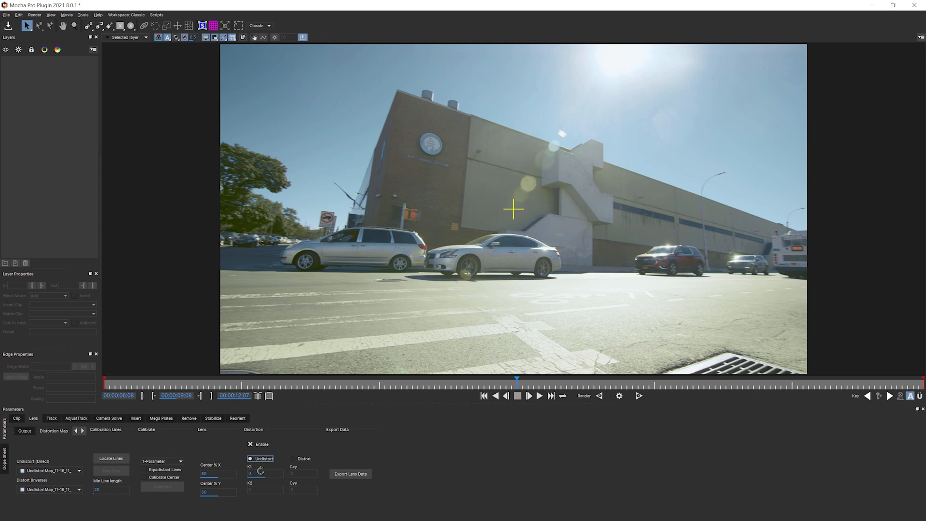
pyautogui.click(50, 470)
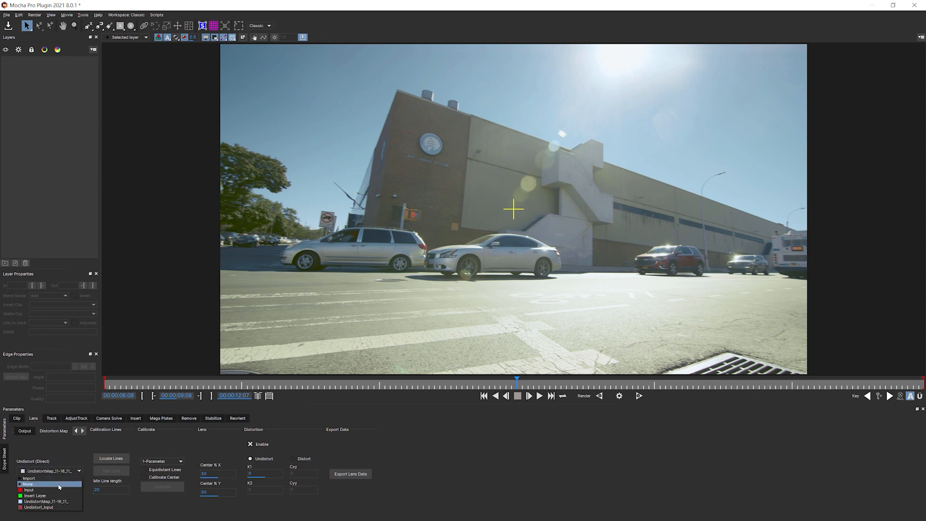
pyautogui.click(27, 483)
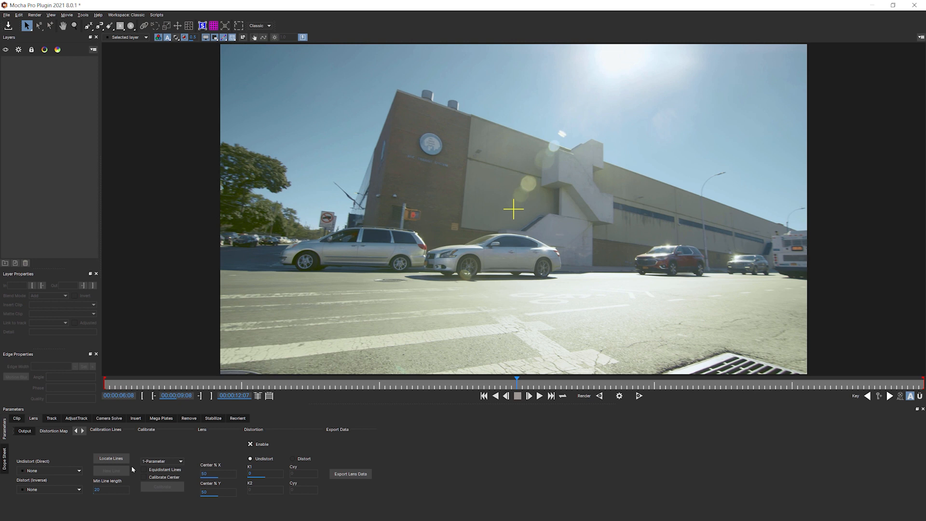
pyautogui.moveTo(158, 459)
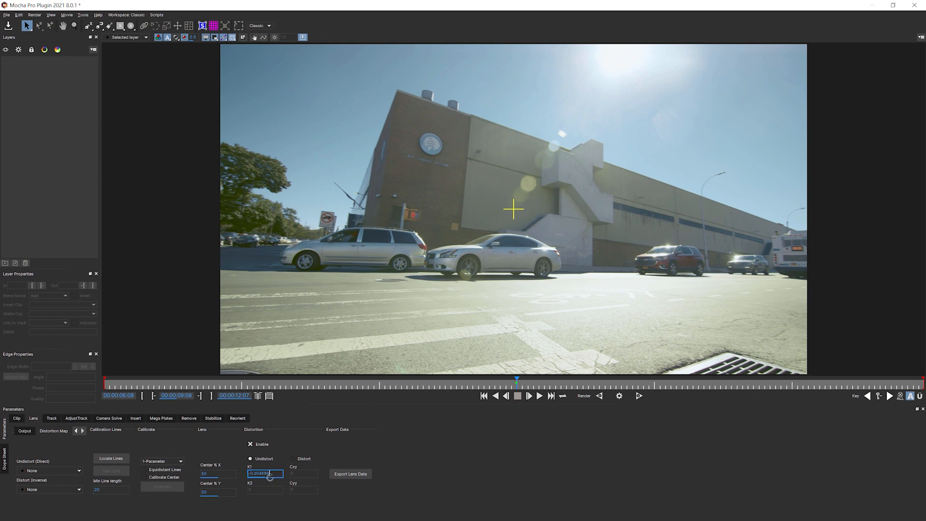
pyautogui.moveTo(418, 436)
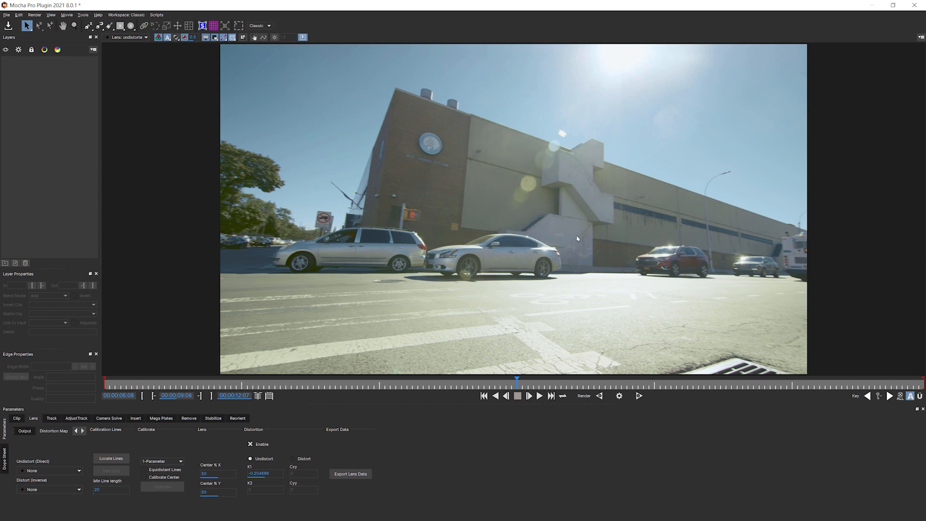
pyautogui.moveTo(238, 473)
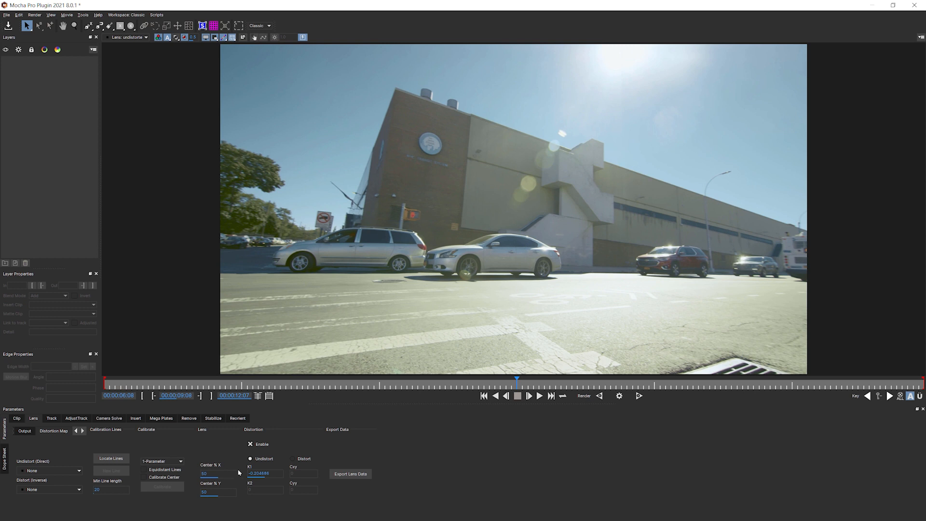
pyautogui.moveTo(209, 198)
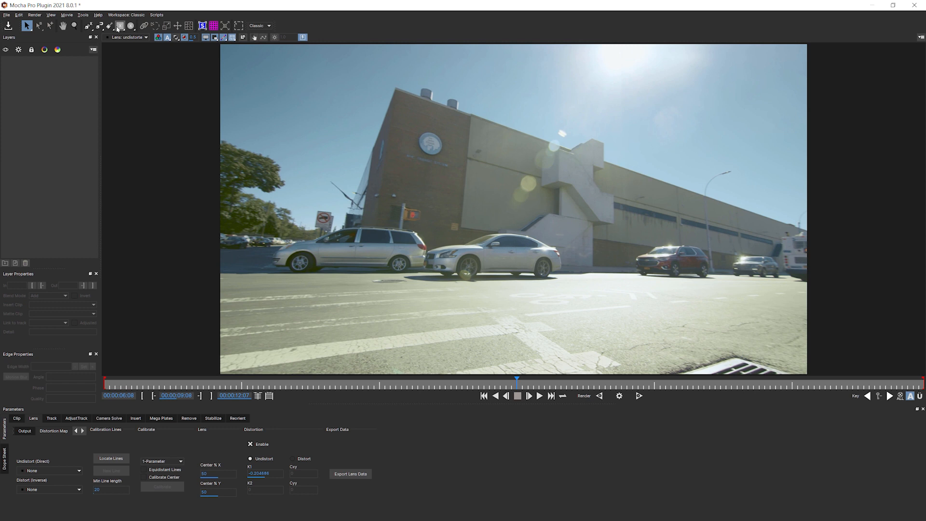
pyautogui.click(51, 419)
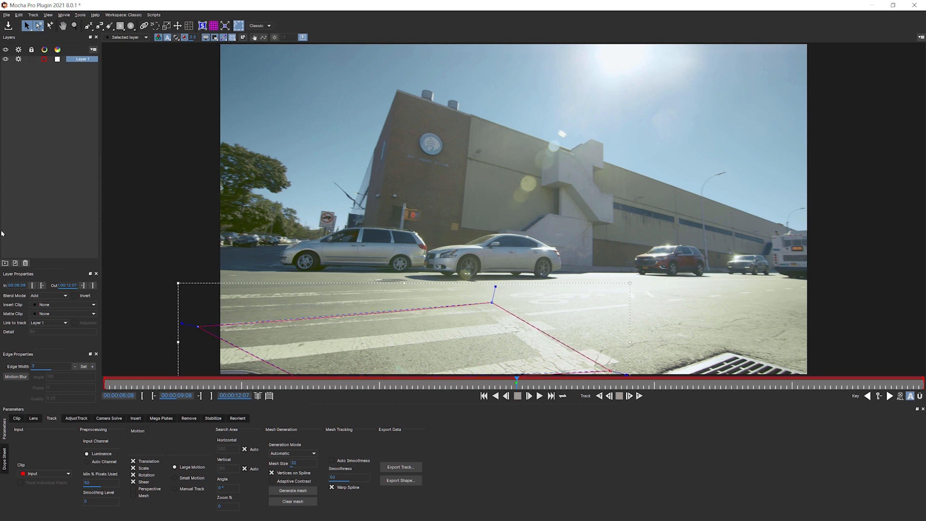
# Unlink the Sidewalk layer (Link to Track: None), align its surface grid to the crosswalk, and track forward.
pyautogui.click(49, 322)
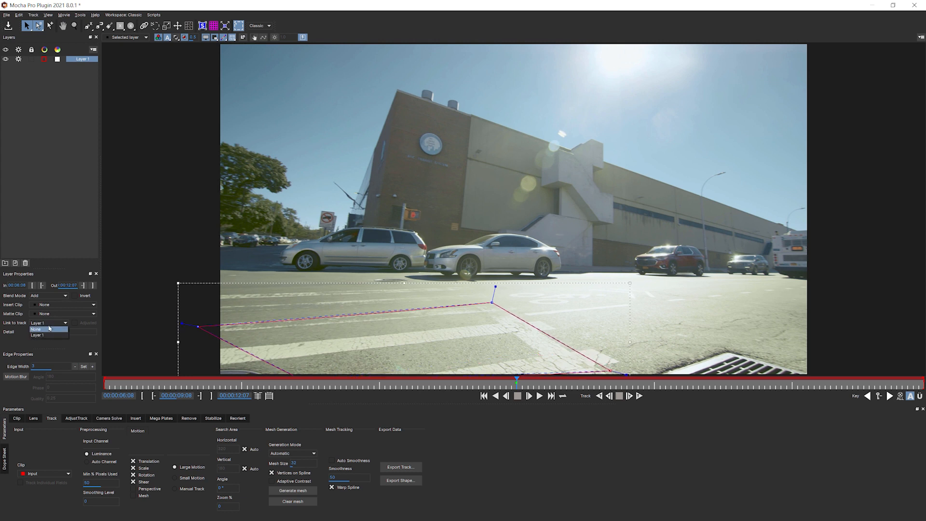
pyautogui.click(37, 329)
pyautogui.write('Sidewalk')
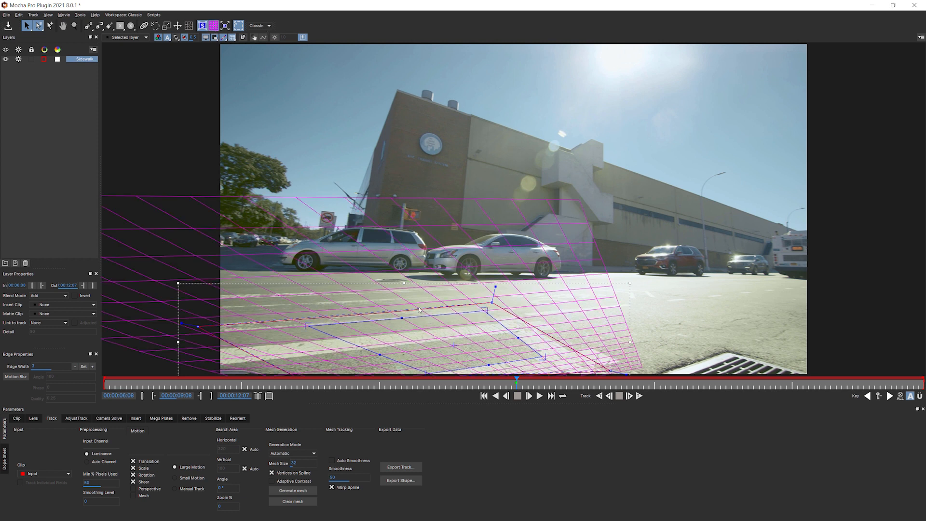
pyautogui.click(214, 25)
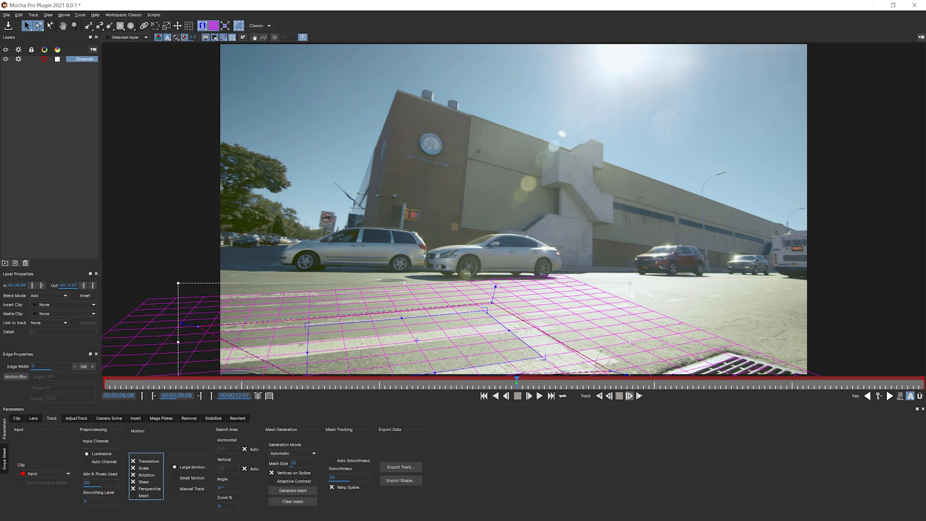
pyautogui.click(538, 396)
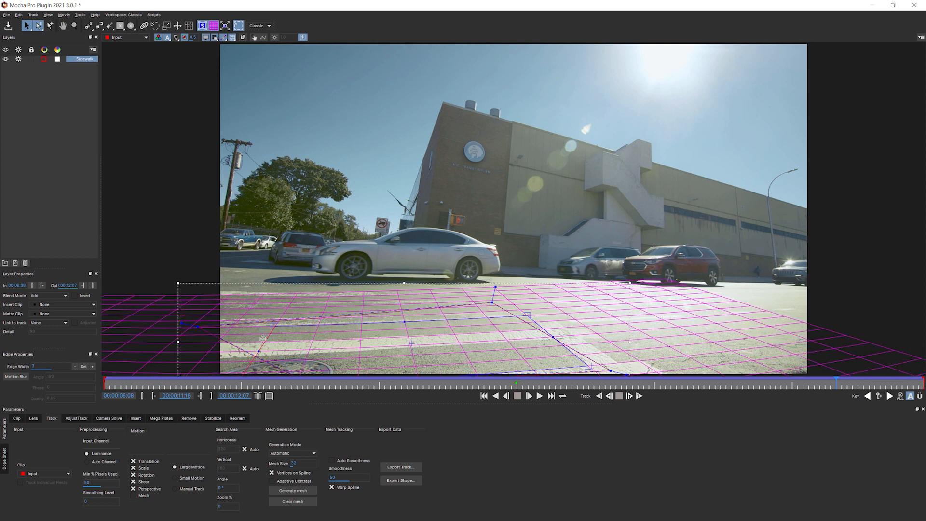
# Set Insert Clip to Logo on the Sidewalk layer and hide the grid and surface overlays.
pyautogui.click(65, 304)
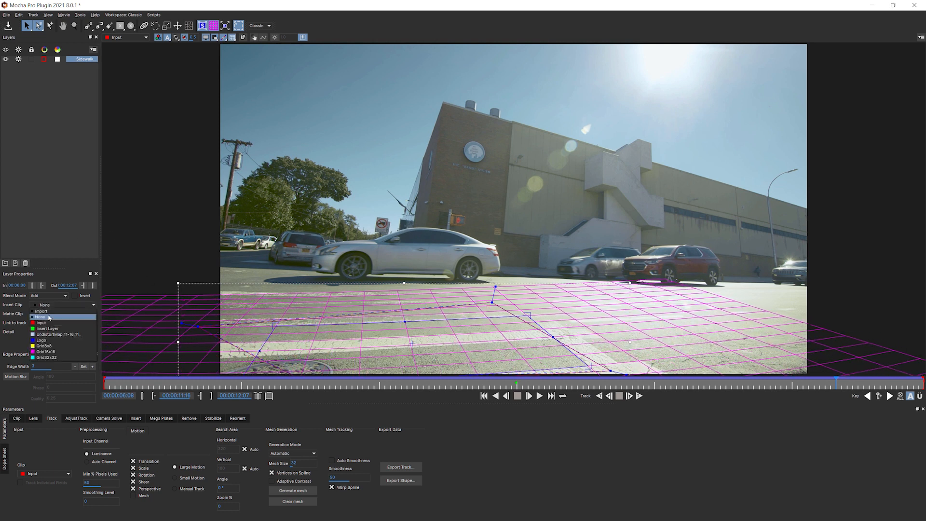
pyautogui.click(42, 339)
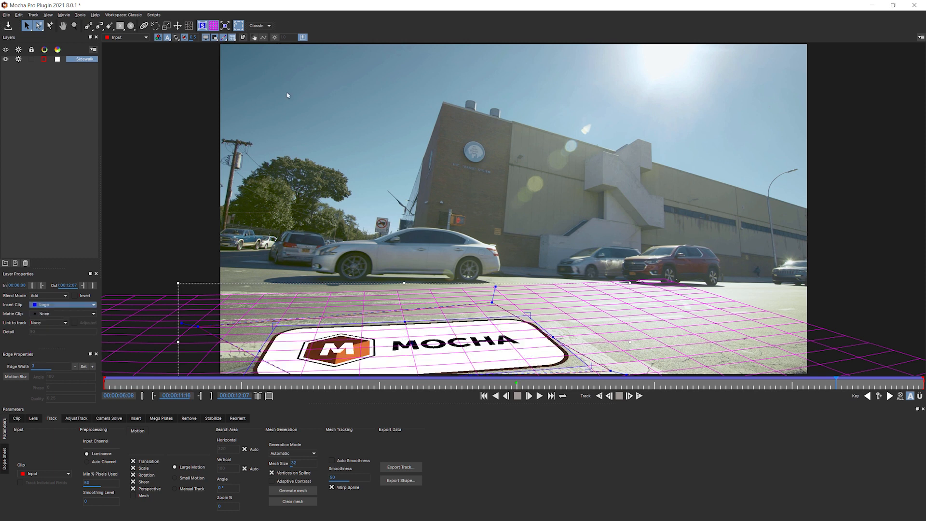
pyautogui.click(206, 38)
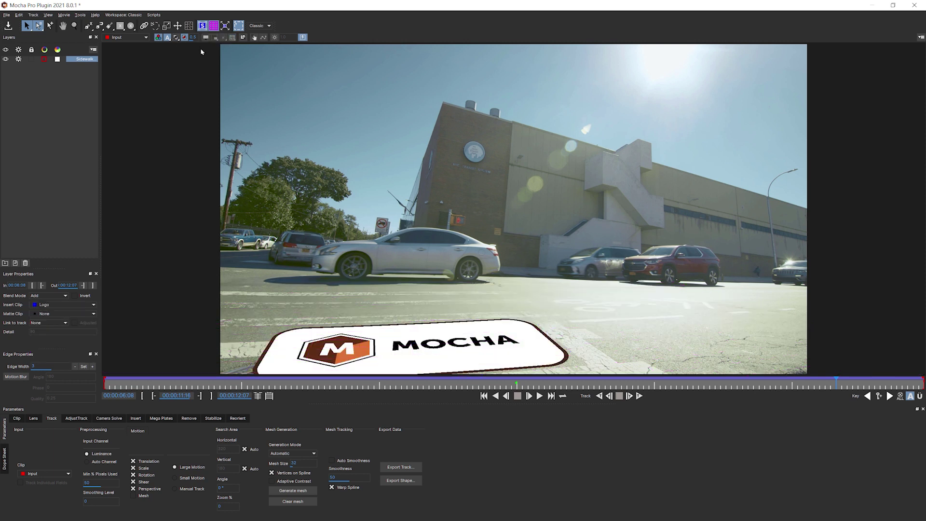
pyautogui.click(527, 395)
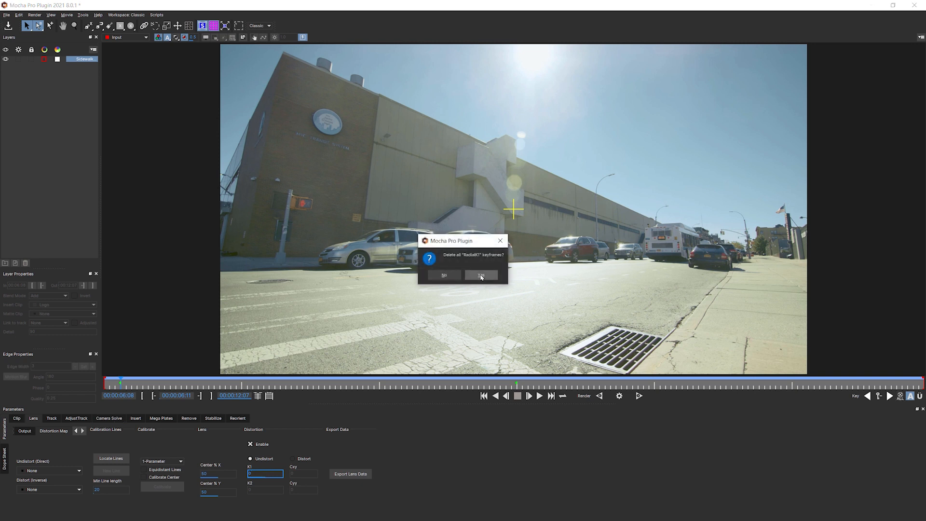
# Confirm deleting the RadialK1 keyframes, then save and close Mocha back to After Effects.
pyautogui.click(480, 275)
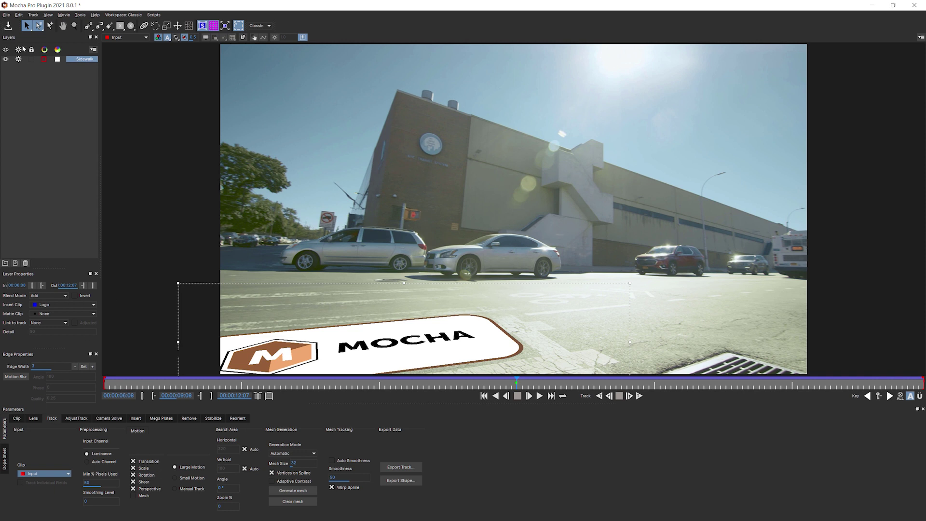
pyautogui.click(6, 14)
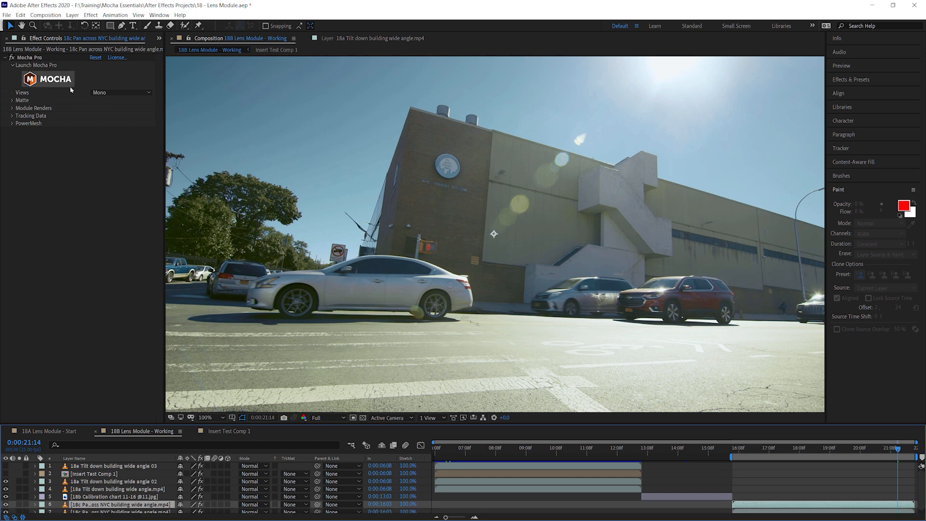
# Set Module Renders to Insert: Cutout on the street pan's Mocha Pro effect.
pyautogui.click(20, 15)
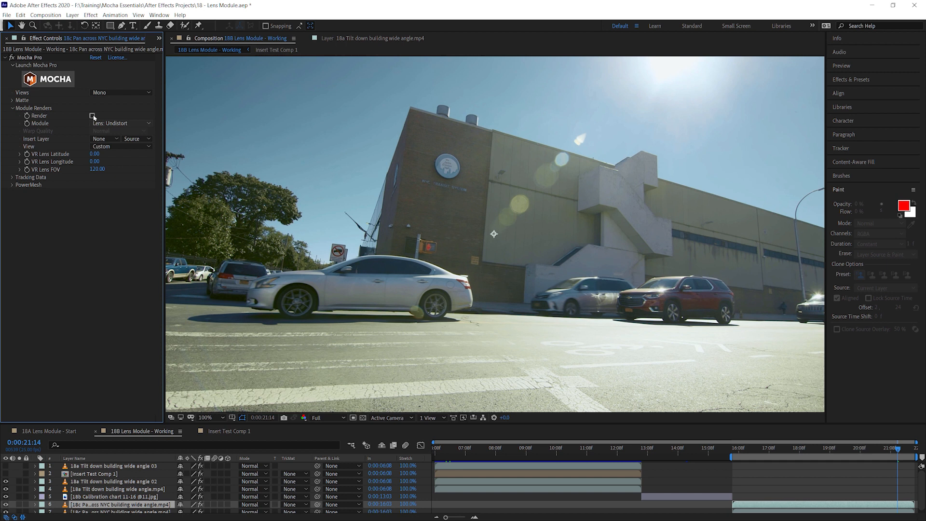
pyautogui.click(121, 123)
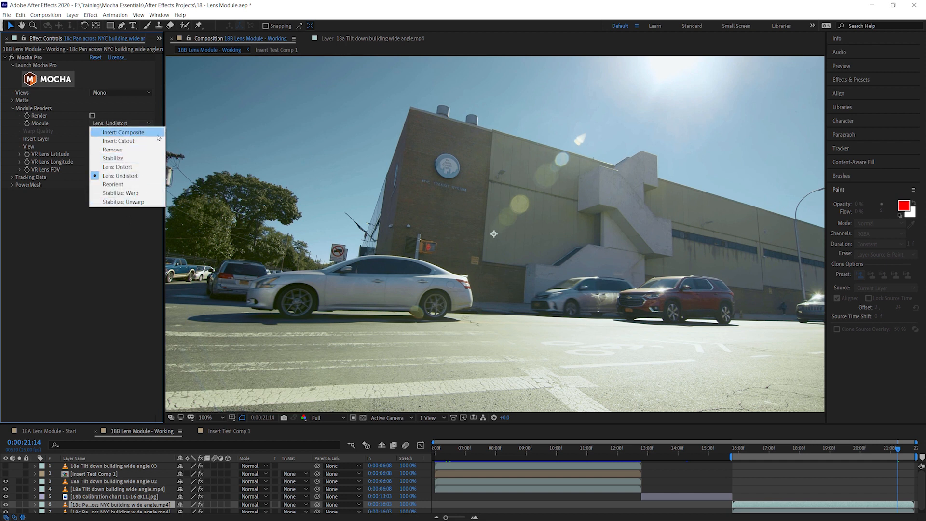
pyautogui.click(118, 141)
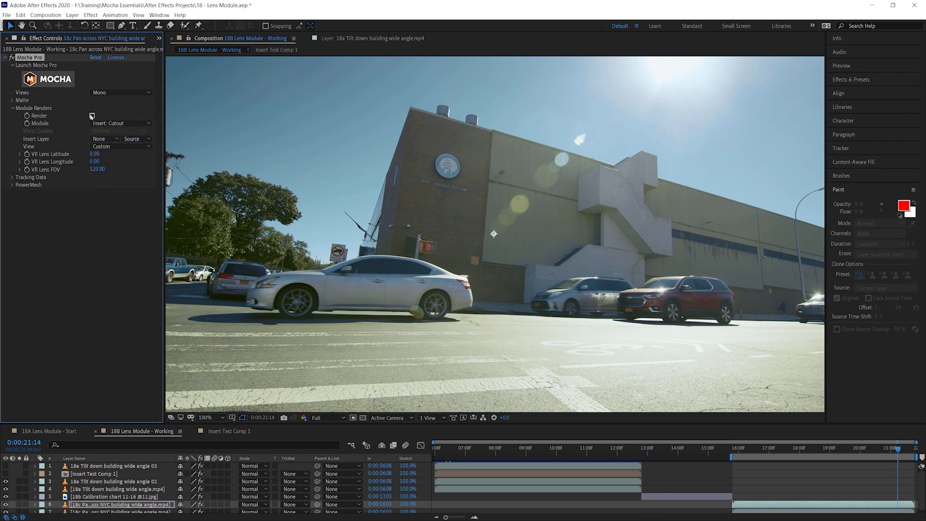
# Enable Render, rename the effect 'No Calibration', and relaunch Mocha from it.
pyautogui.click(91, 114)
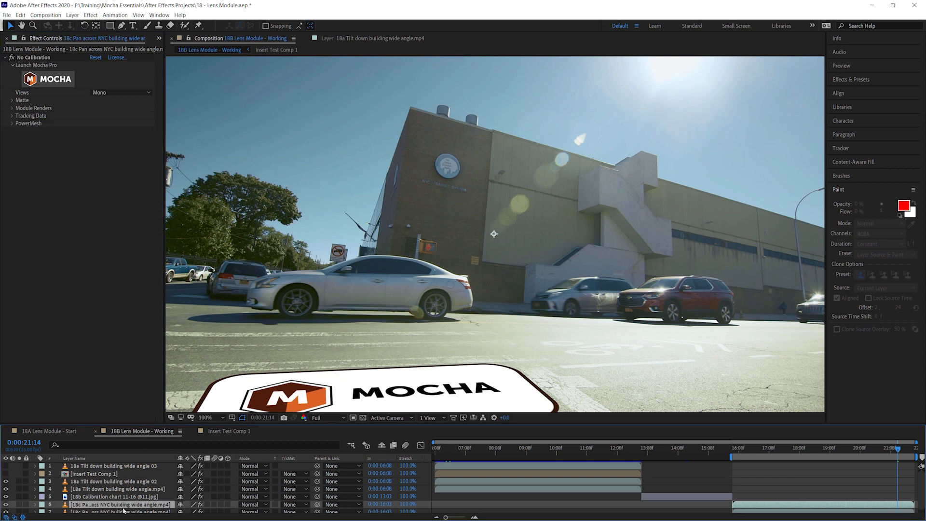
pyautogui.click(11, 108)
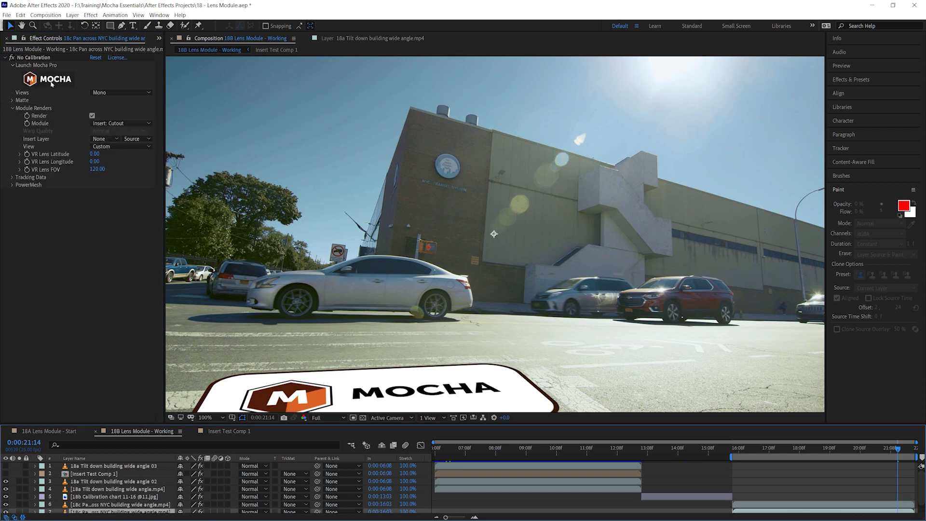
pyautogui.click(37, 64)
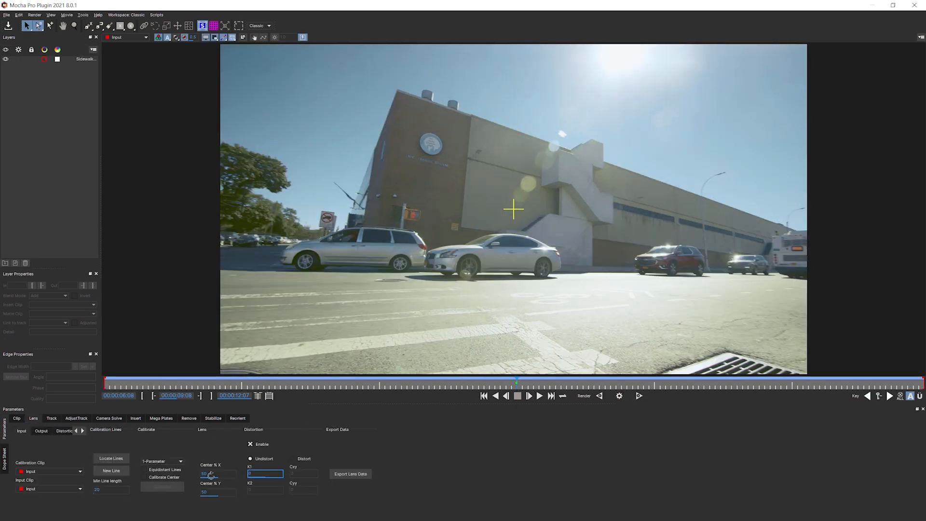
# Enter -0.204686 as the K1 lens distortion value.
pyautogui.write('-0.204686')
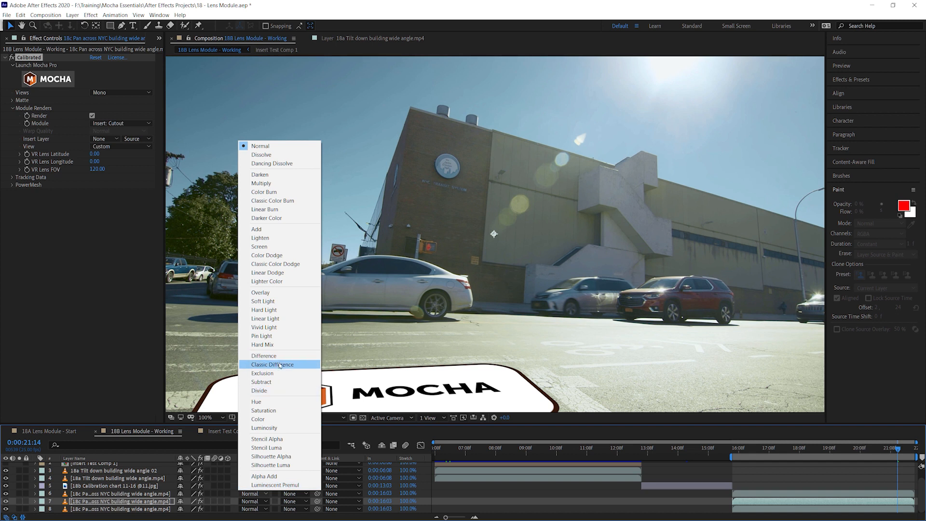
# Set the No Calibration layer's blend mode to Difference and reveal the Calibrated layer's Opacity.
pyautogui.click(264, 355)
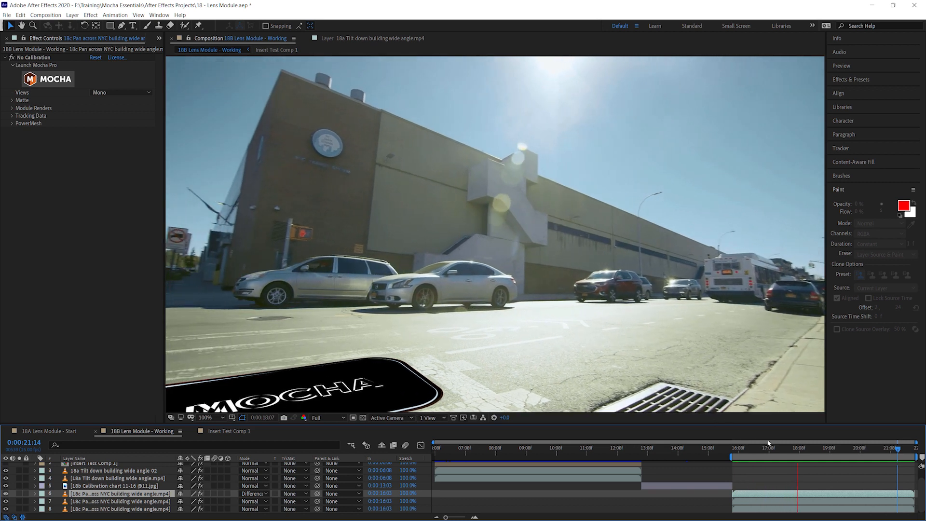
pyautogui.click(842, 448)
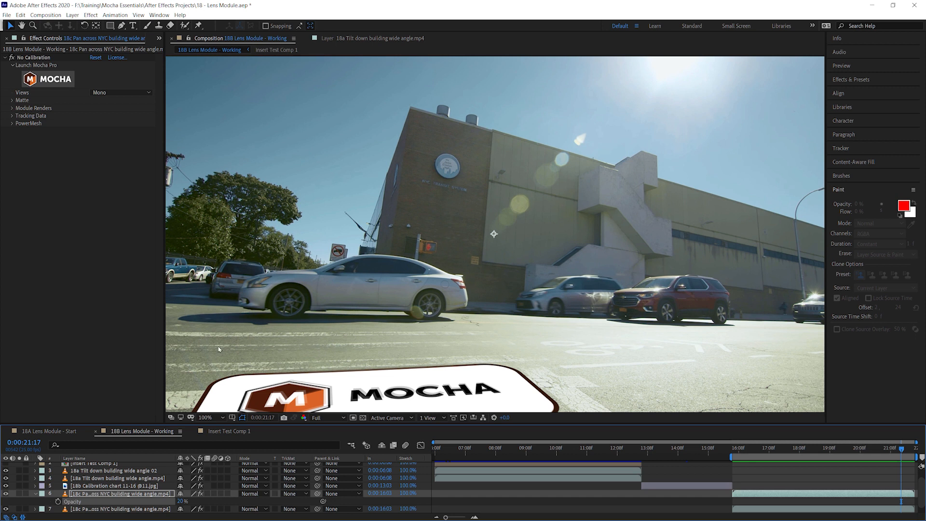
pyautogui.moveTo(261, 357)
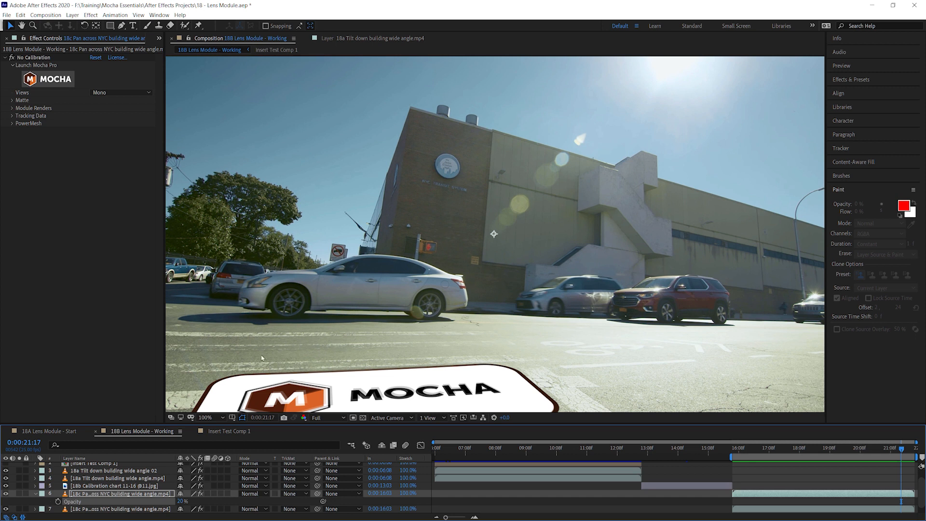
pyautogui.moveTo(250, 355)
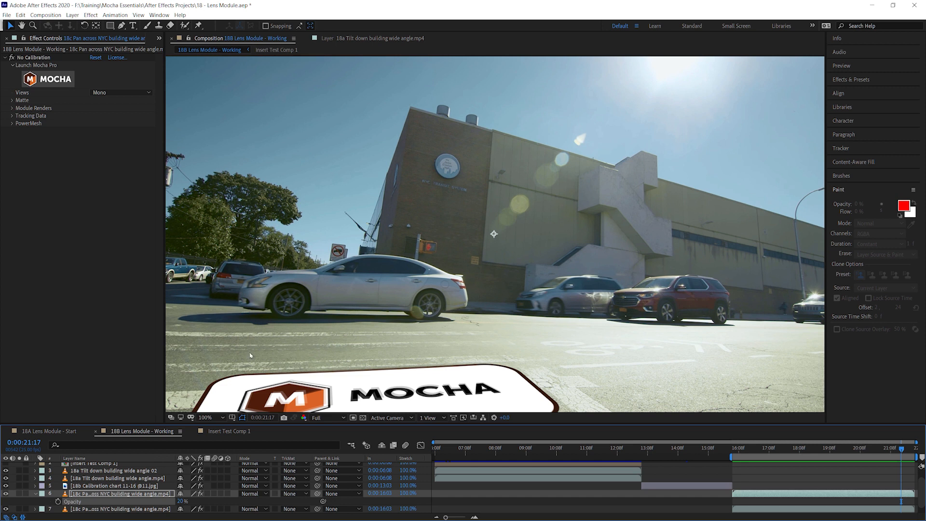
pyautogui.moveTo(347, 351)
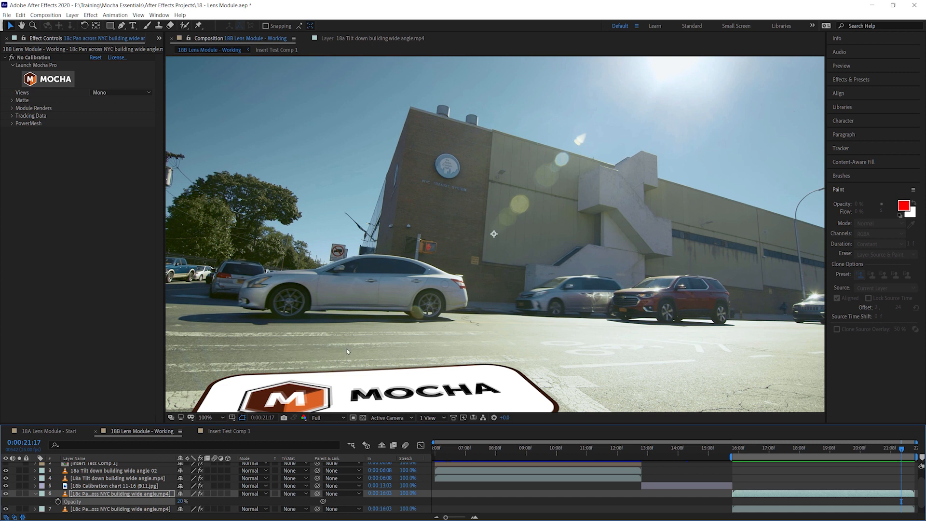
pyautogui.moveTo(599, 347)
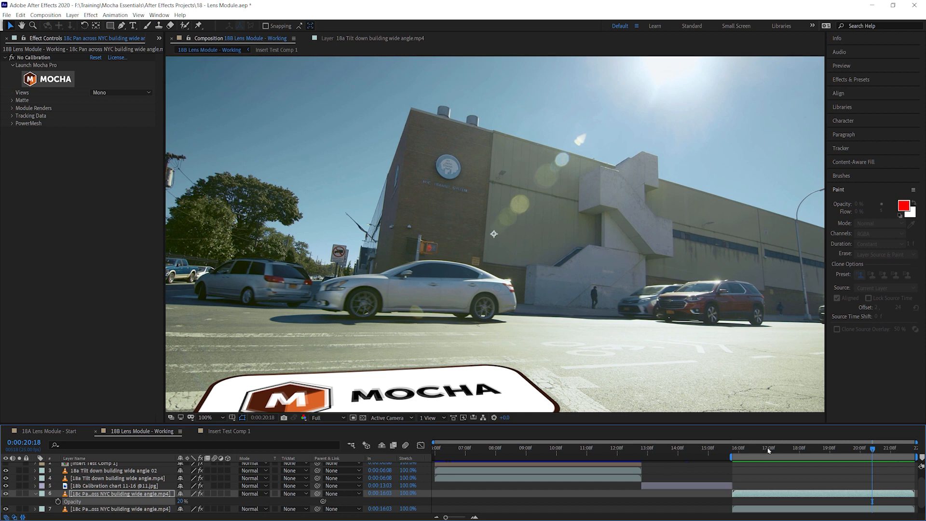
pyautogui.click(764, 455)
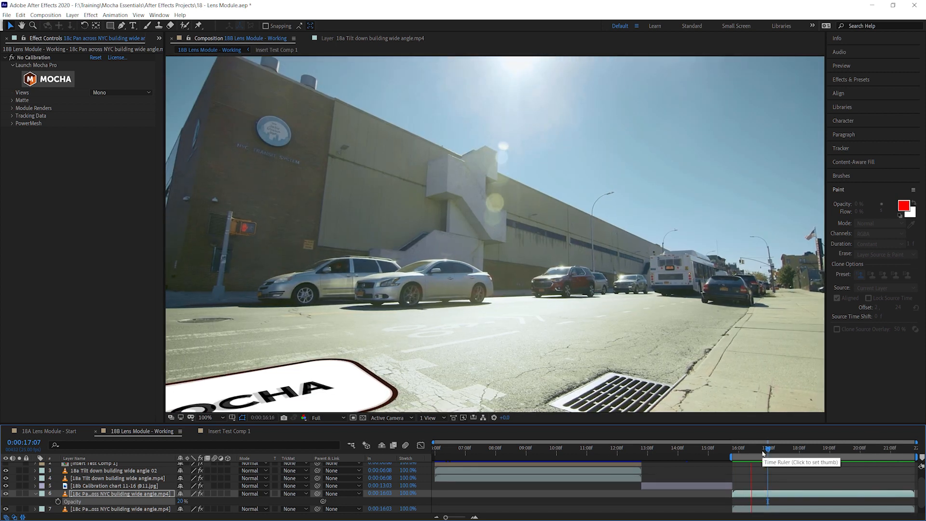
pyautogui.click(767, 447)
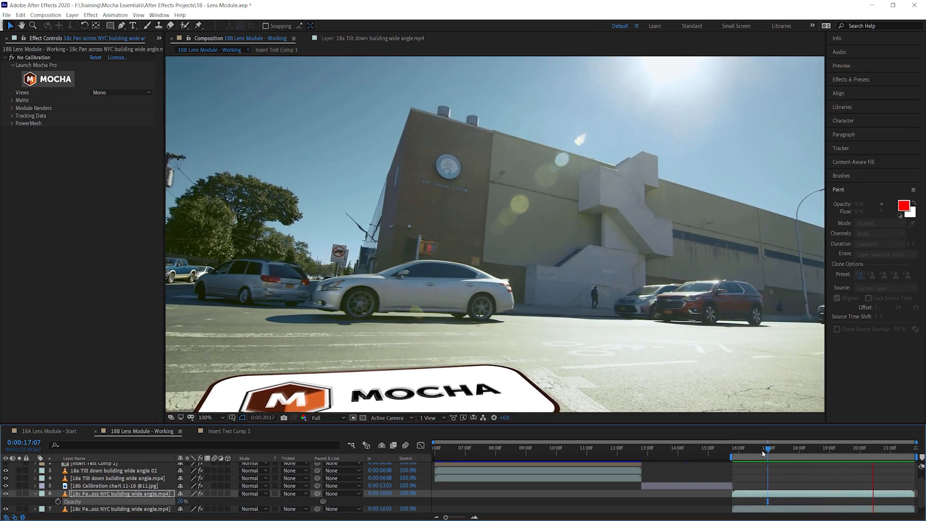
pyautogui.click(766, 447)
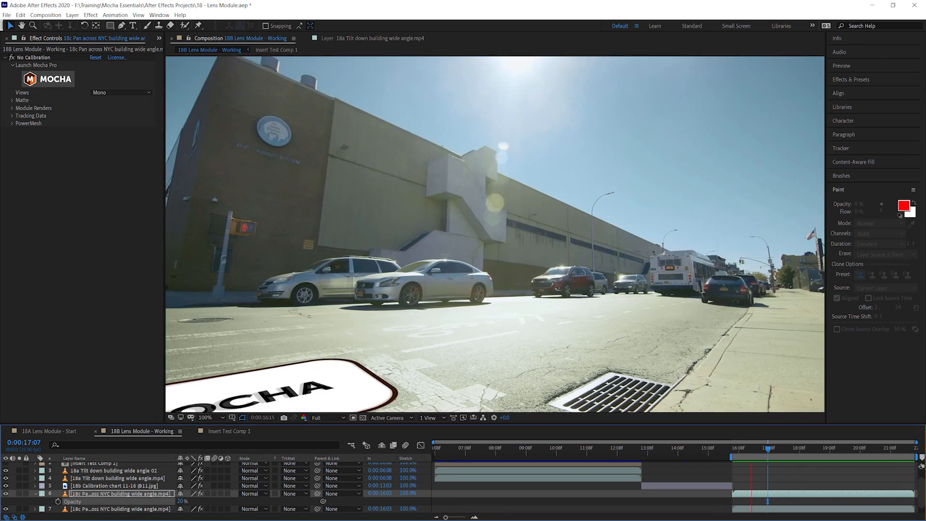